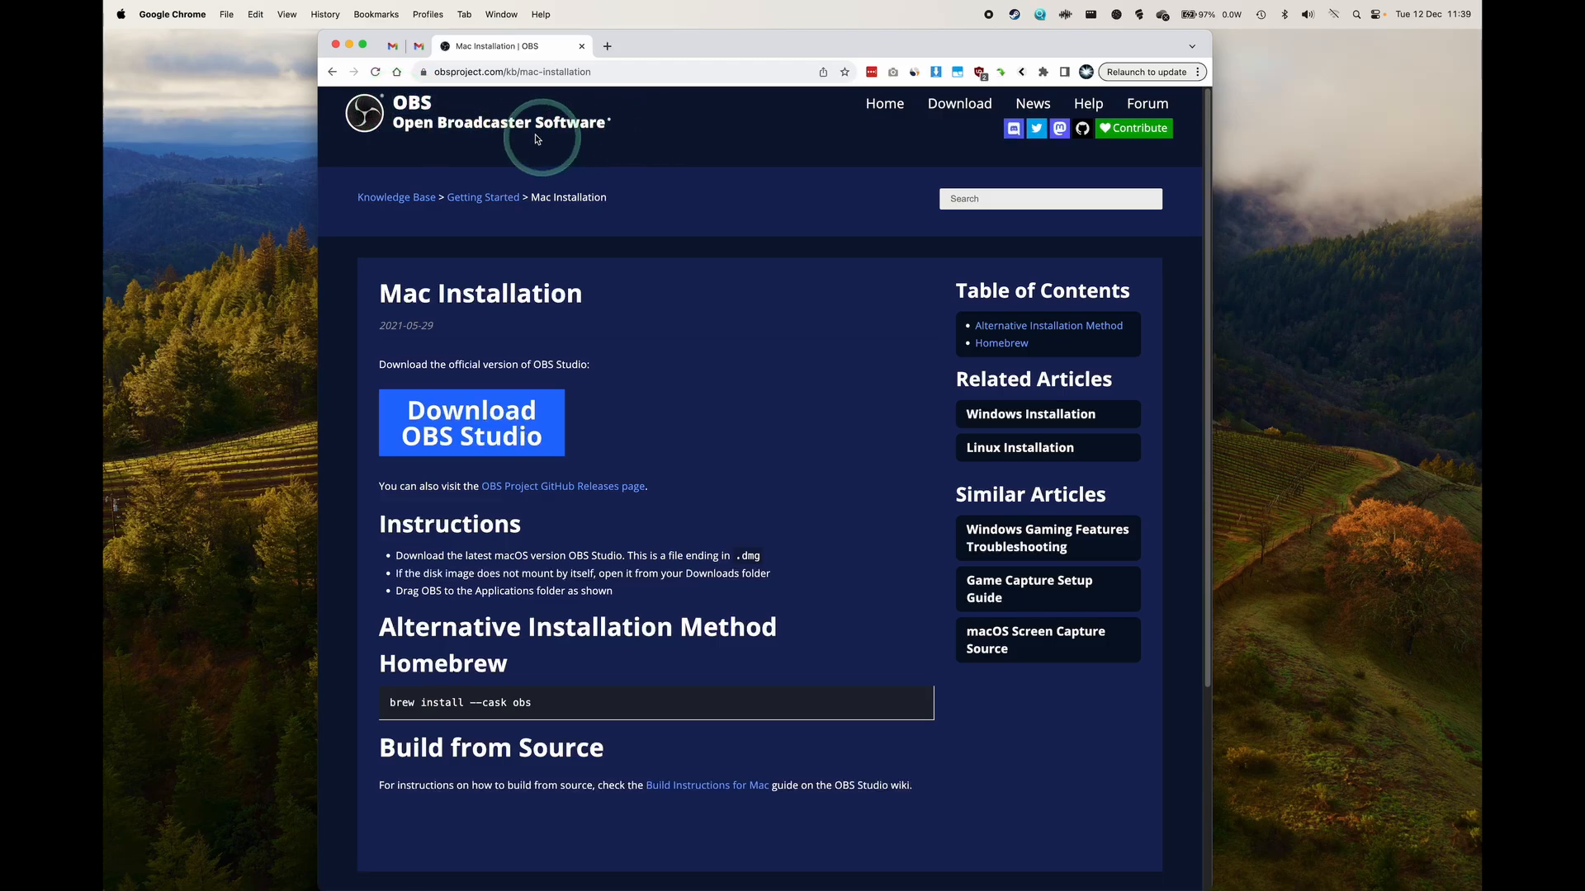
Step: Open the OBS Studio download page on obsproject.com and choose the macOS option
left_click(513, 72)
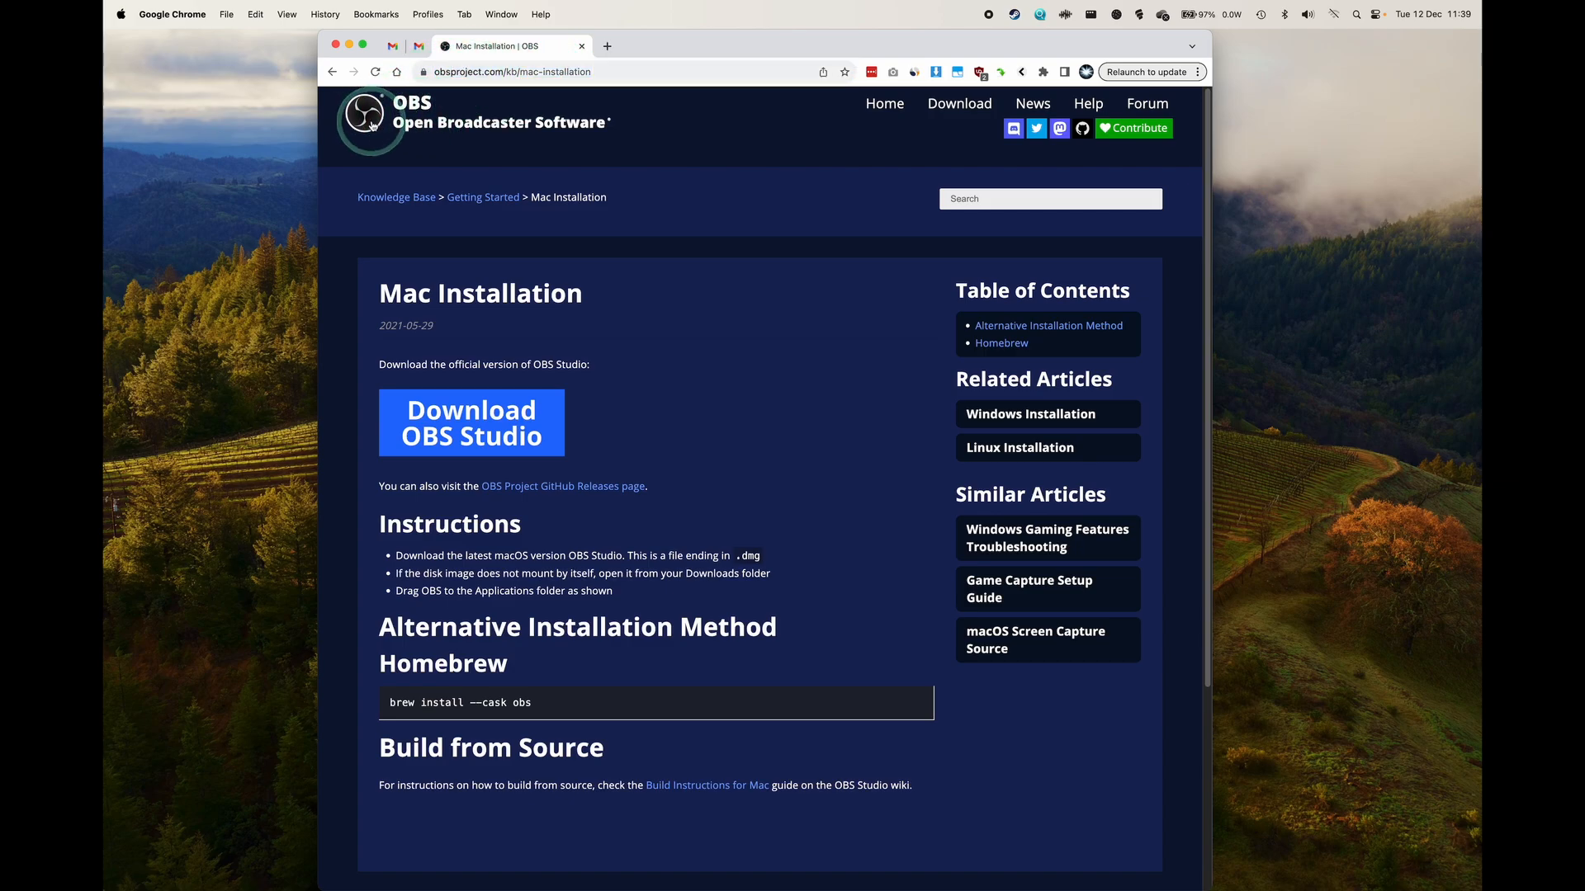
left_click(469, 422)
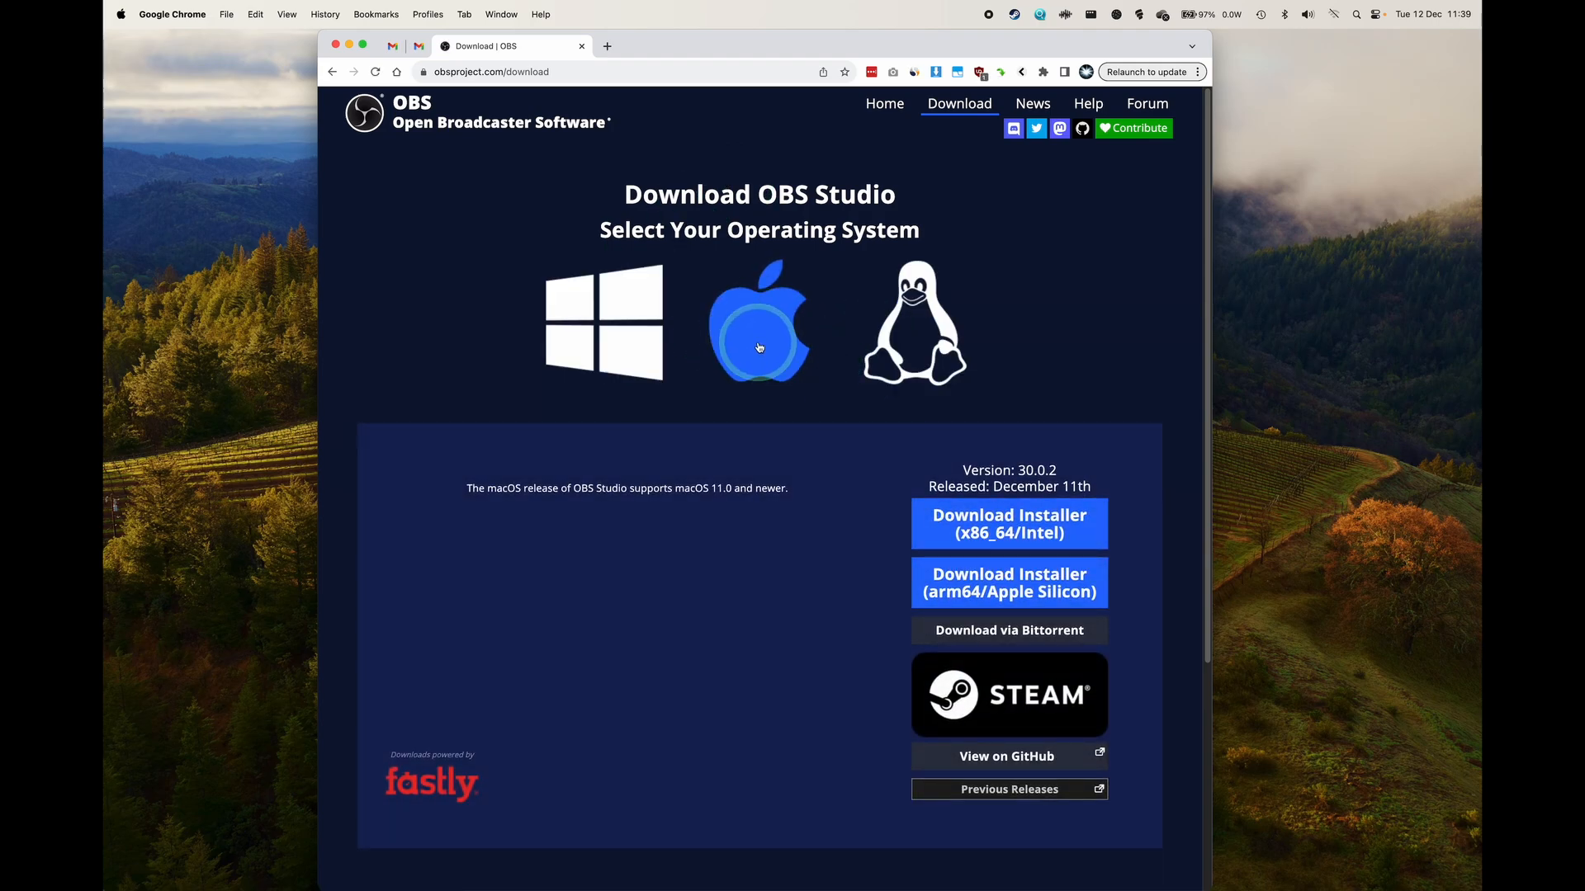
Step: Download the arm64 Apple Silicon OBS installer, then hide the Chrome window
left_click(1008, 584)
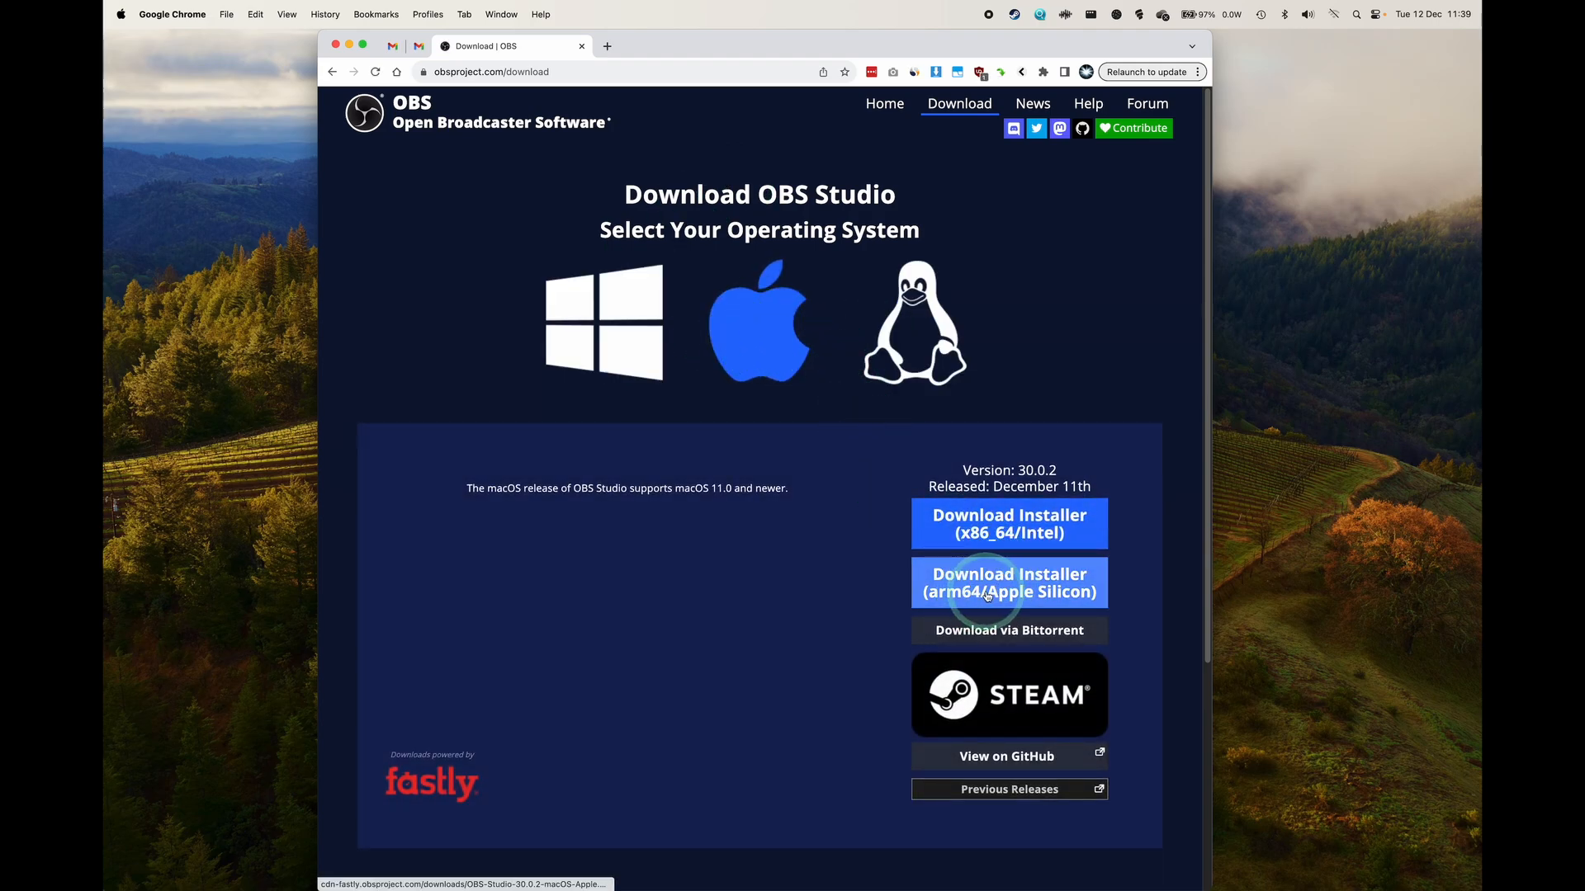
left_click(1008, 583)
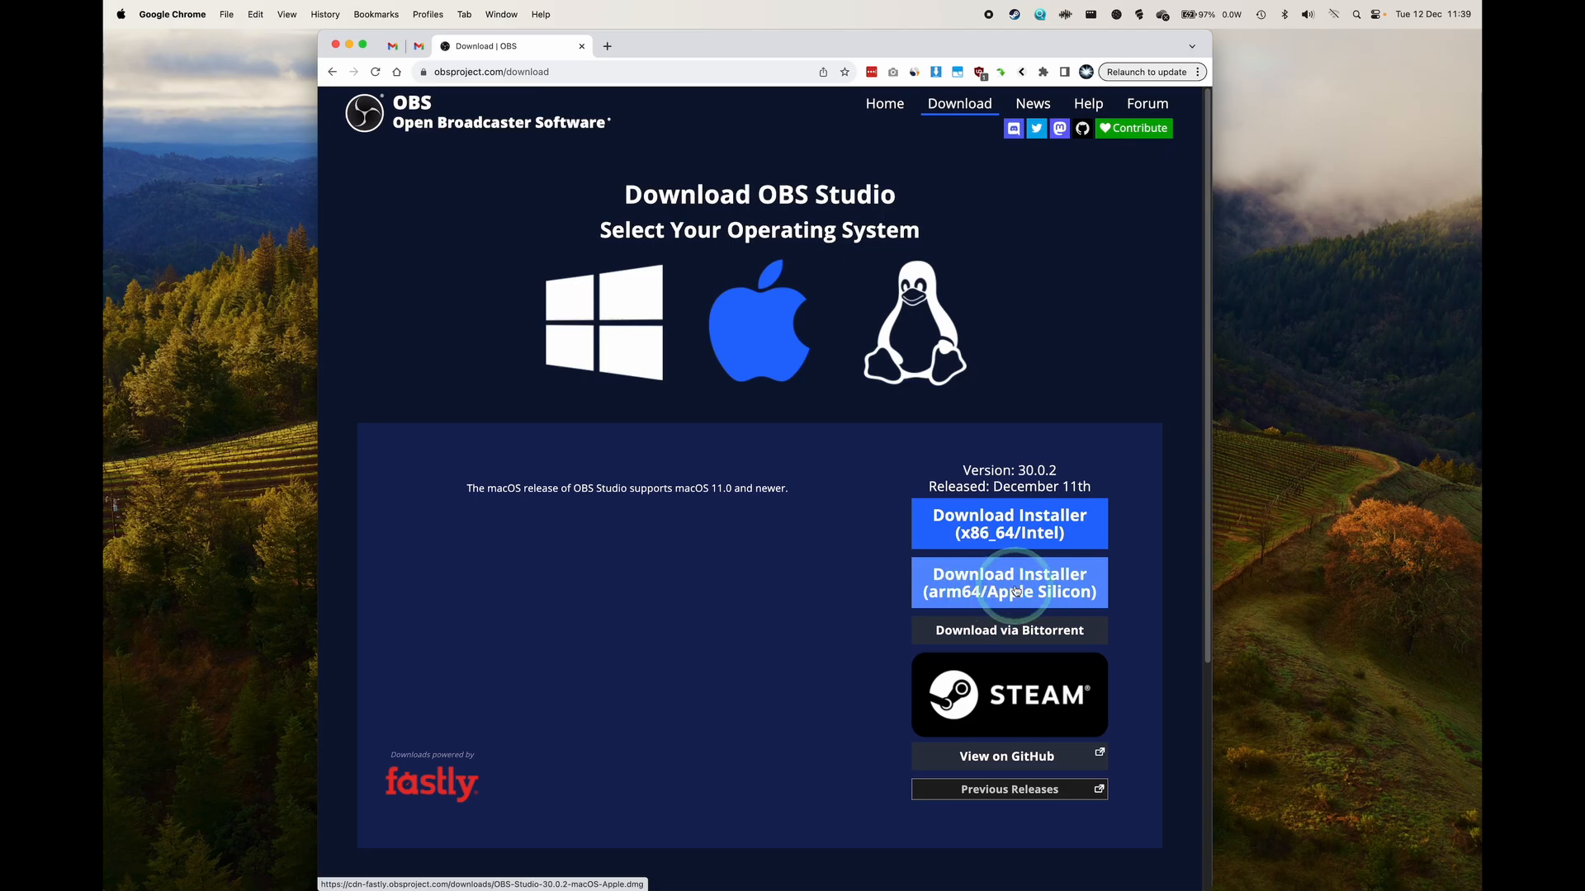
left_click(1008, 590)
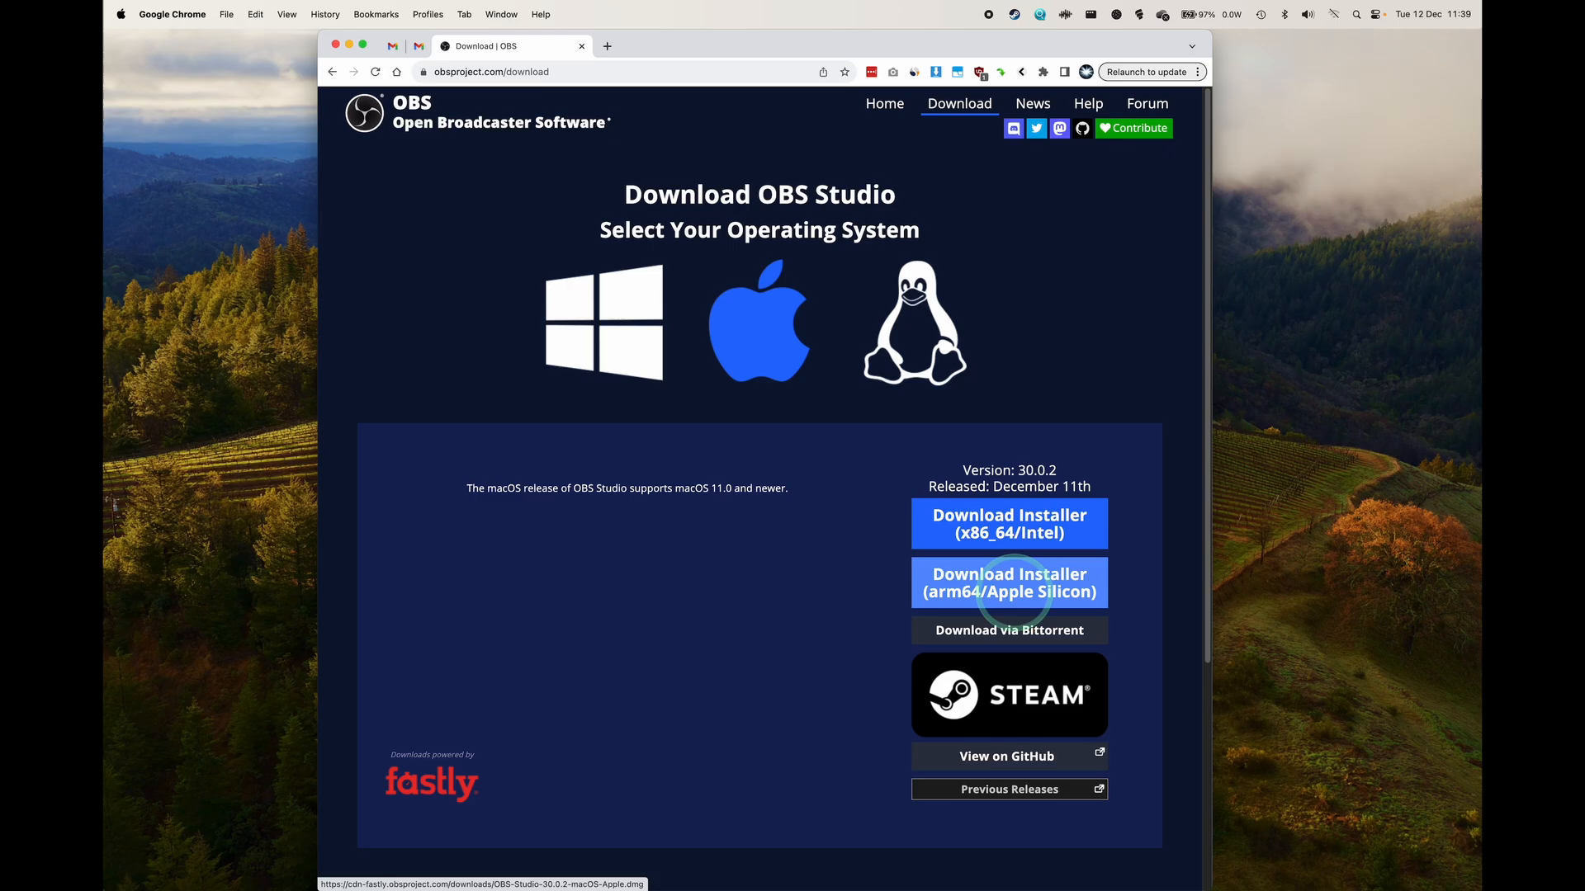
mouse_move(1008, 524)
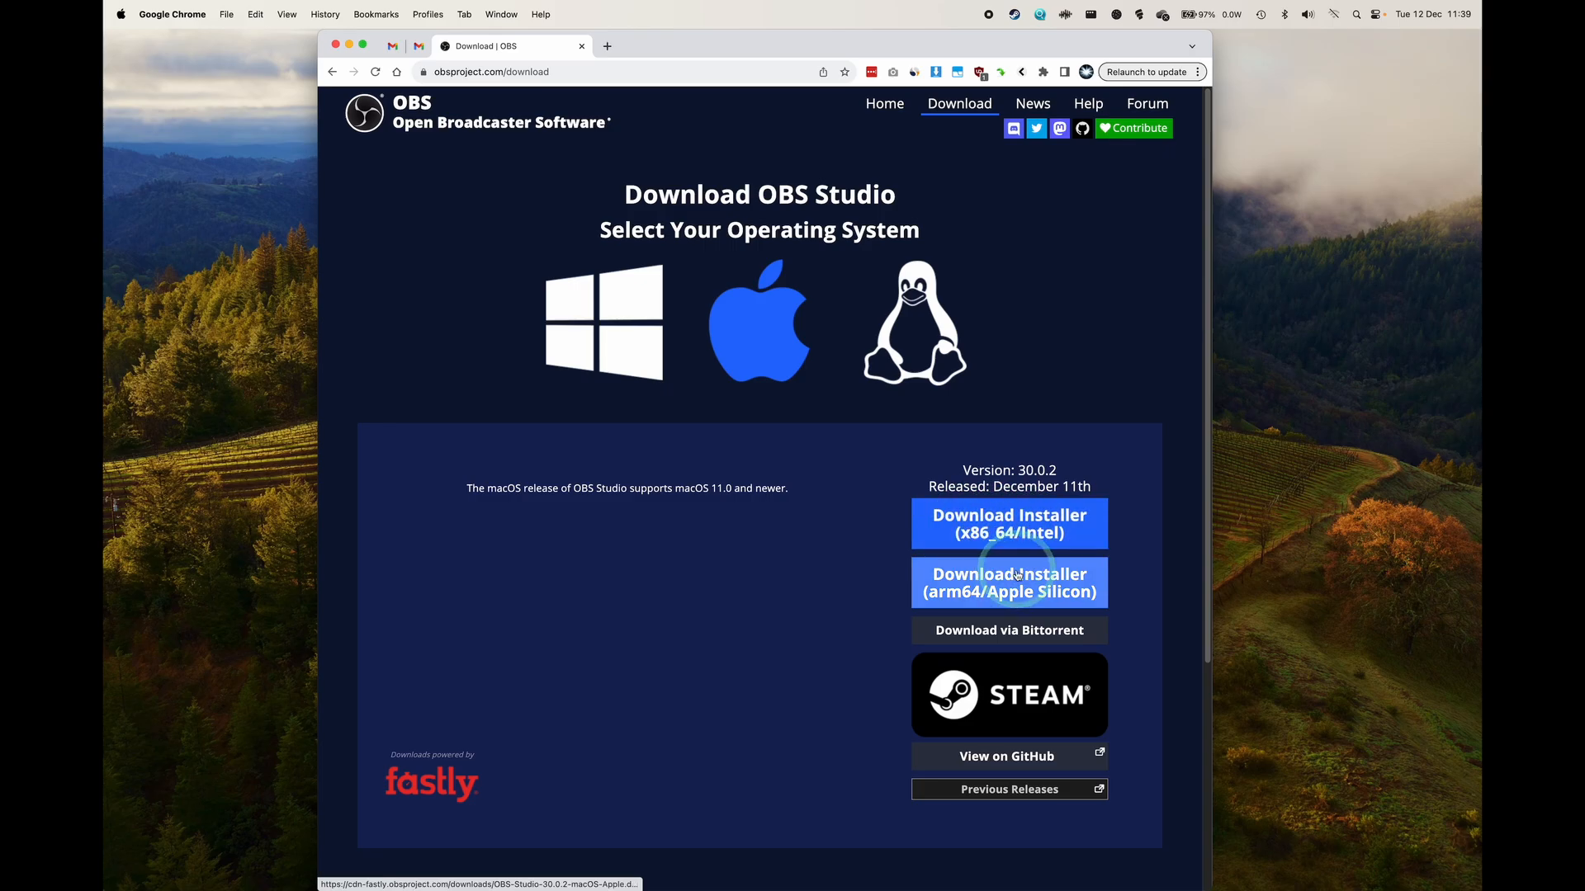
left_click(1007, 581)
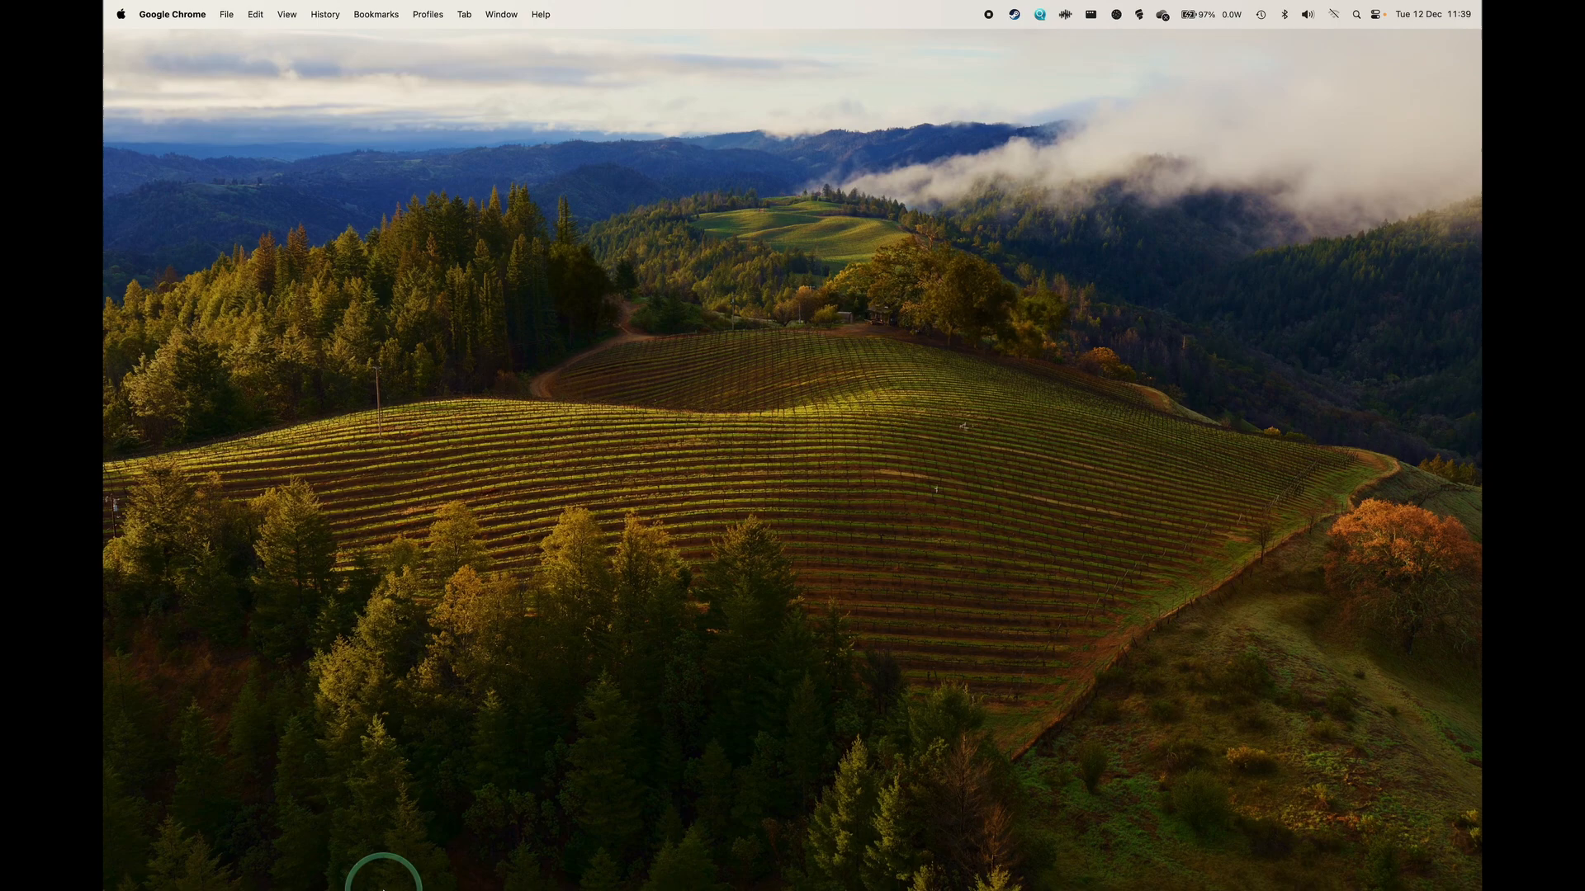
Step: Copy OBS 30.0.2 from the Downloads disk image into Applications, replacing the older copy
left_click(382, 878)
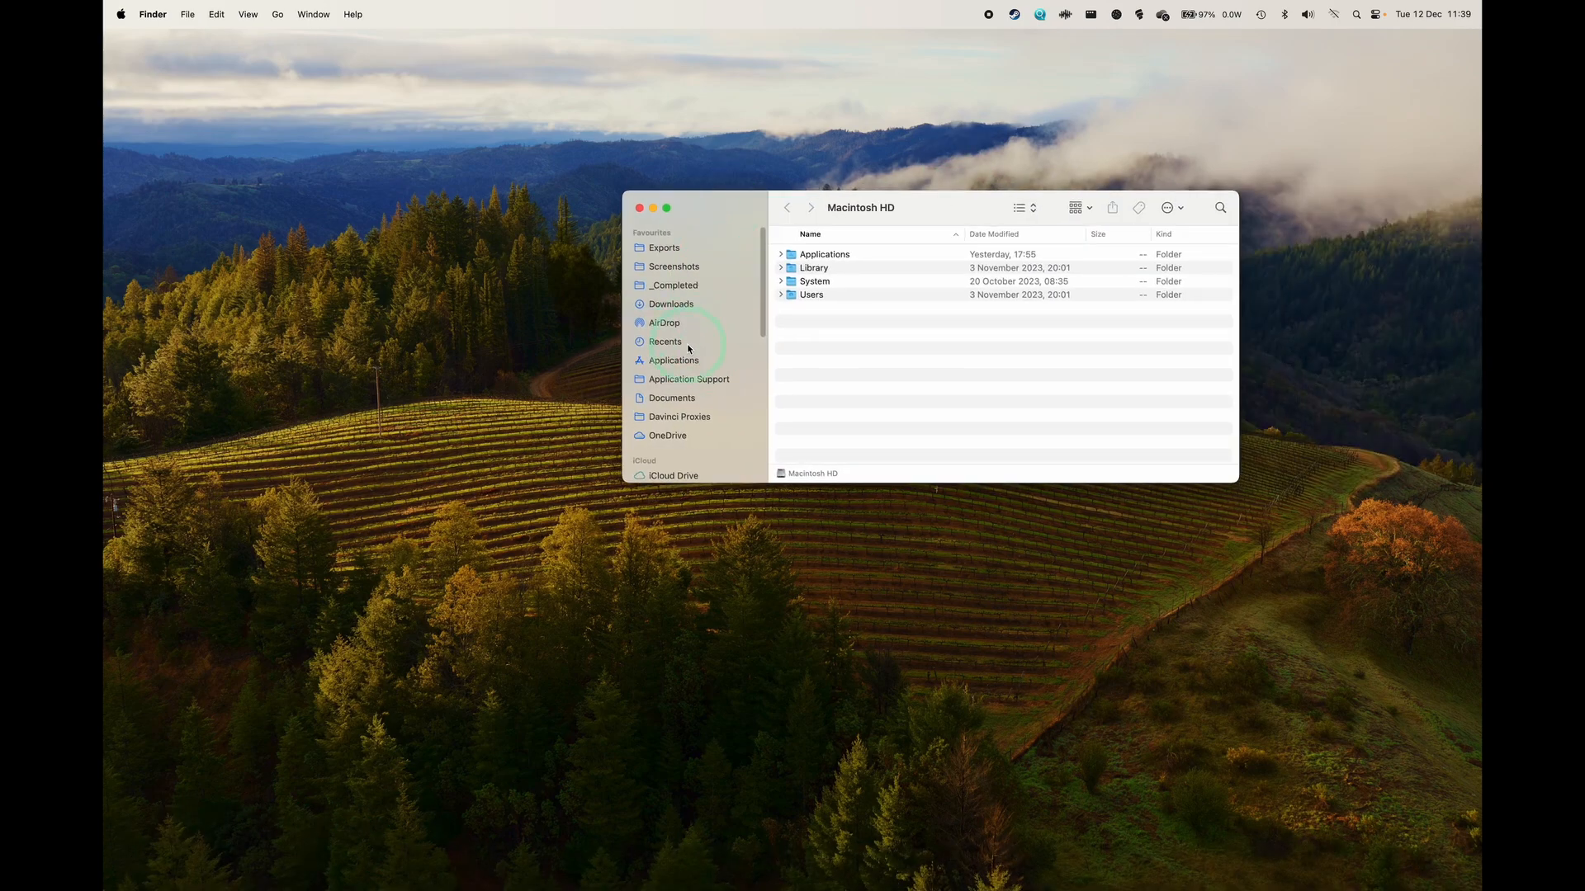
left_click(670, 304)
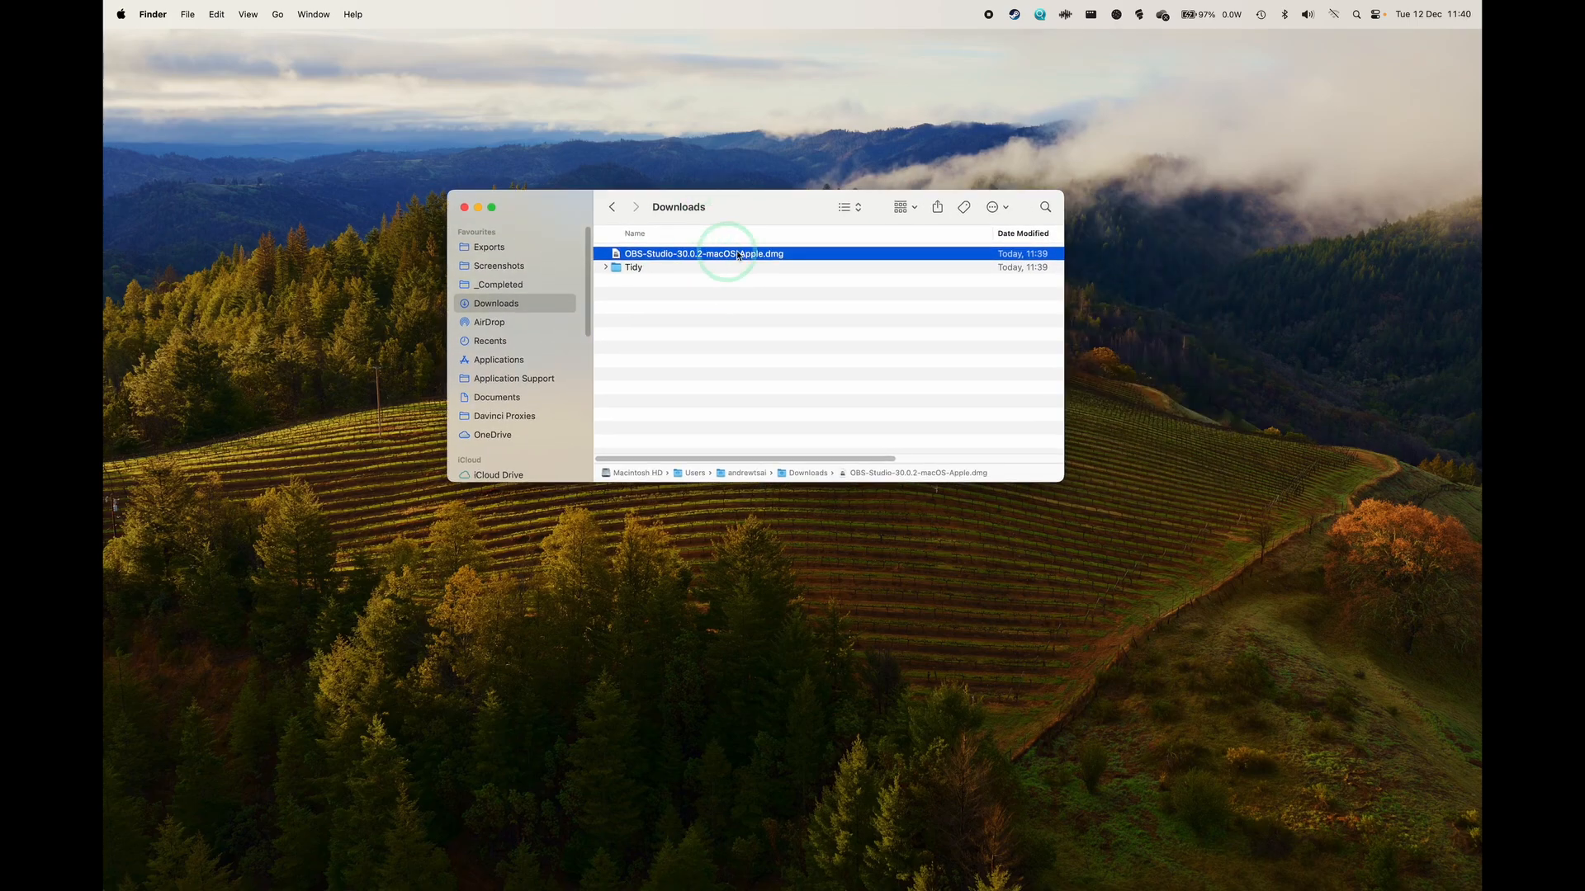
double_click(703, 254)
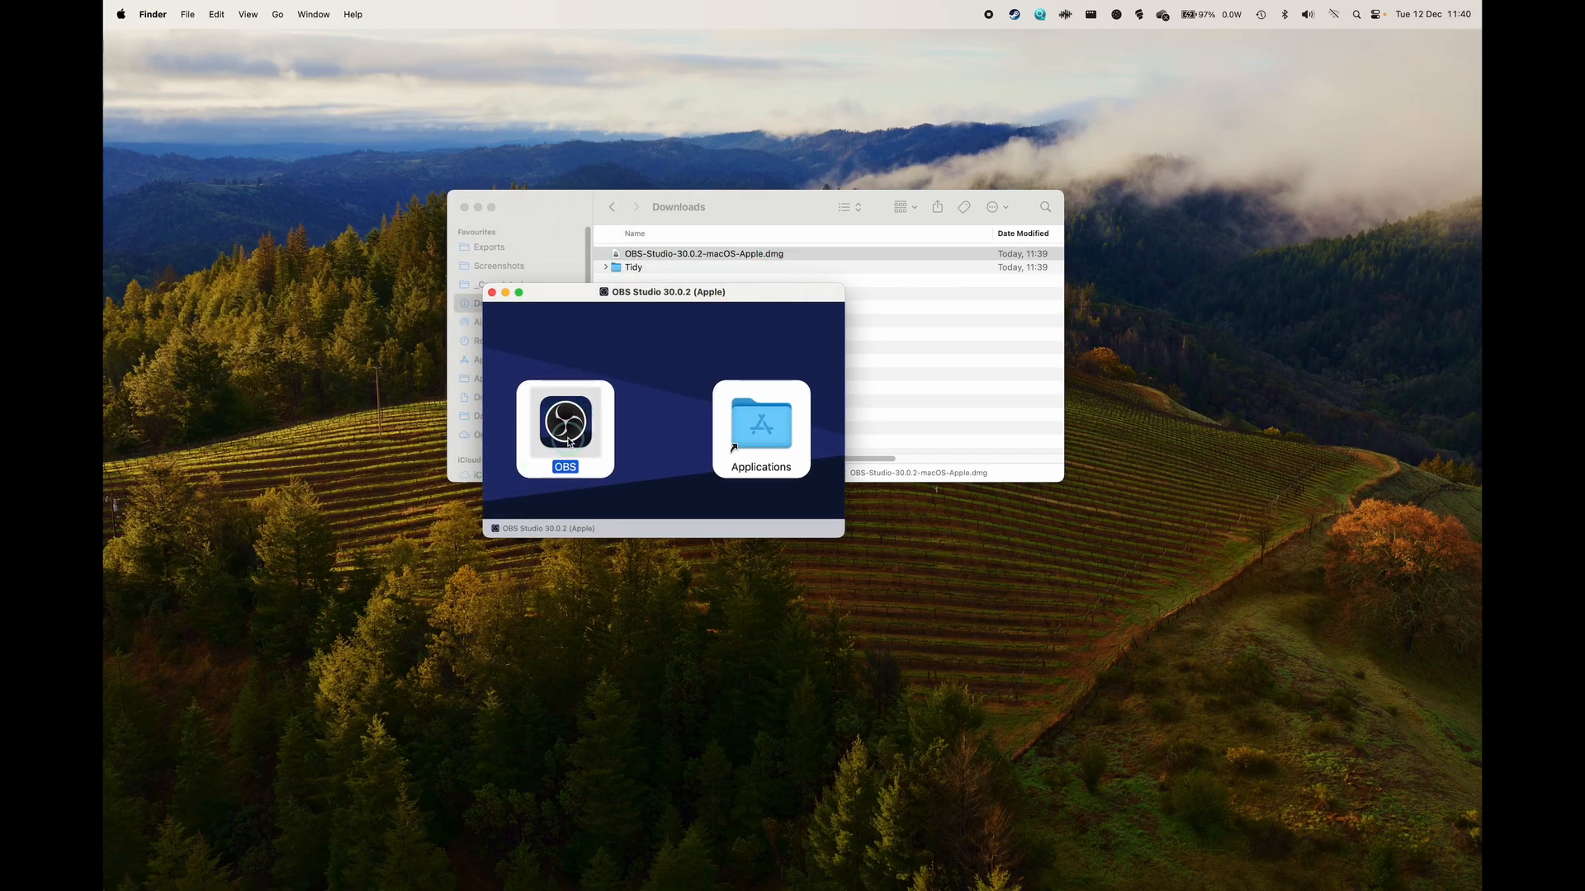
left_click_drag(564, 422, 743, 422)
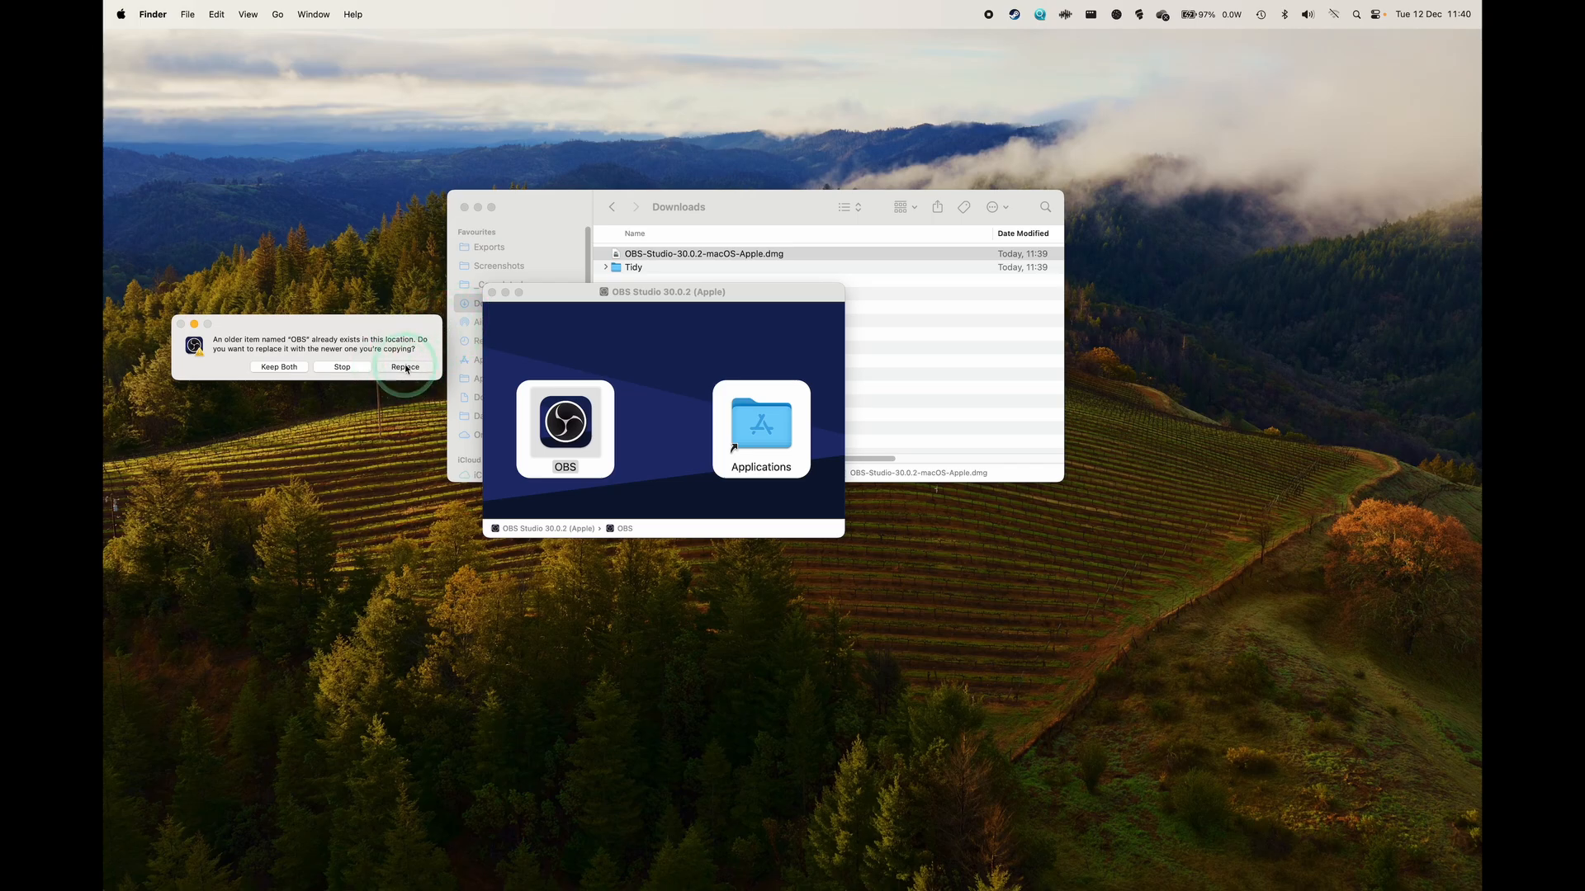
left_click(404, 366)
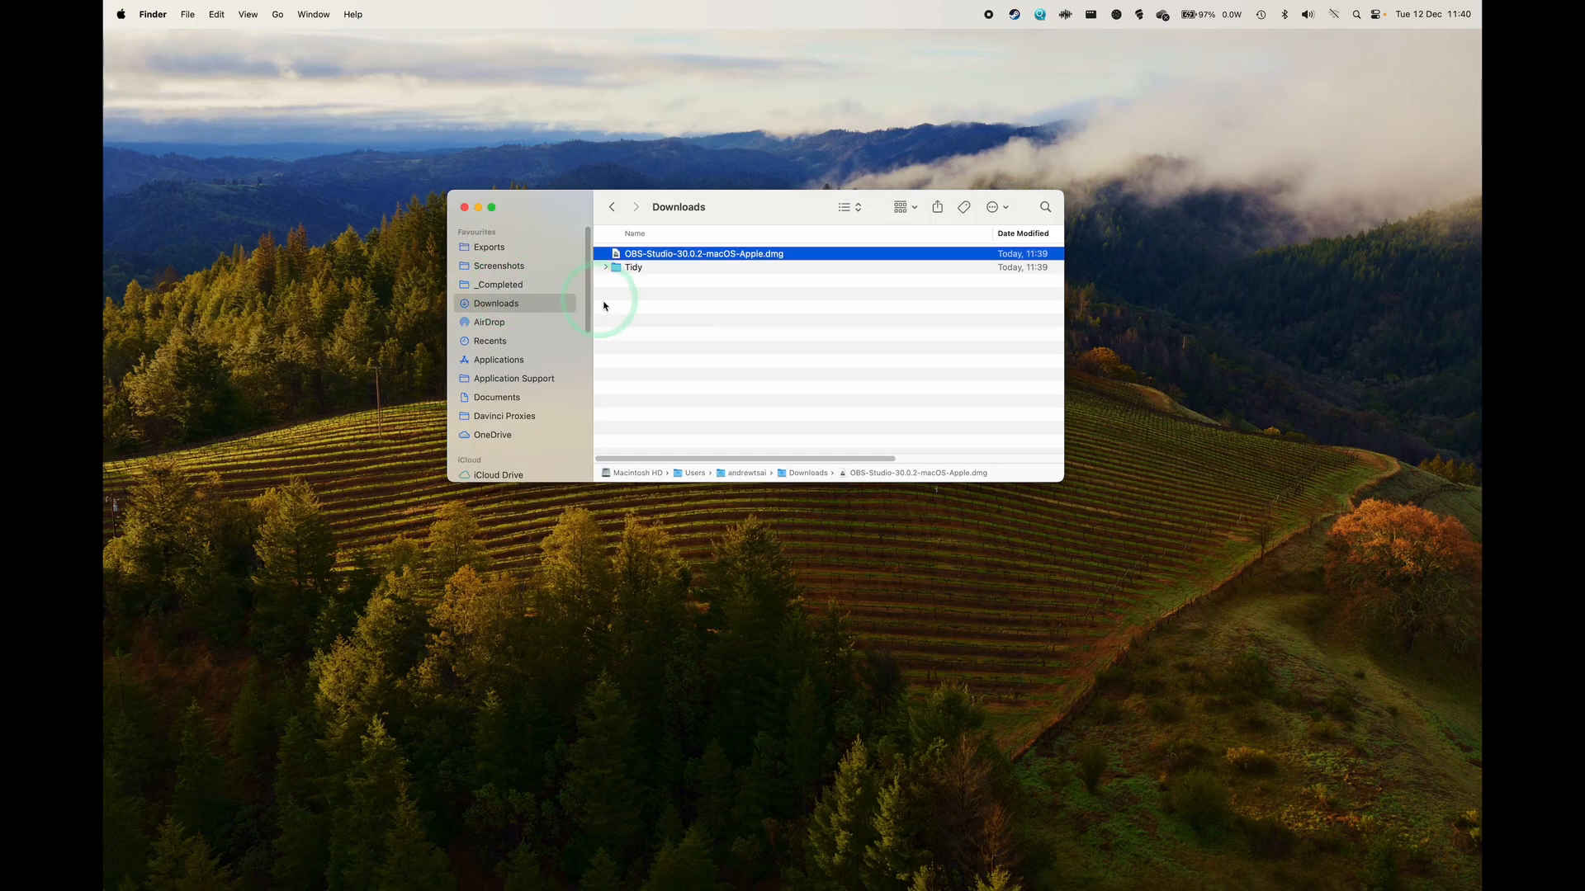
Step: Launch OBS from the Applications folder and approve the downloaded-app security alert
left_click(499, 359)
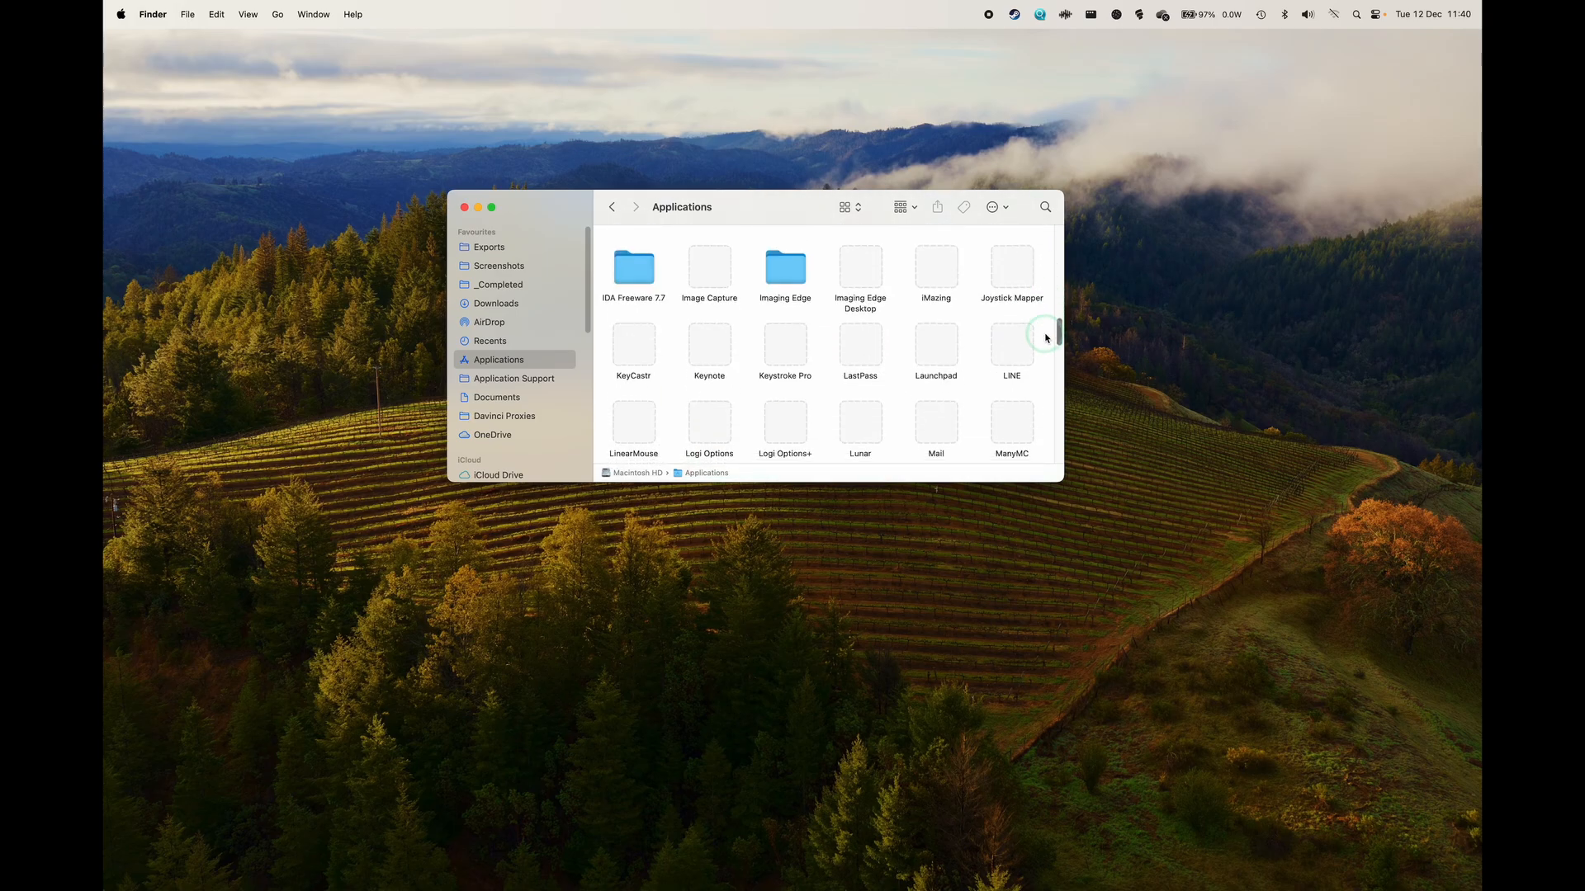
scroll("down", 3)
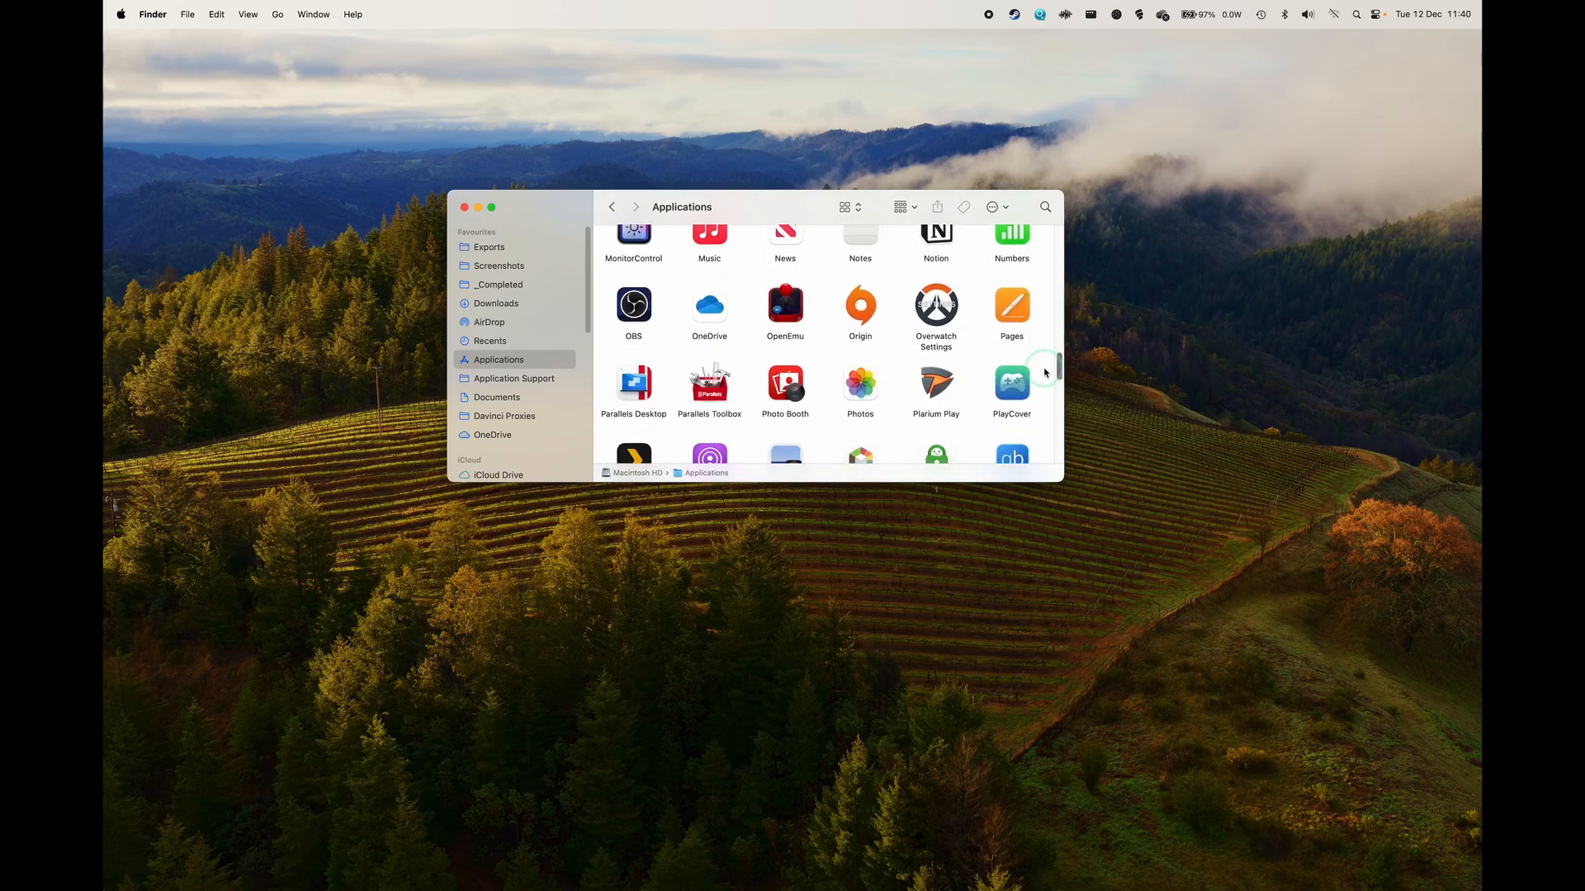
left_click(634, 305)
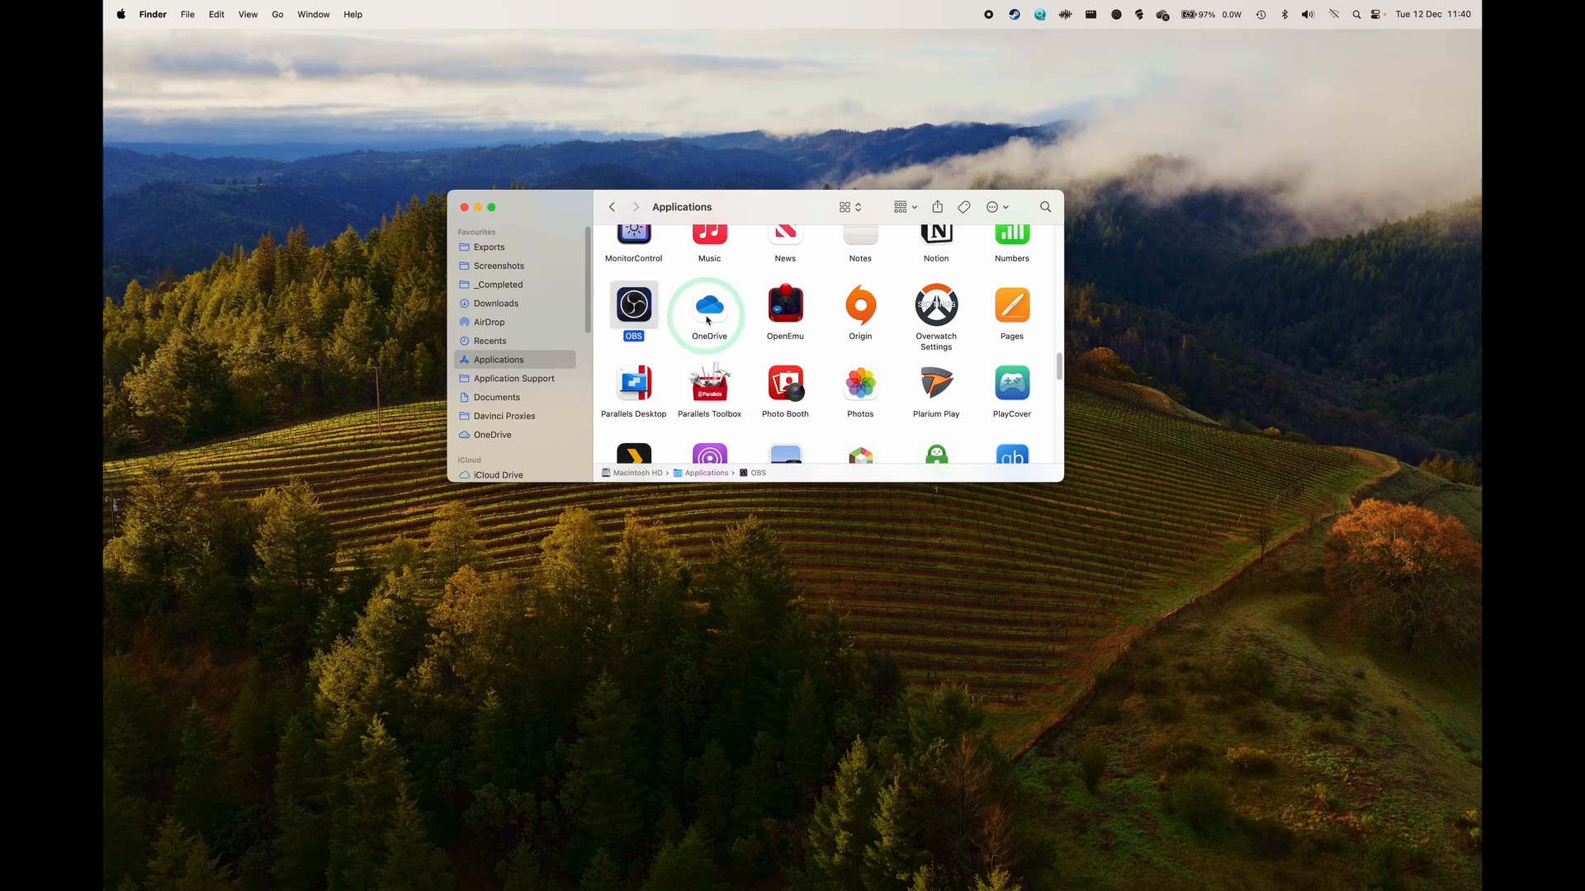
double_click(633, 305)
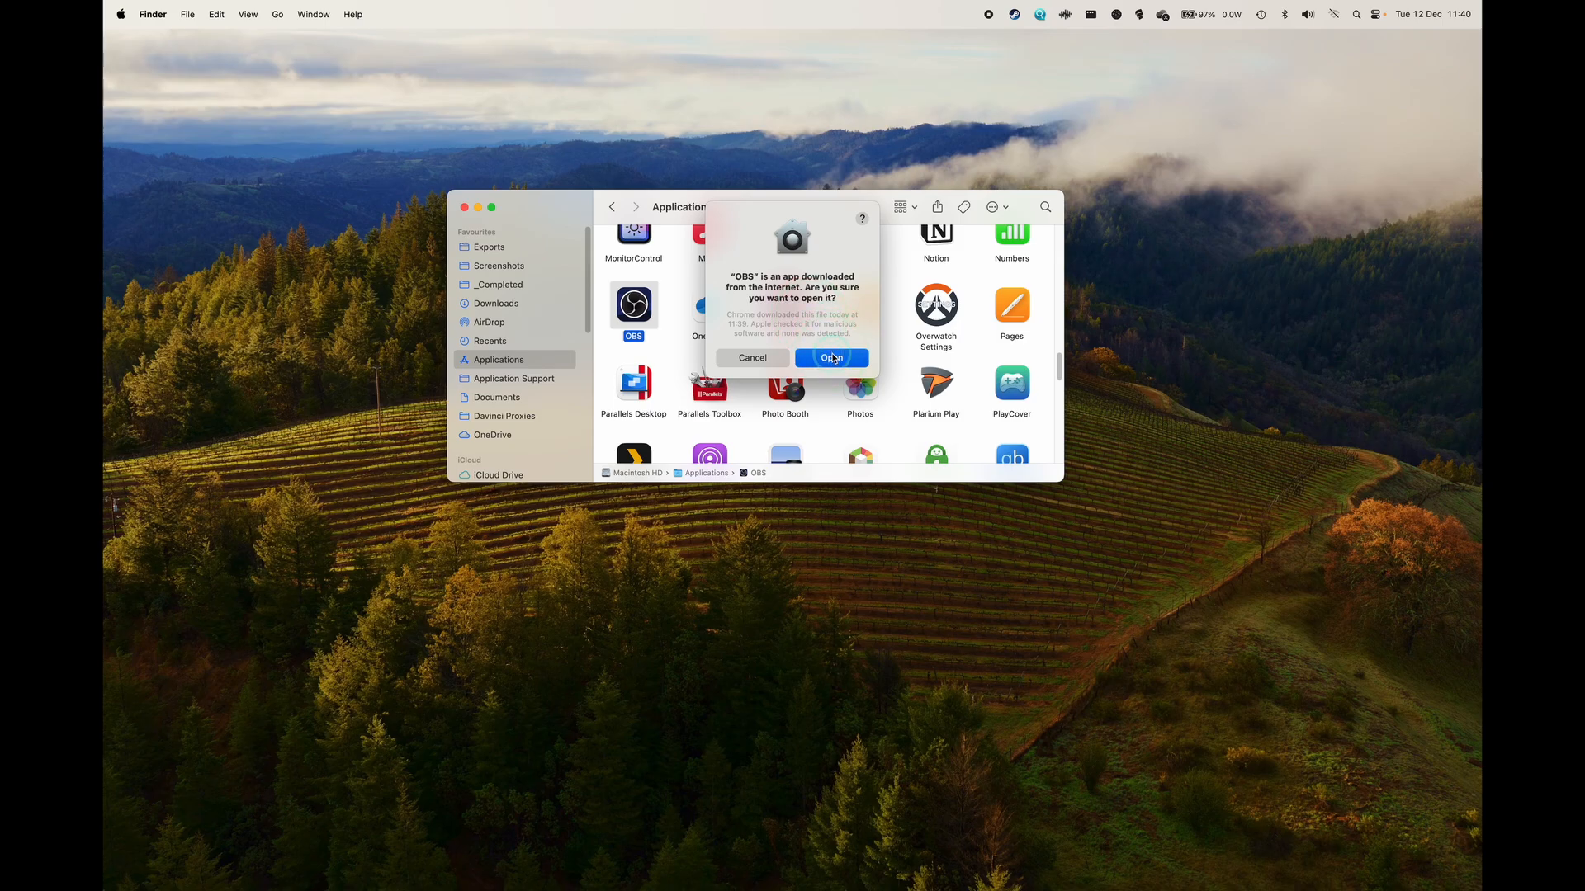
left_click(831, 357)
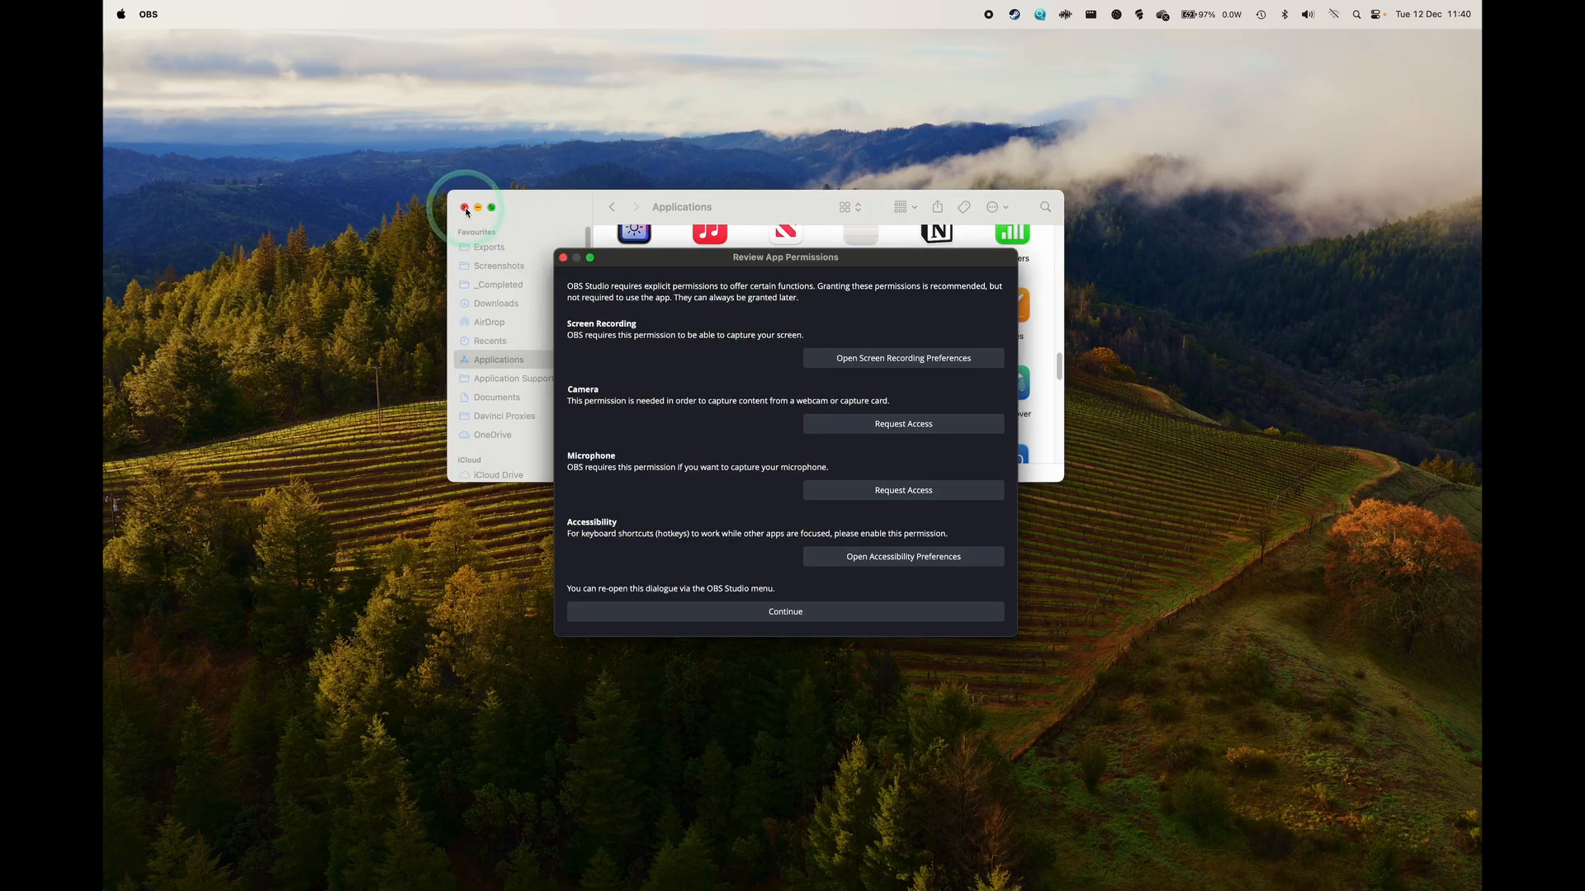
Step: Close Finder and open Screen Recording preferences from the OBS permissions dialog
left_click(465, 207)
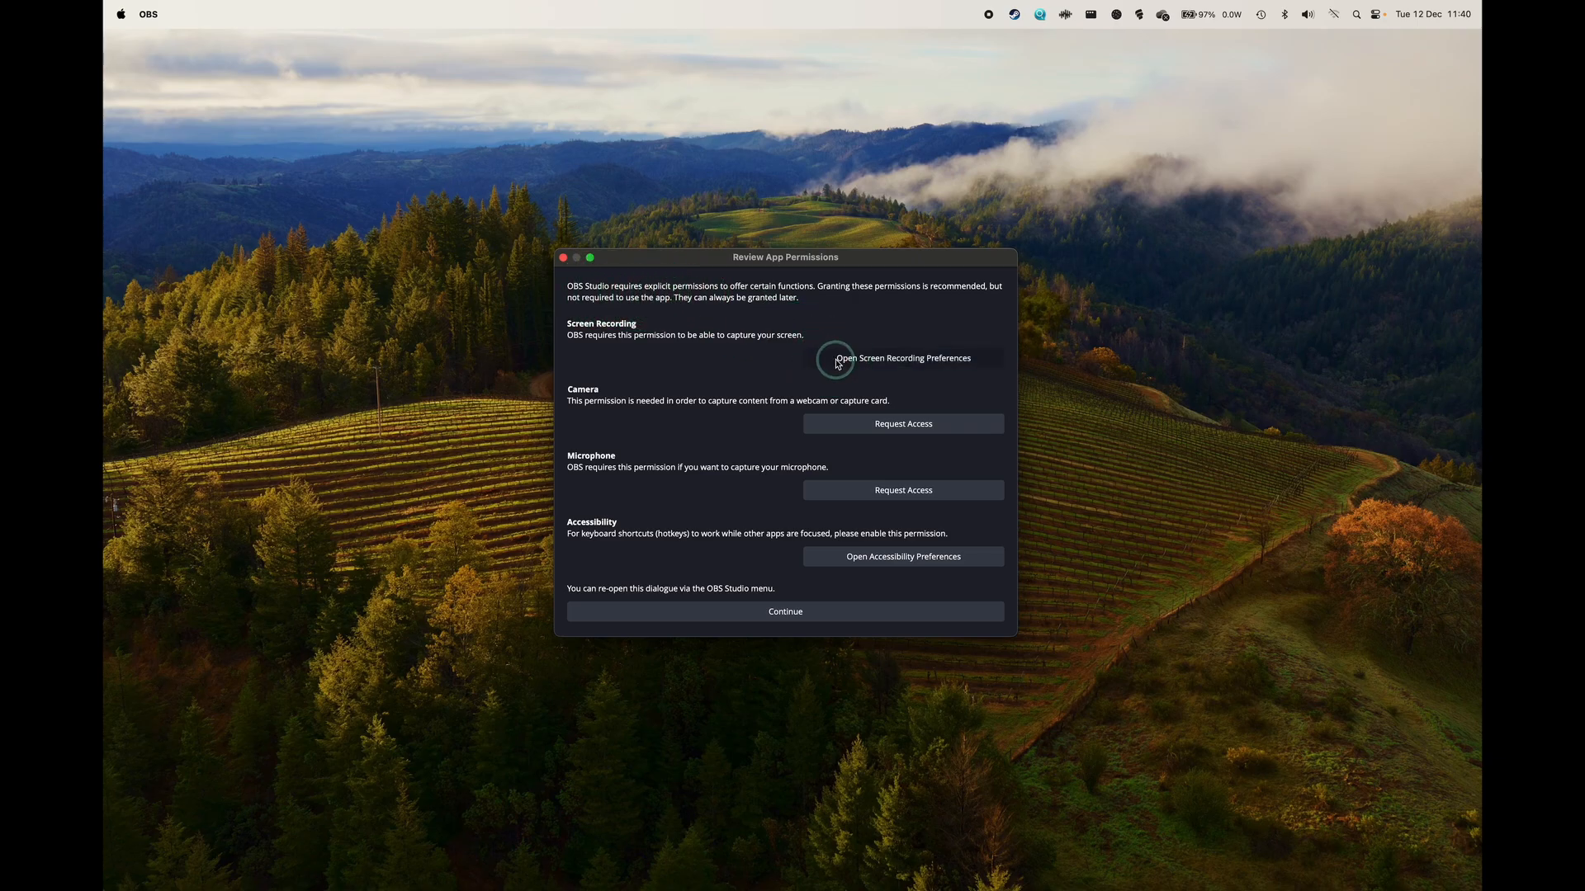
left_click(901, 357)
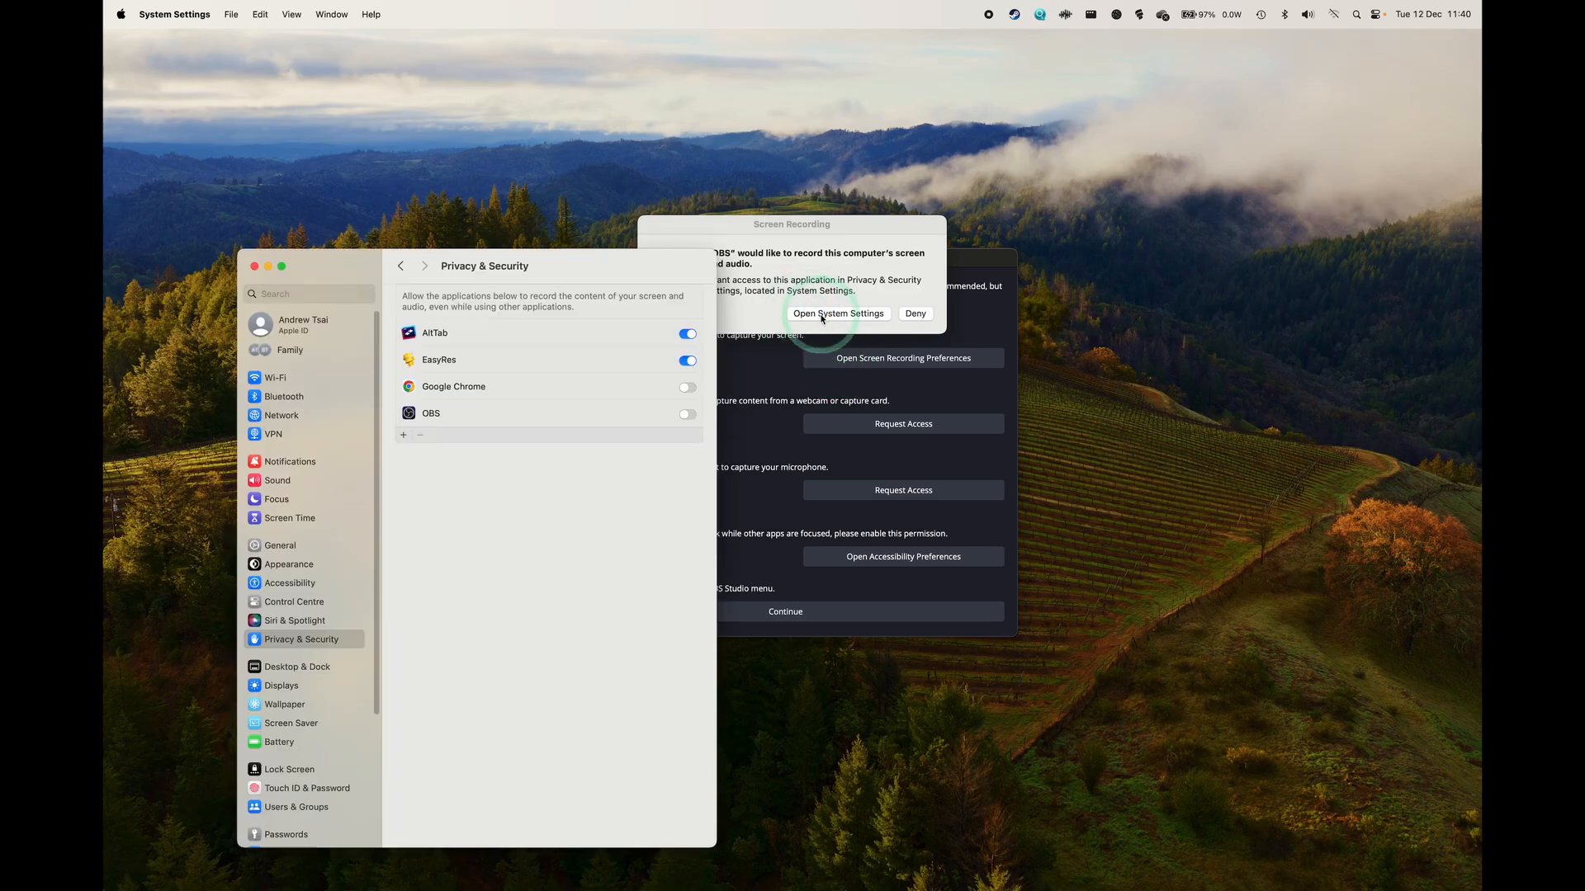
Step: Toggle OBS on under Screen Recording, authorise with the password, and choose Later
left_click(837, 314)
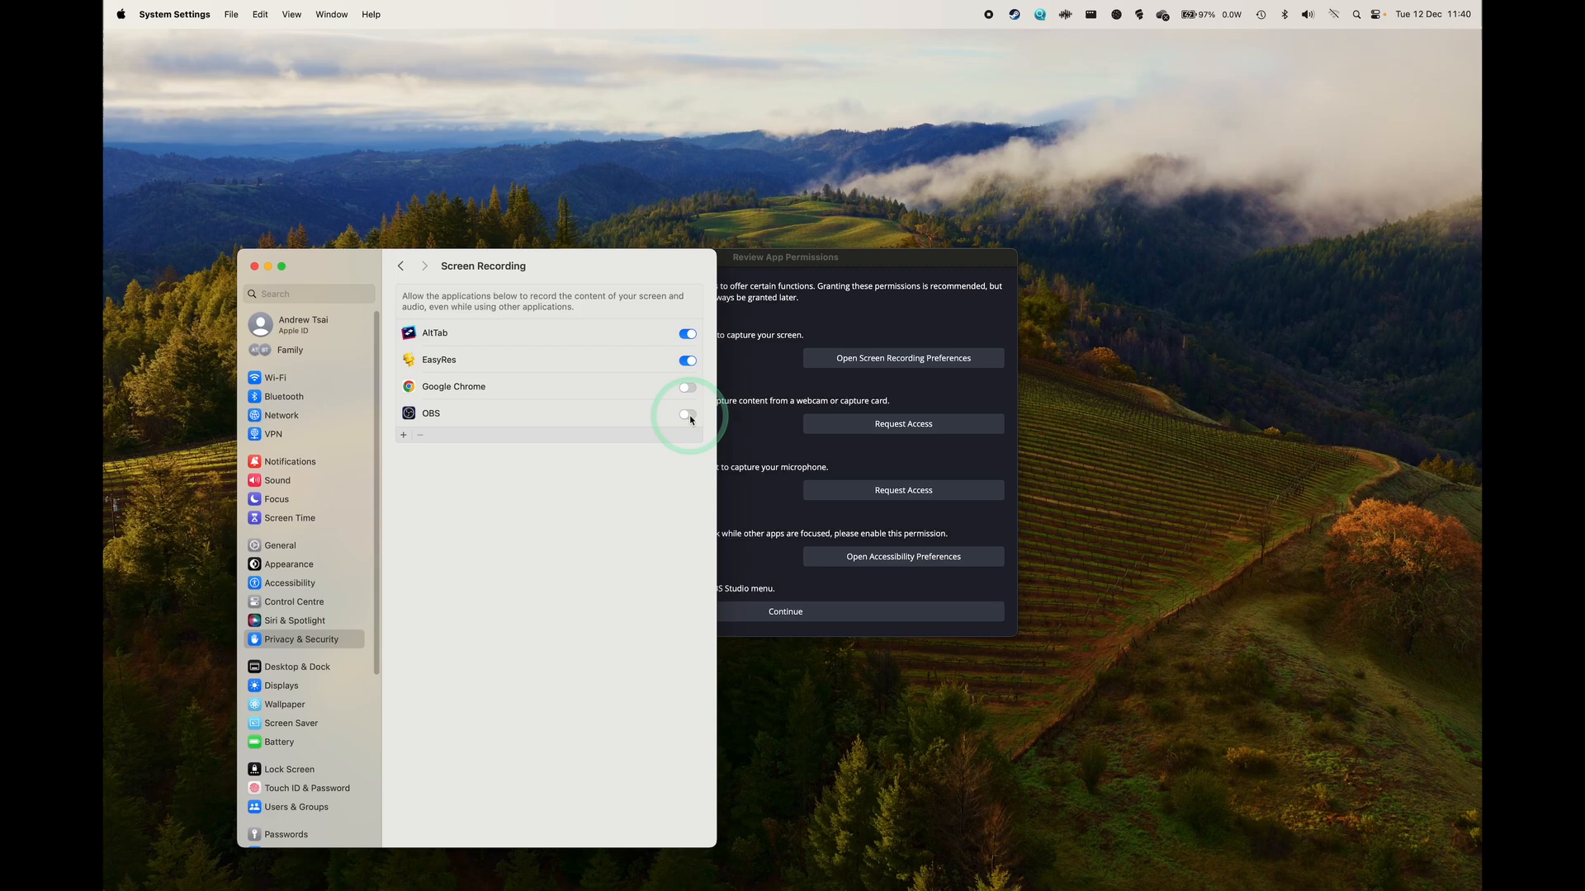
left_click(688, 415)
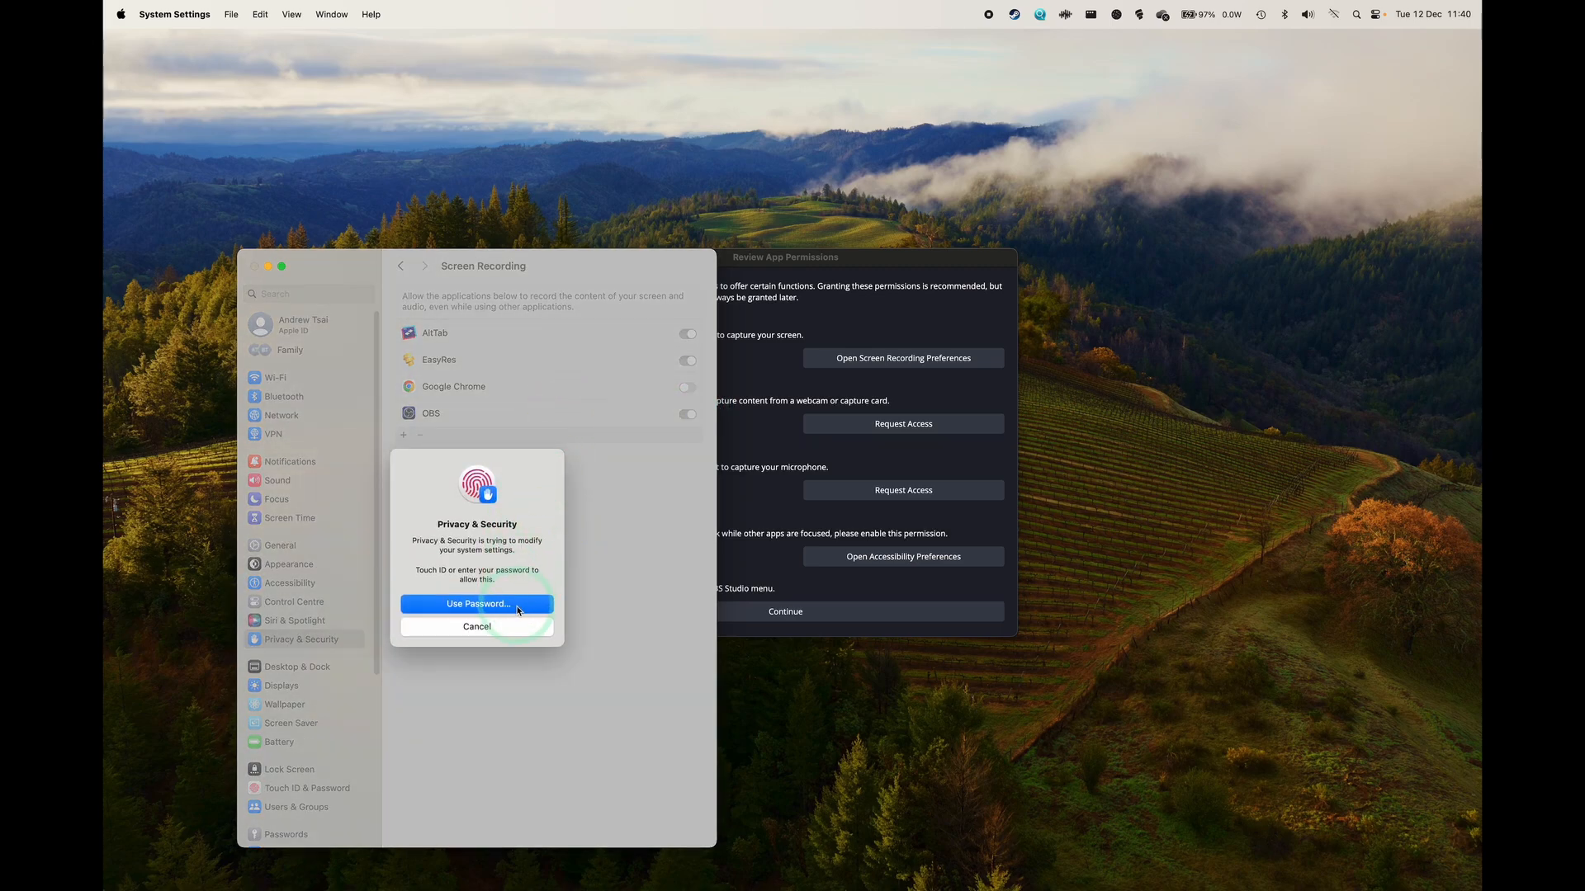
left_click(476, 604)
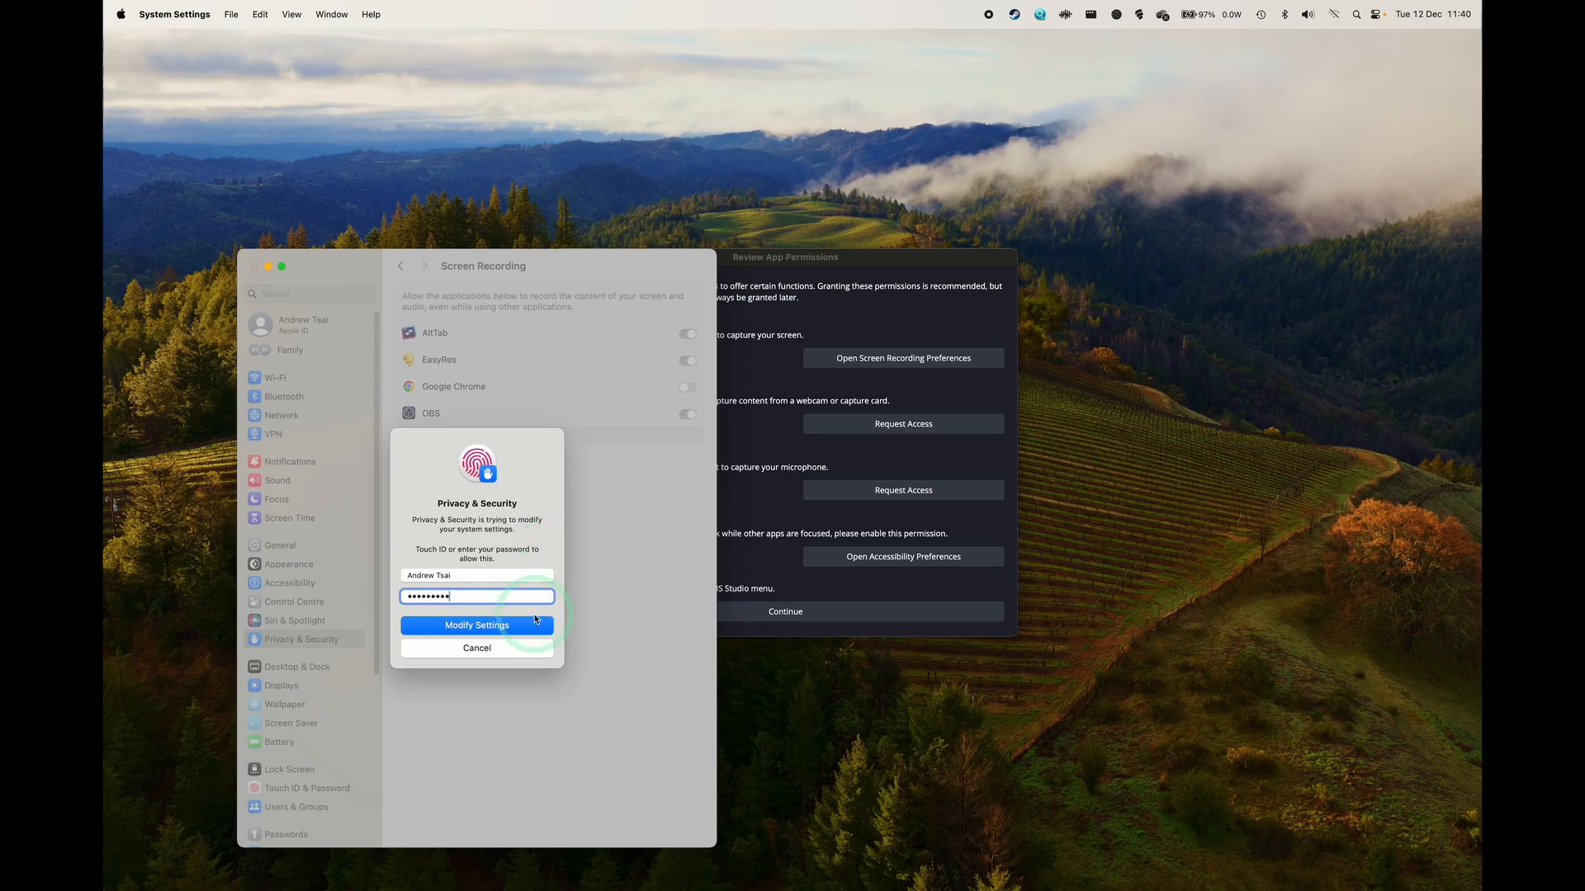
left_click(477, 624)
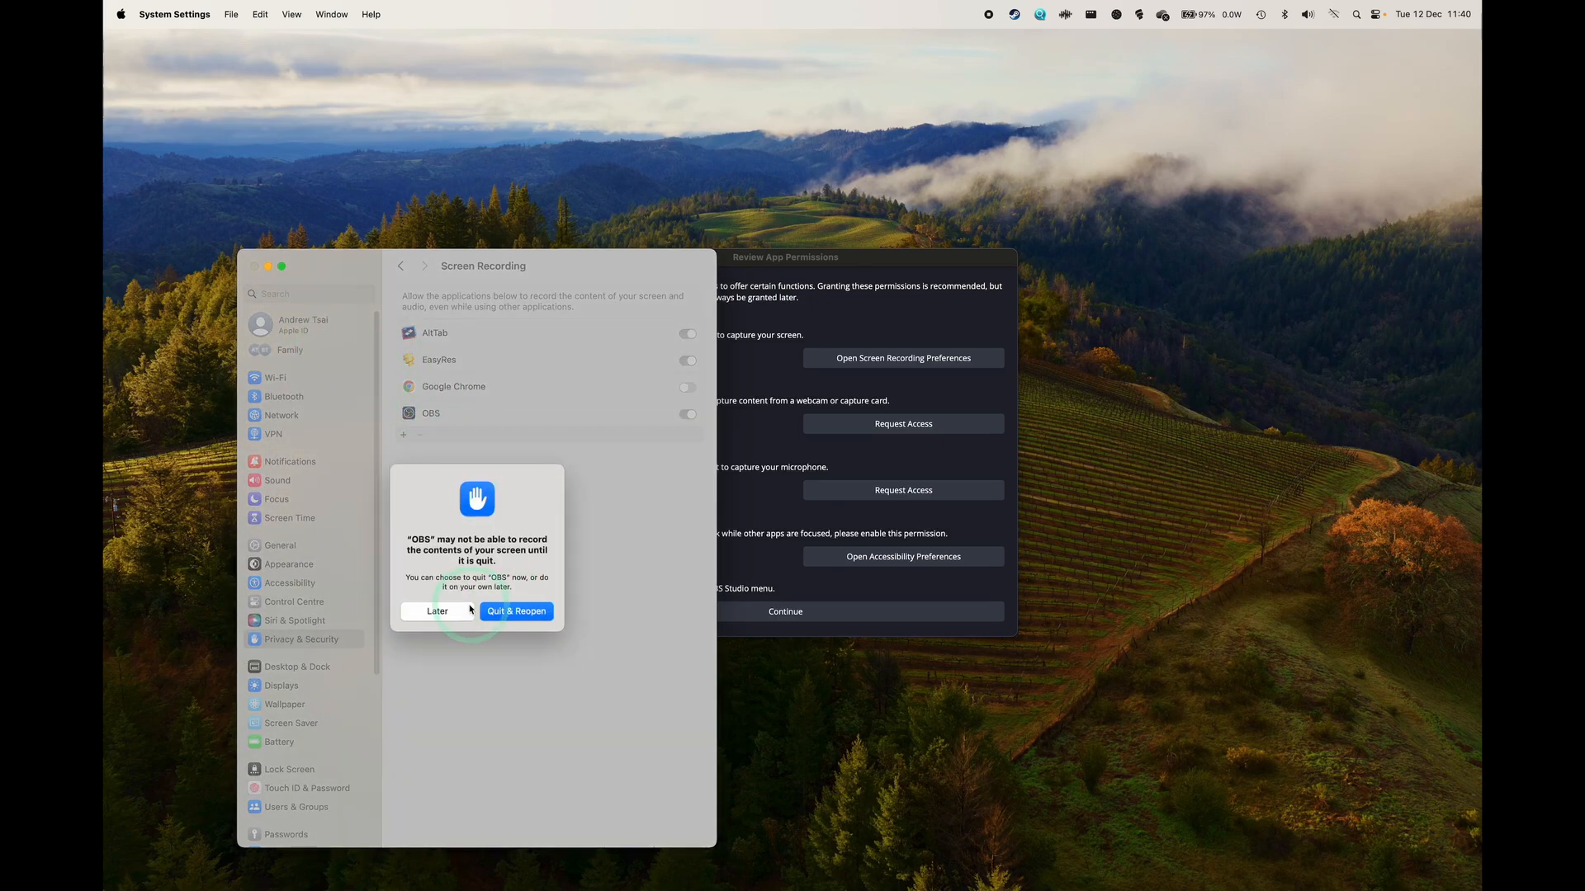
left_click(437, 611)
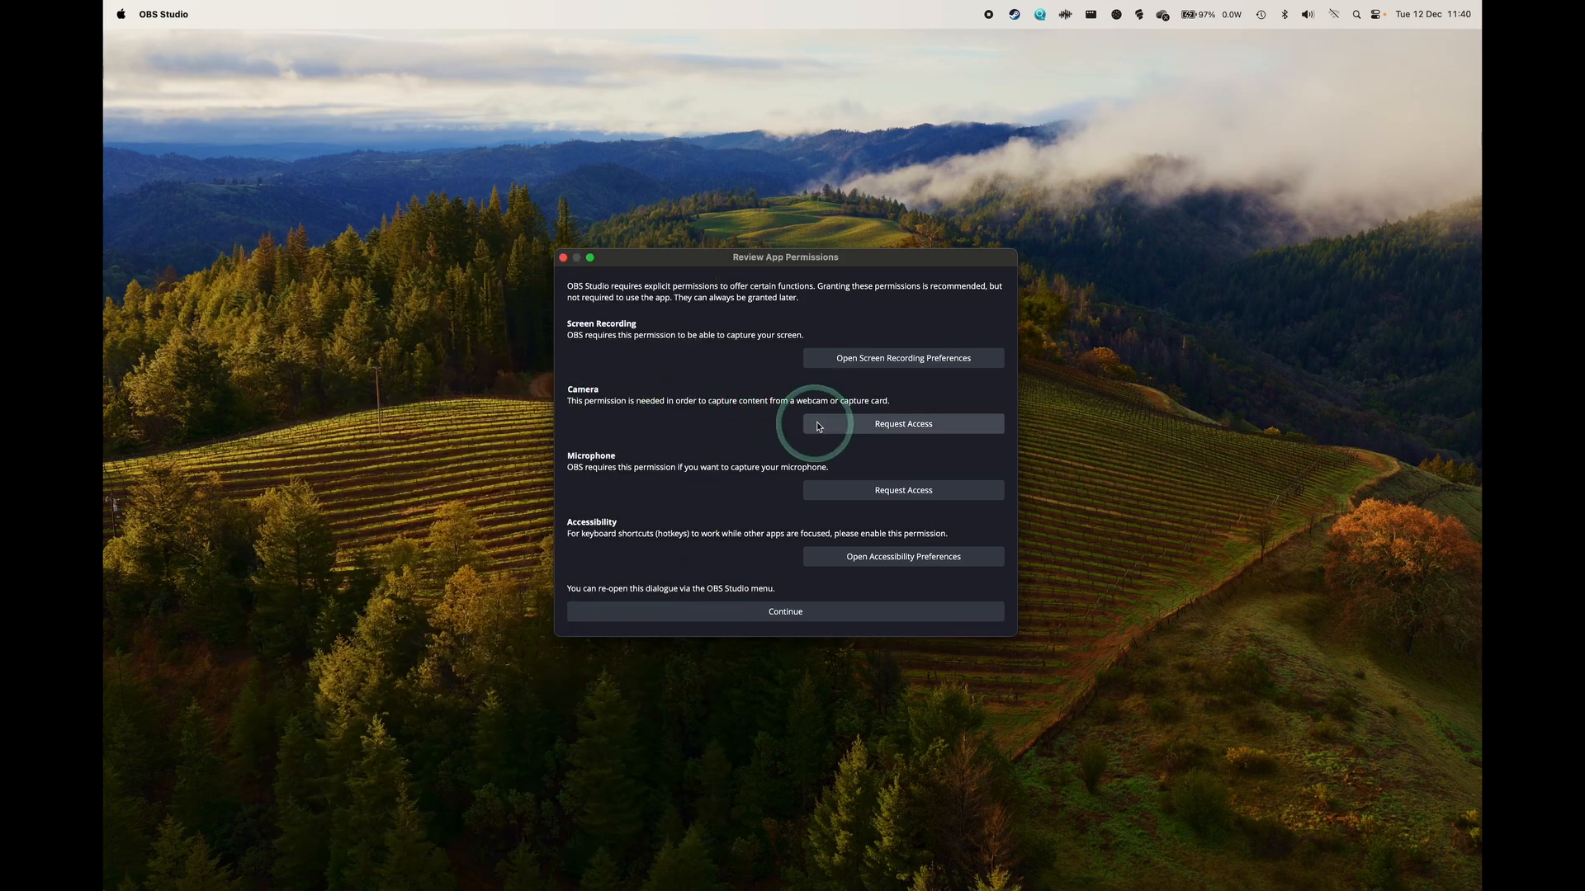
Step: Grant OBS camera and microphone access, then bring up the Accessibility preferences
left_click(901, 423)
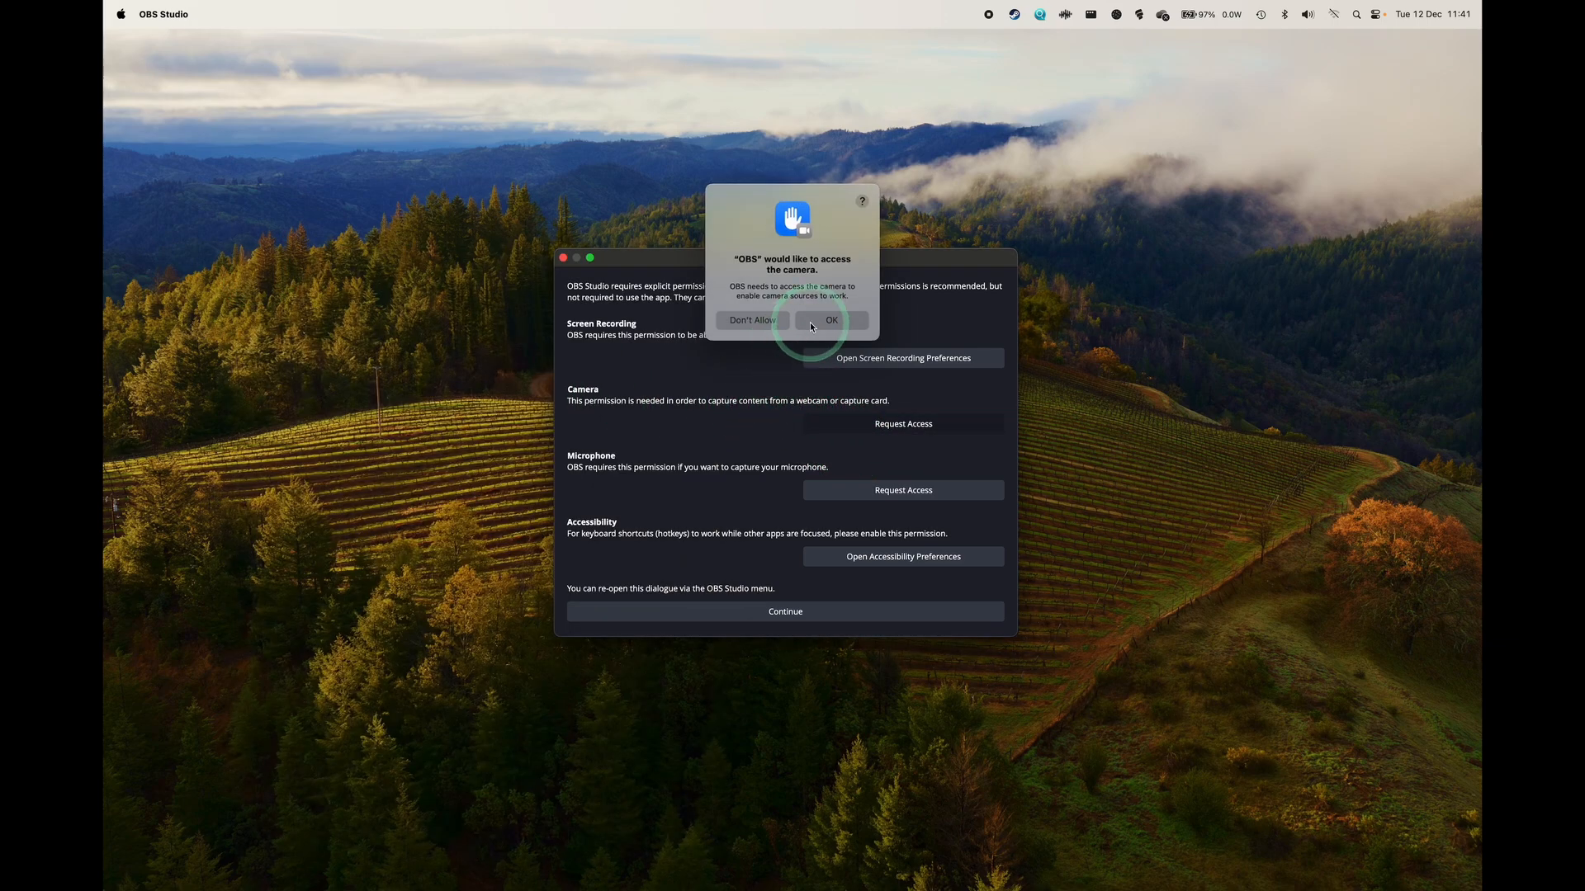
left_click(831, 320)
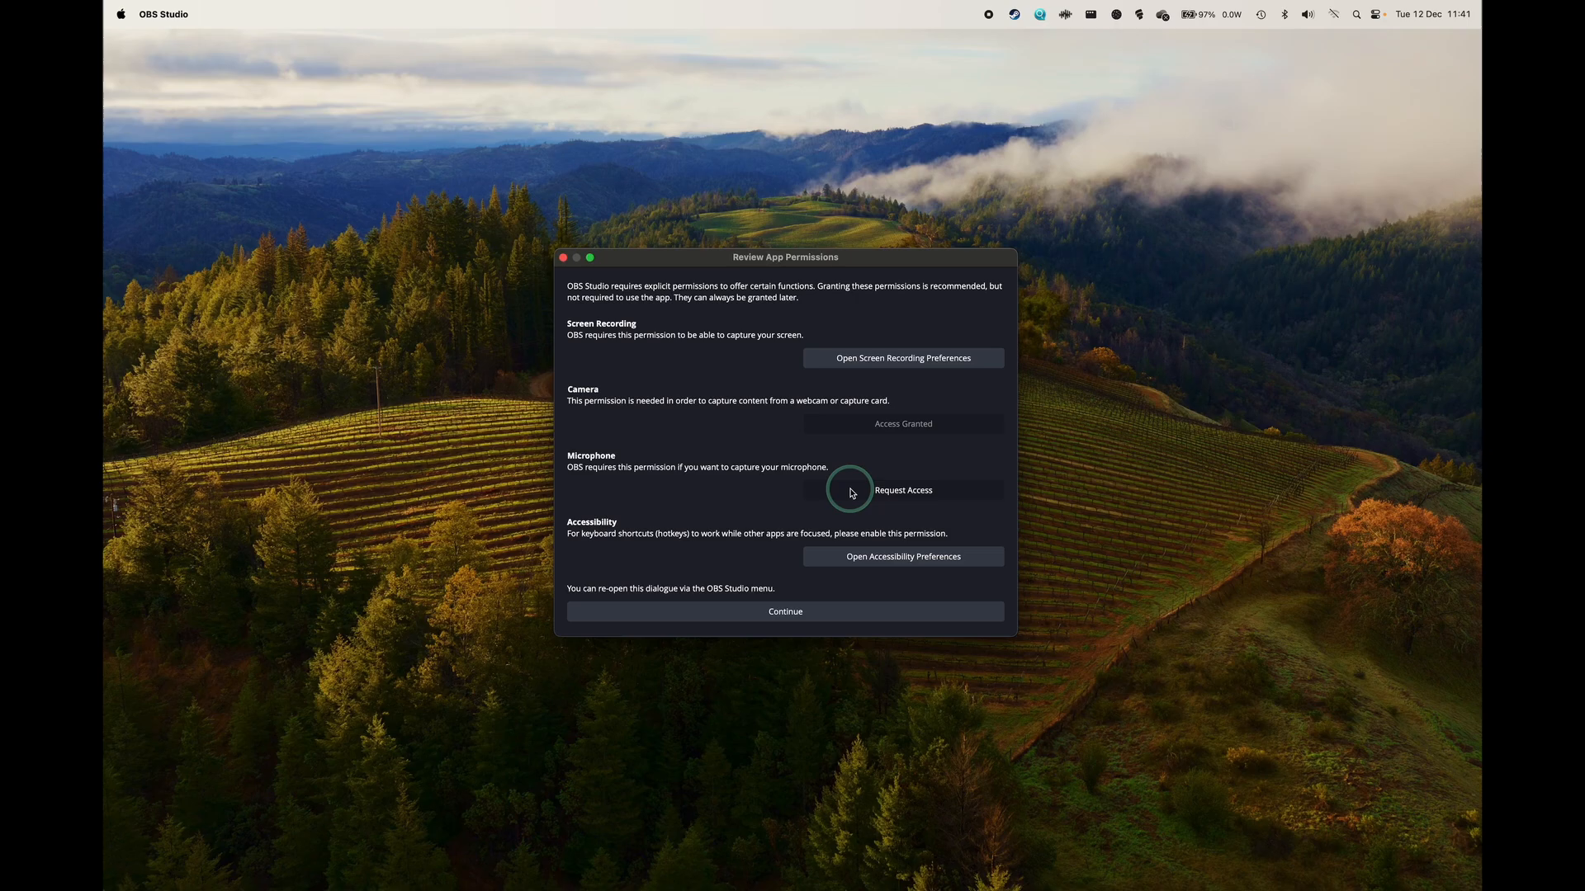
left_click(902, 490)
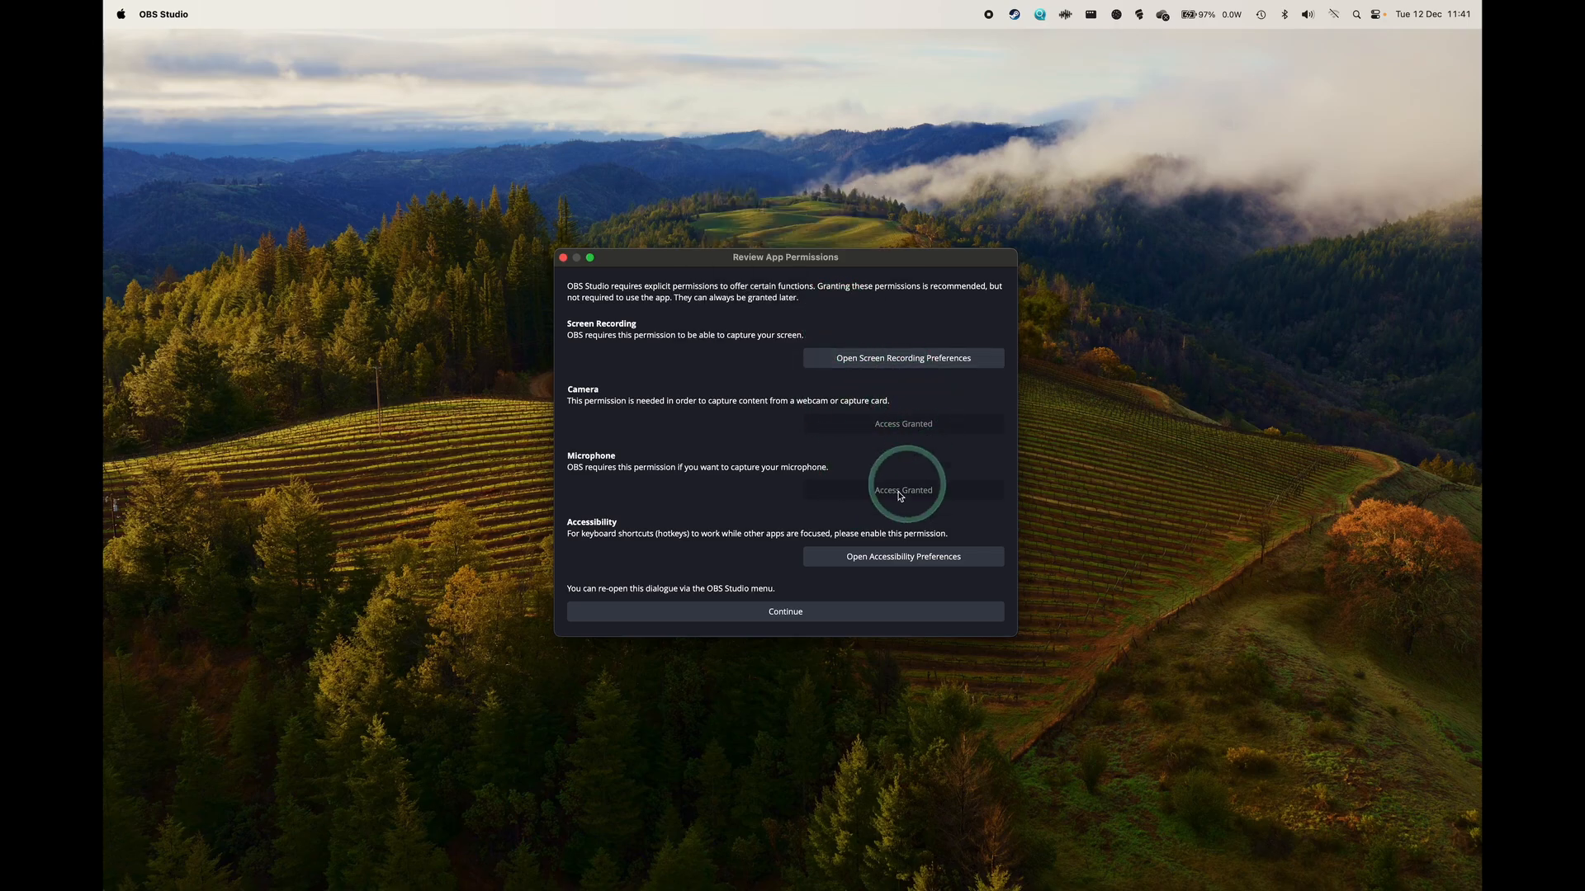
left_click(901, 556)
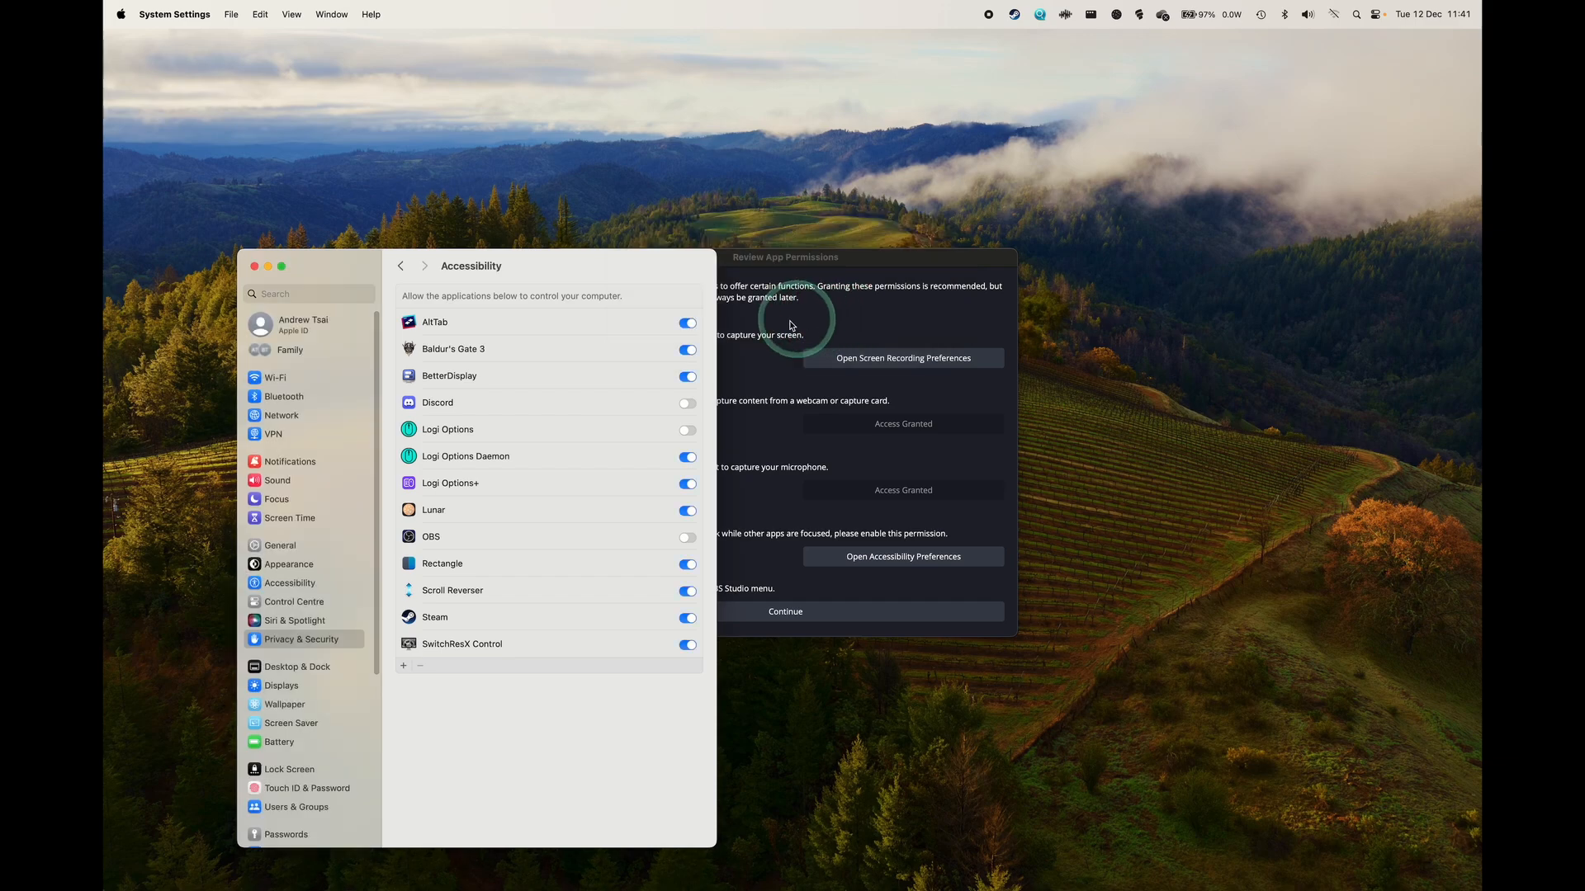
mouse_move(595, 539)
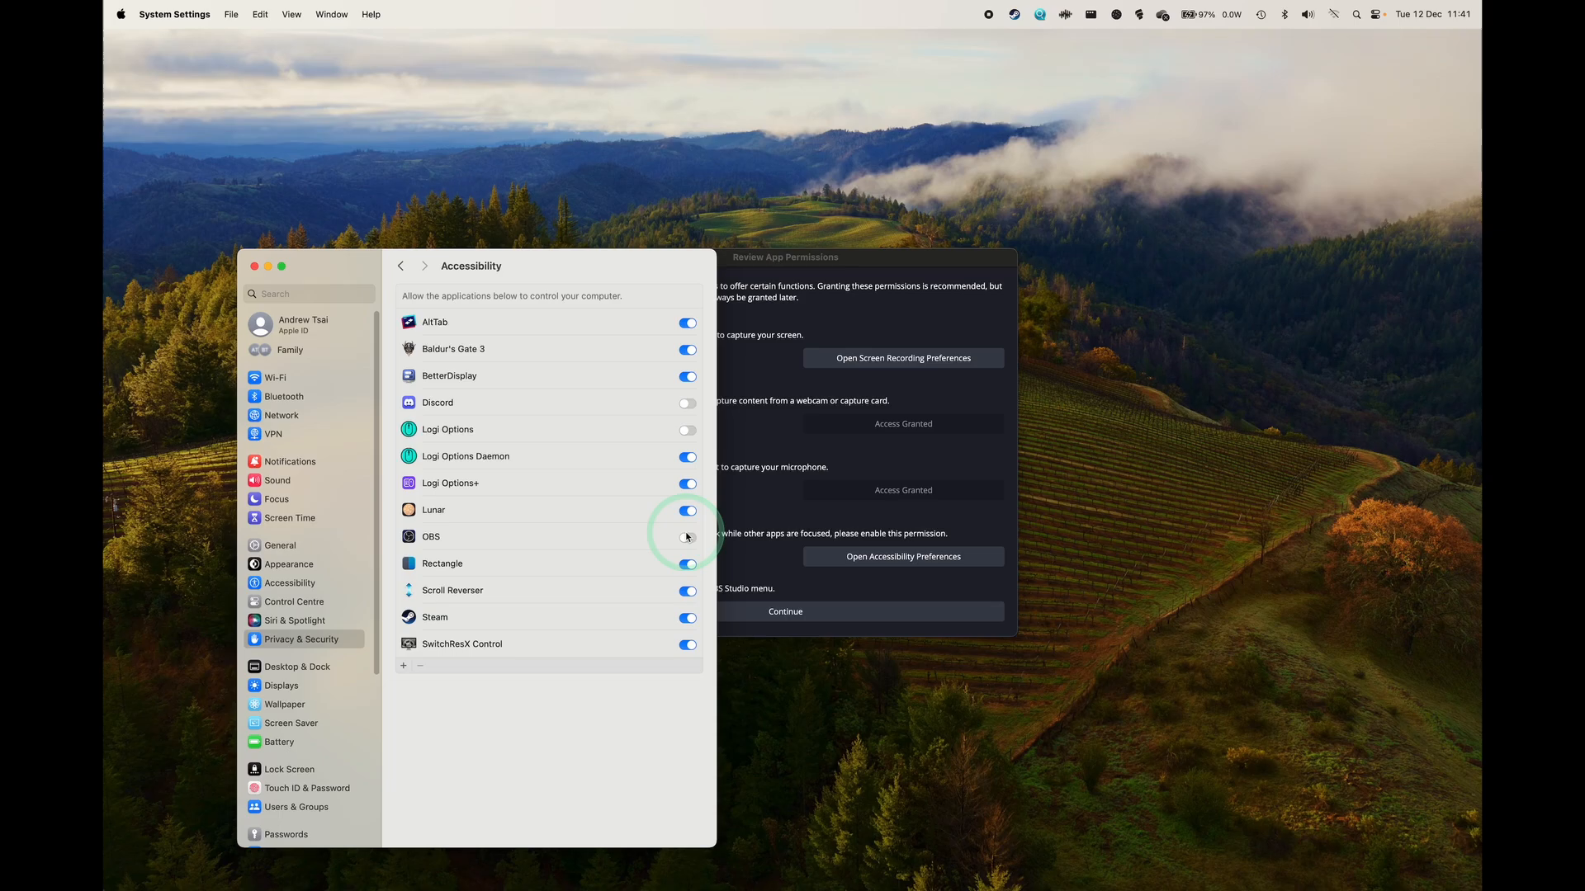
Step: Enable OBS under Accessibility using the admin password, then close System Settings
left_click(686, 536)
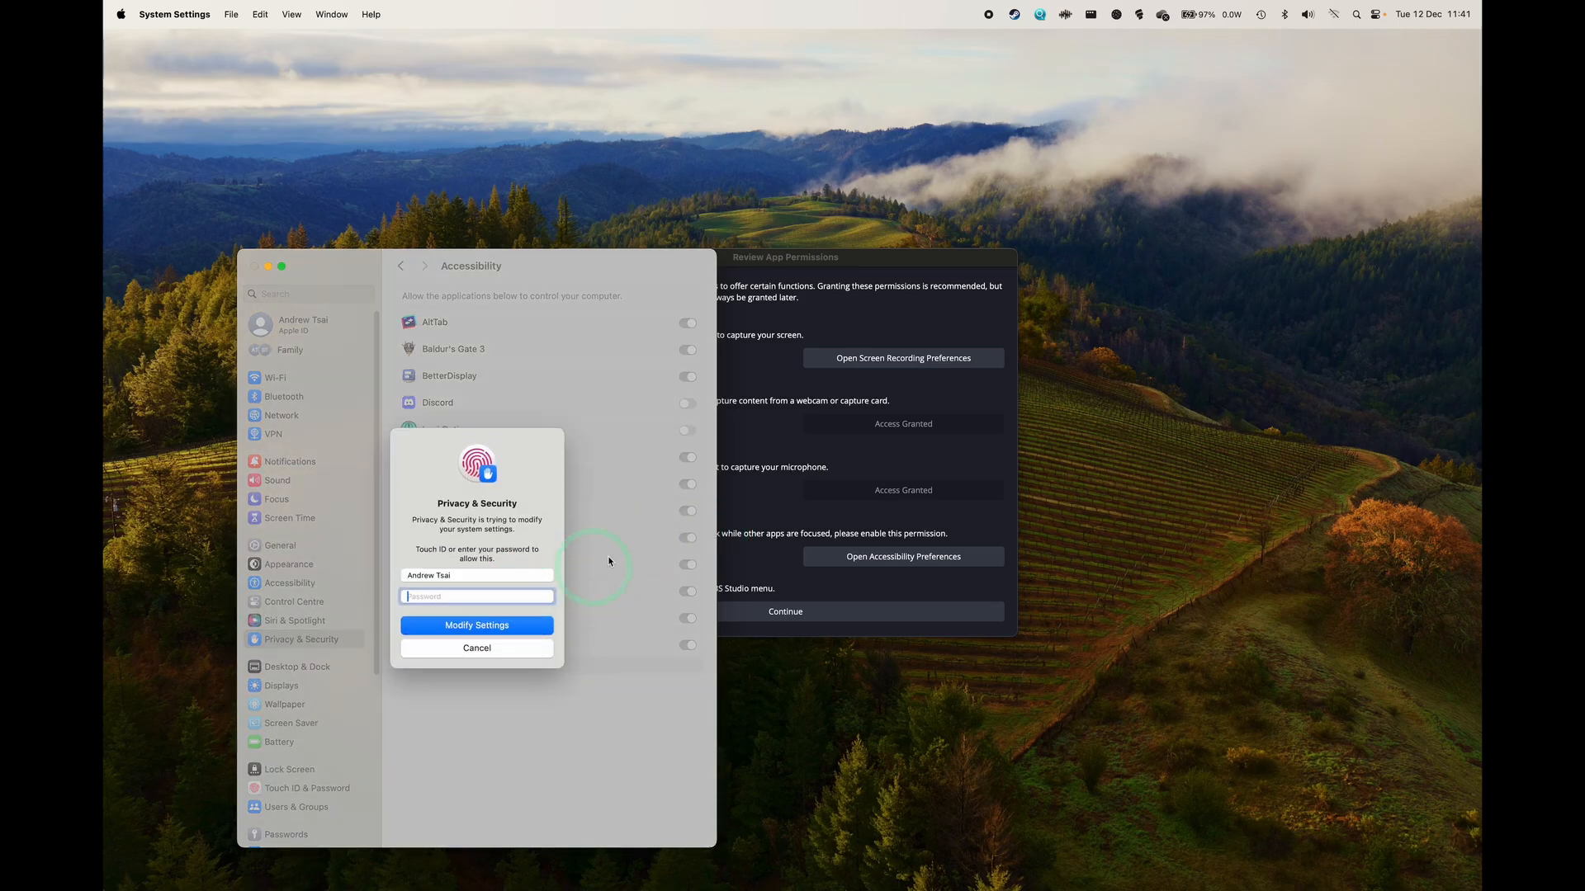
type("password")
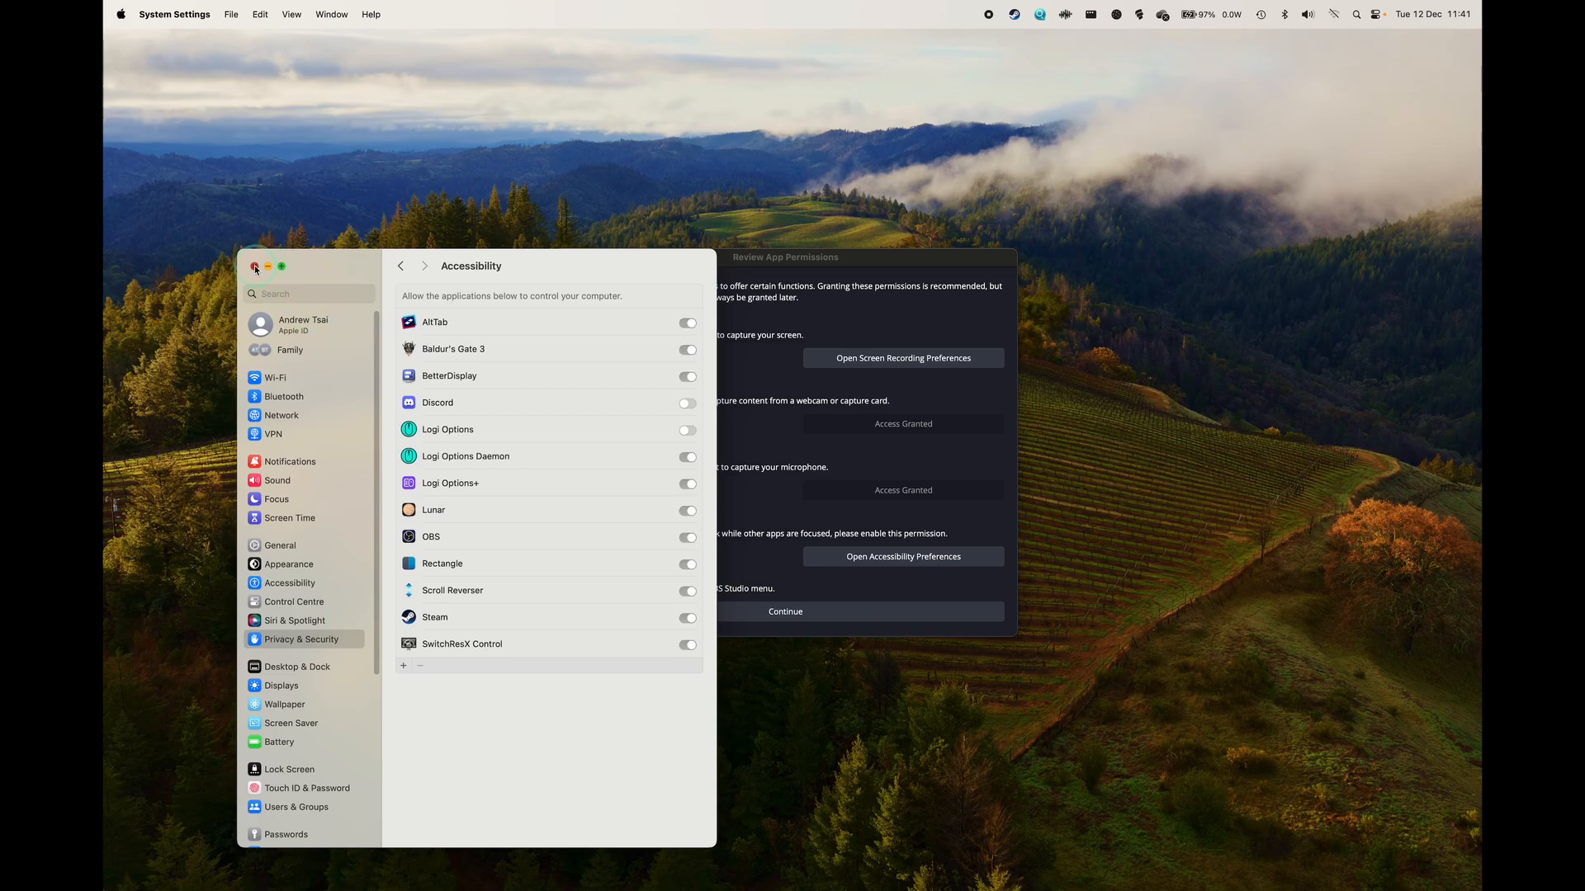
left_click(784, 611)
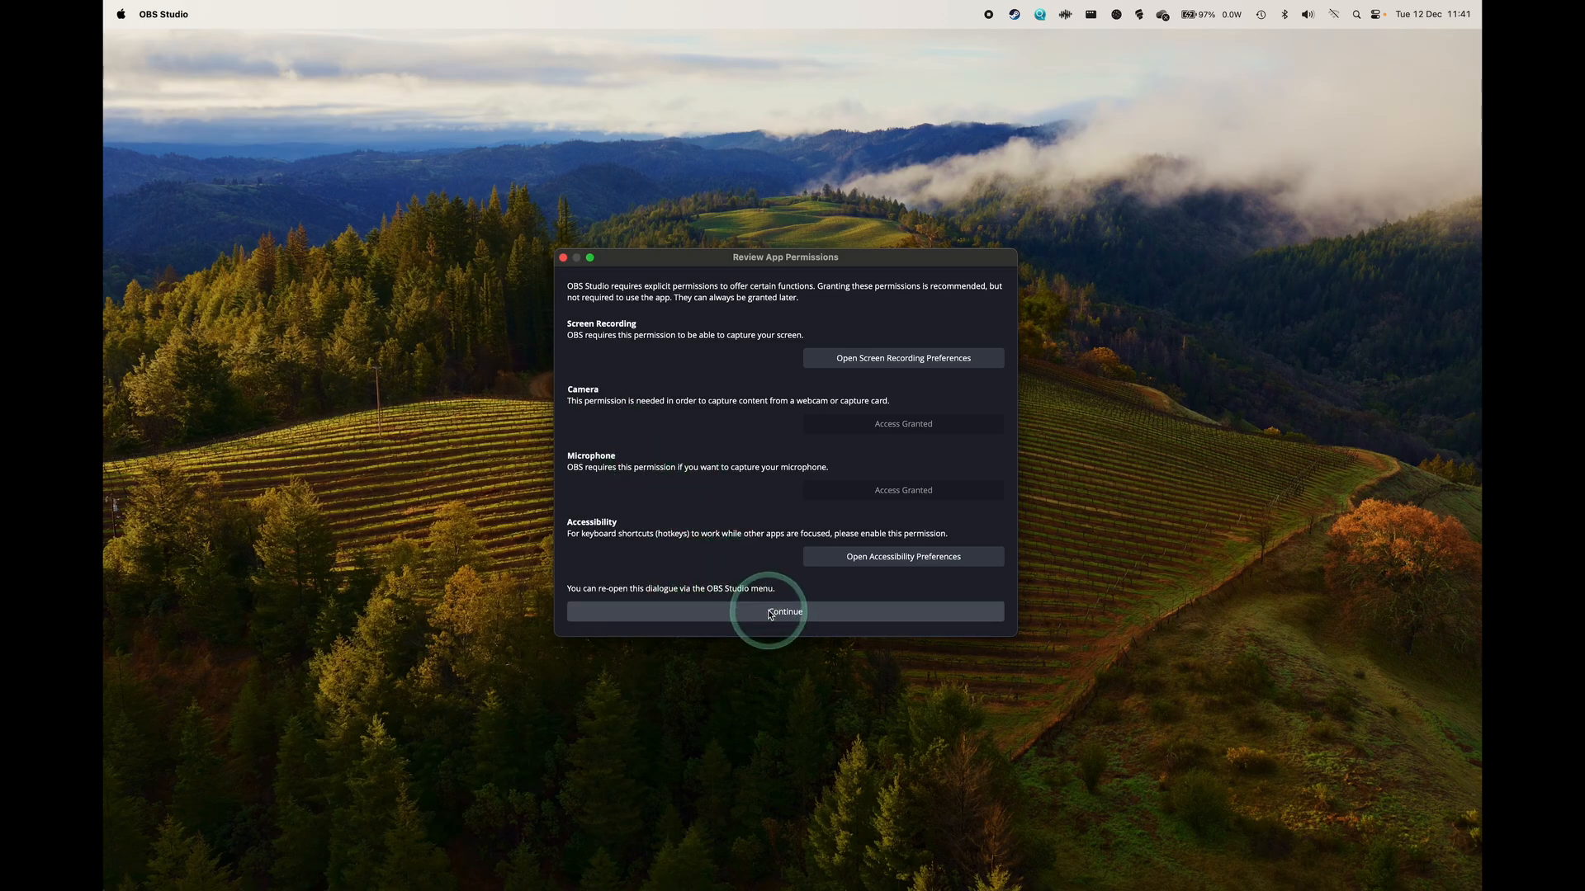
Step: Continue past Review App Permissions and dismiss the System Extension Blocked alert
left_click(784, 611)
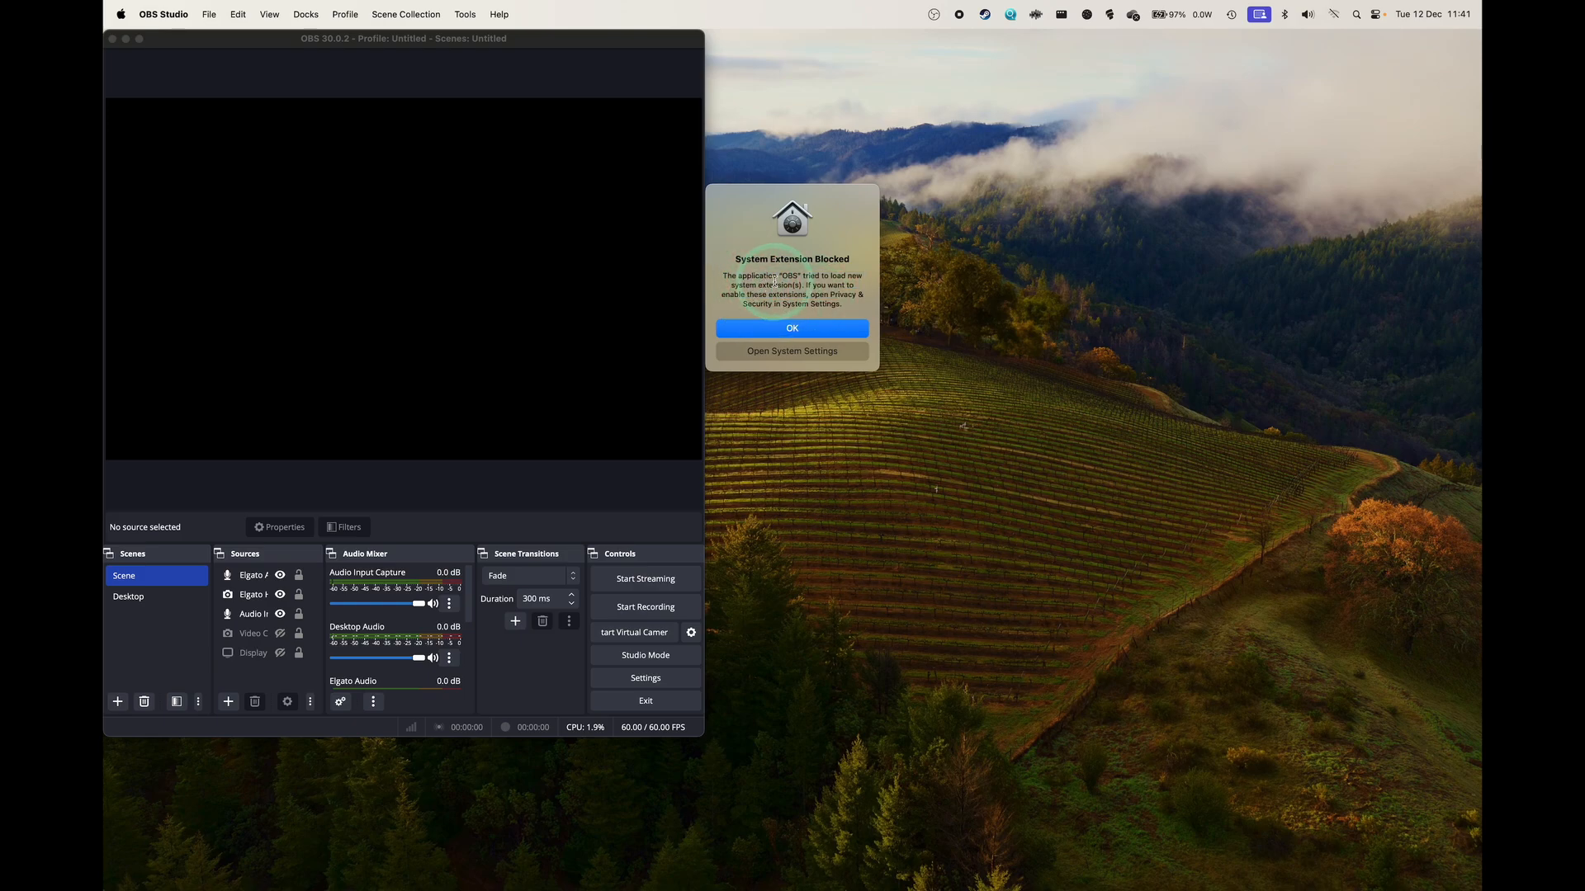
left_click(791, 328)
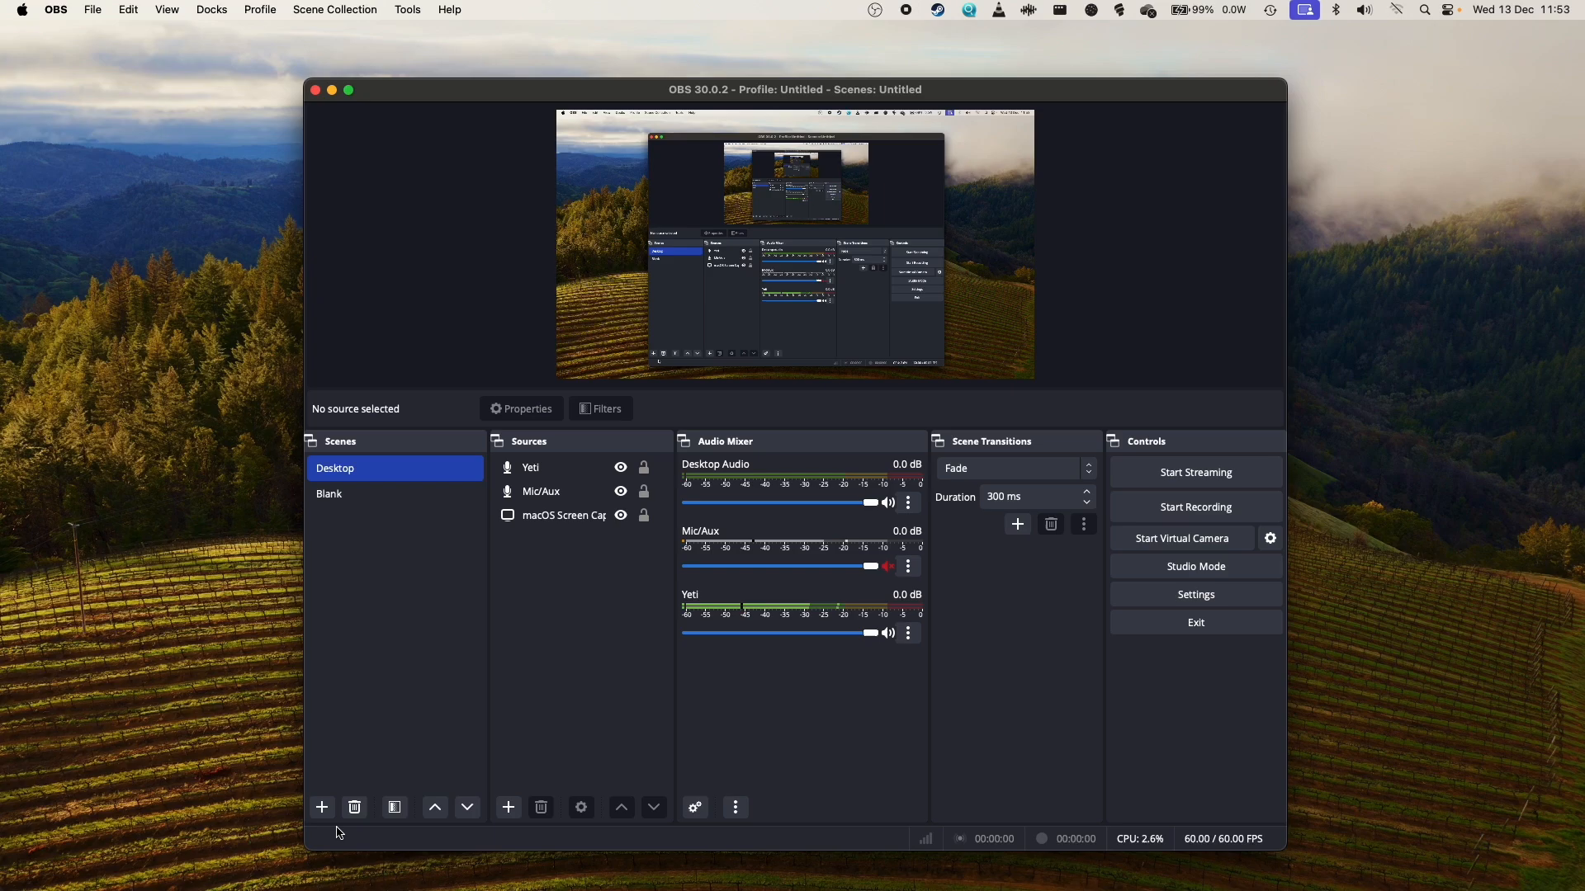
Step: Create Scene 2 and add a new macOS Screen Capture source to it
left_click(321, 806)
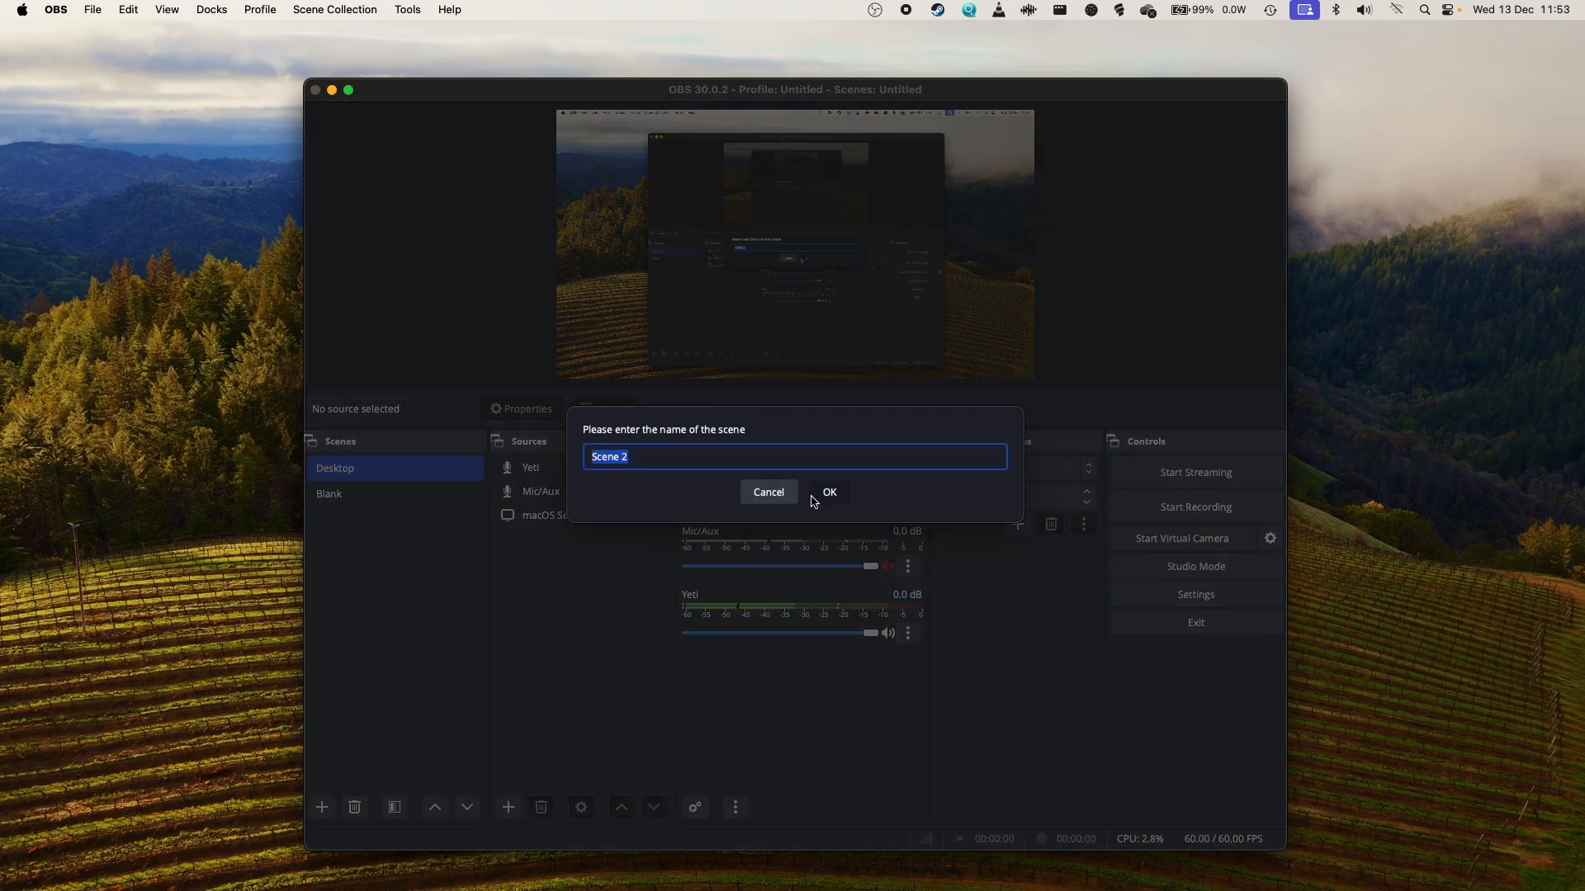
left_click(829, 492)
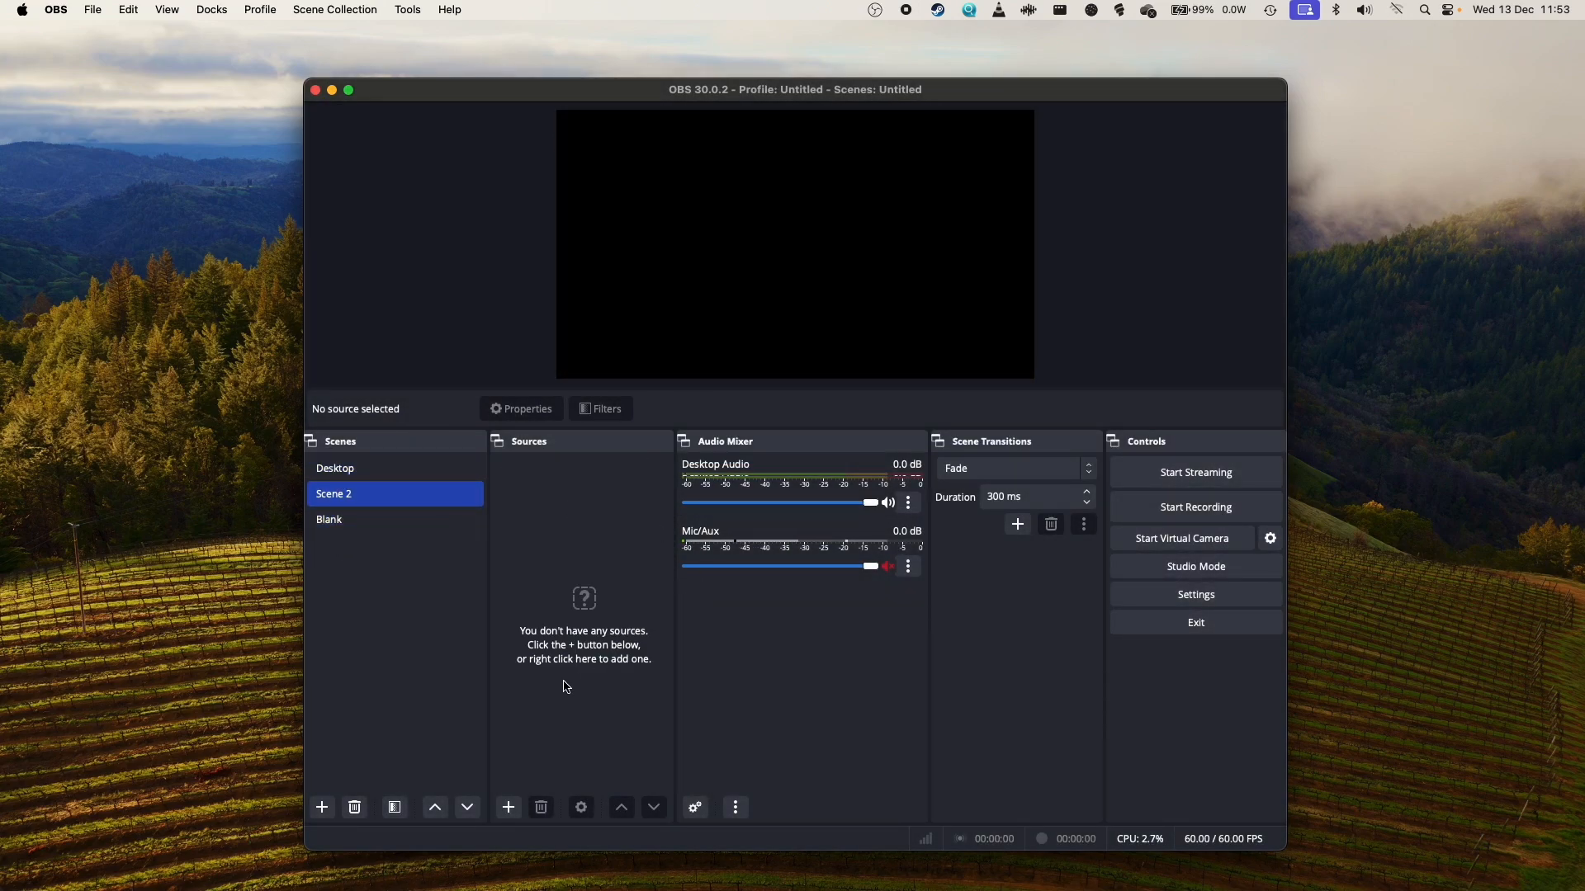
left_click(508, 807)
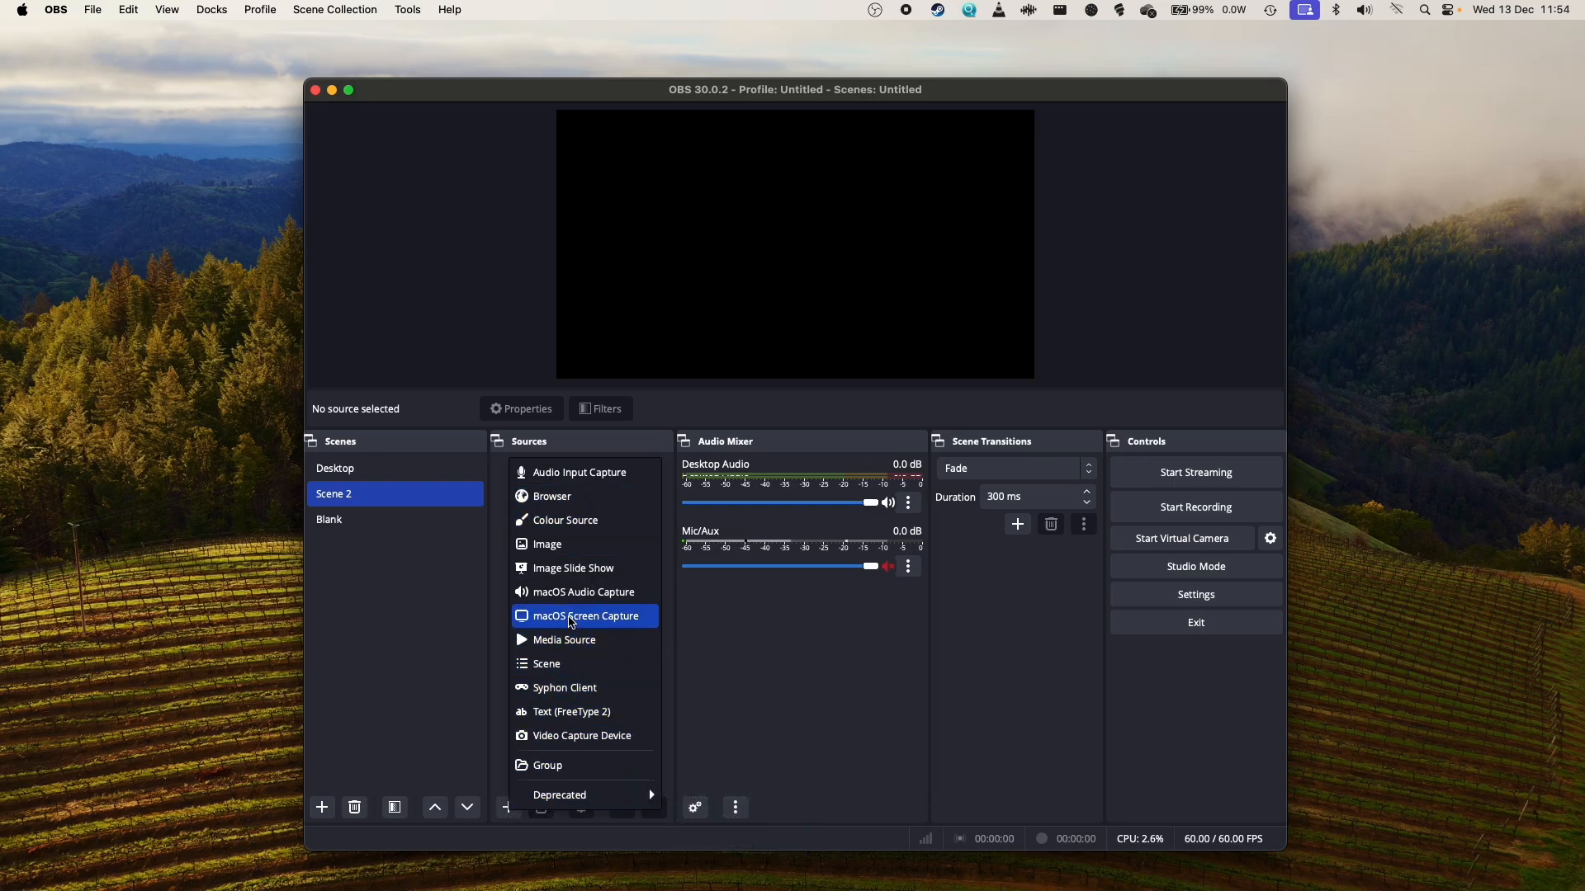
left_click(585, 615)
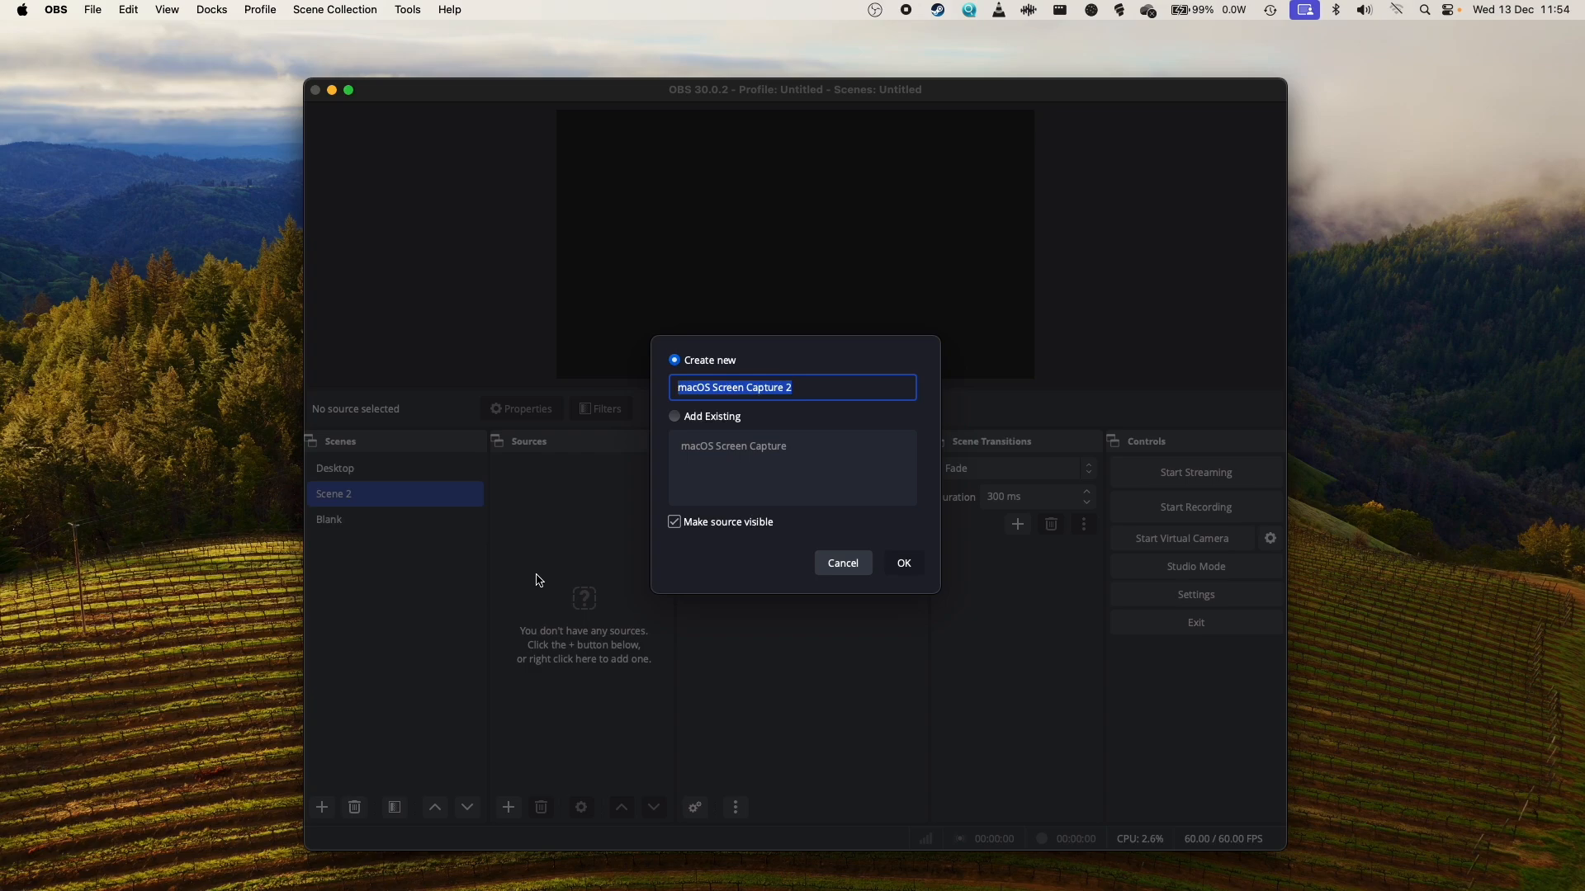
left_click(901, 563)
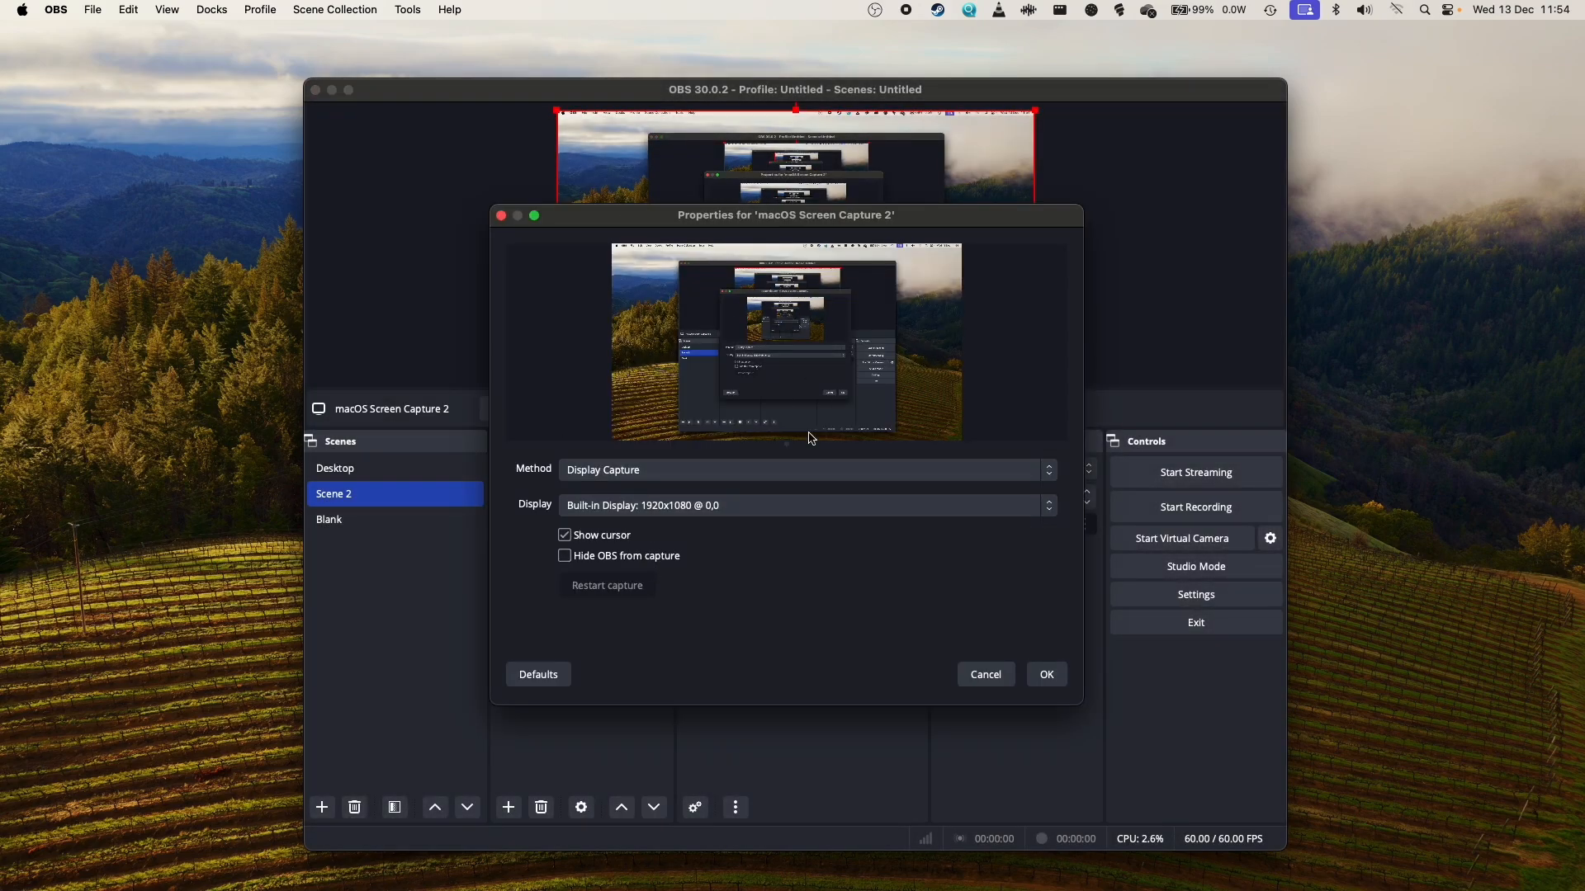
left_click(1045, 674)
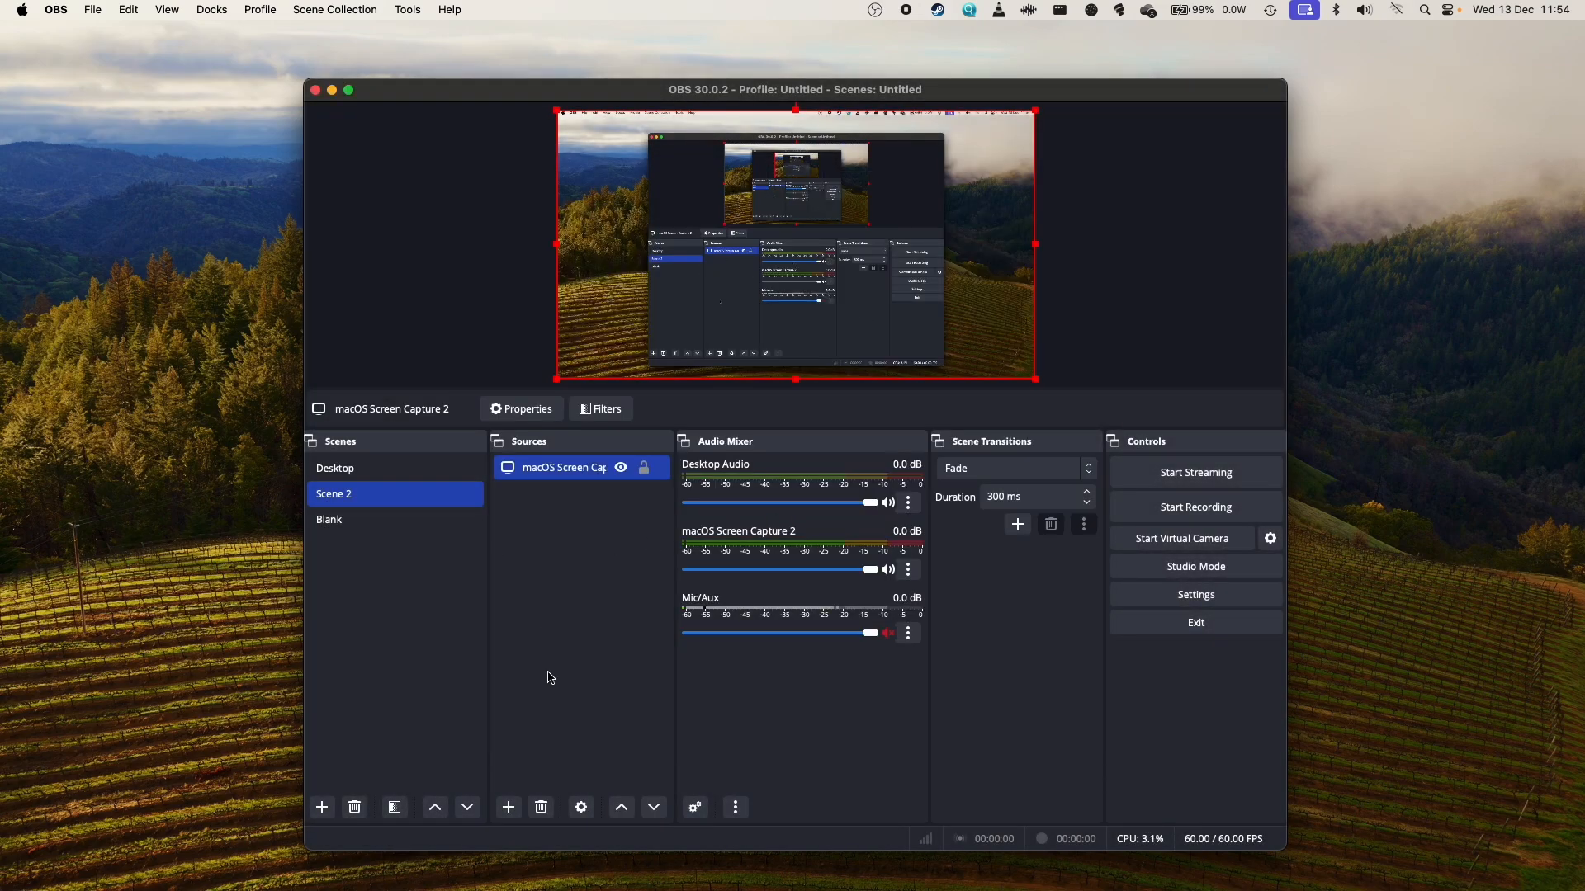
Step: Add an Audio Input Capture source using the MacBook Pro Microphone
left_click(507, 807)
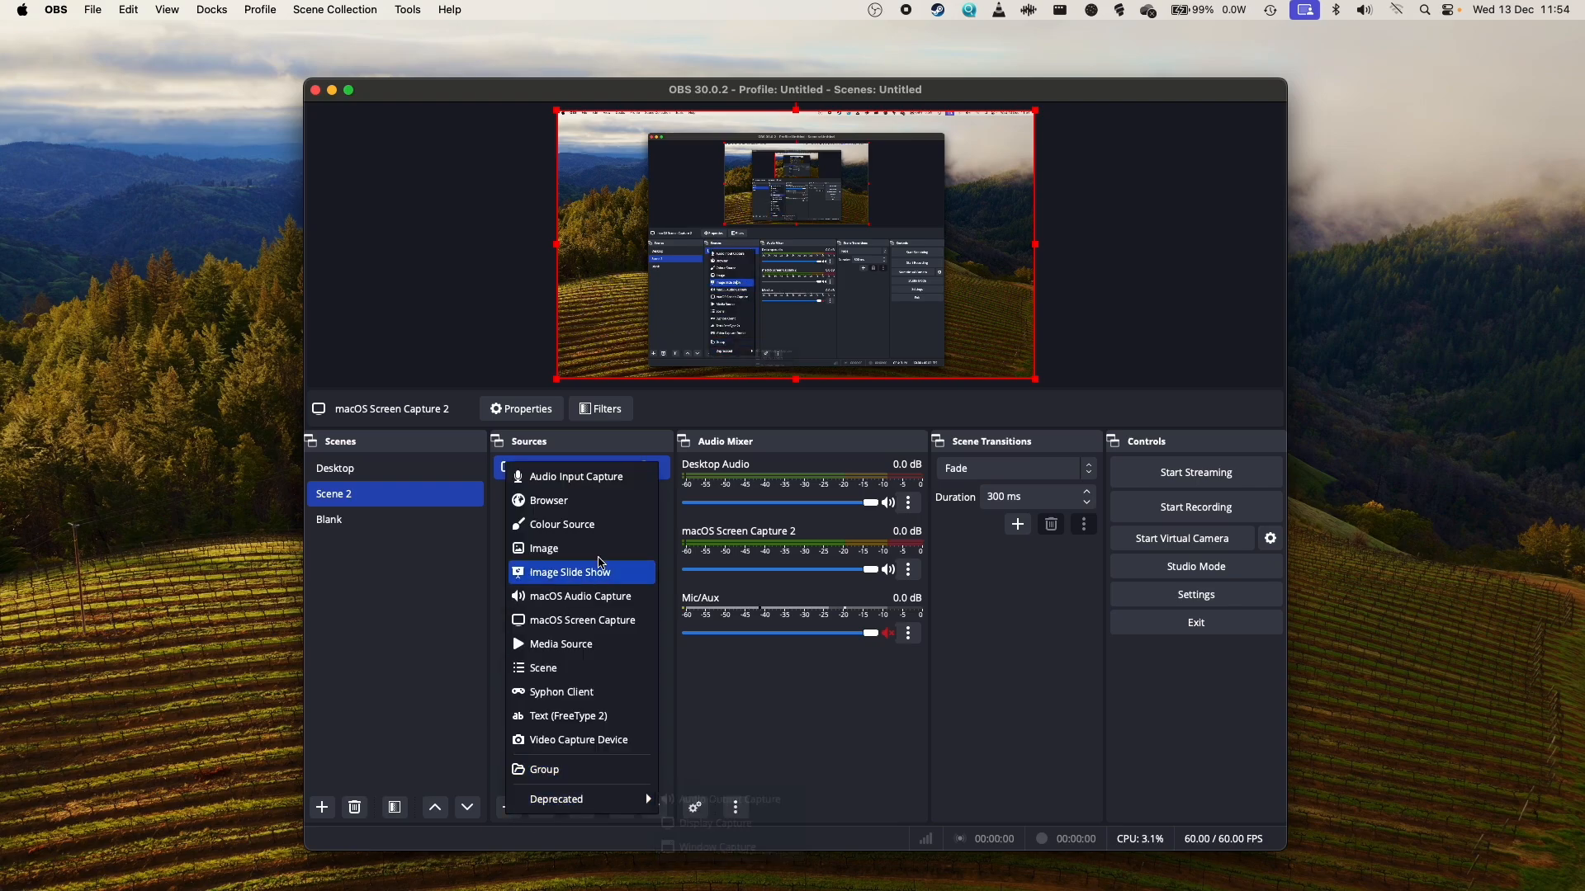
left_click(577, 476)
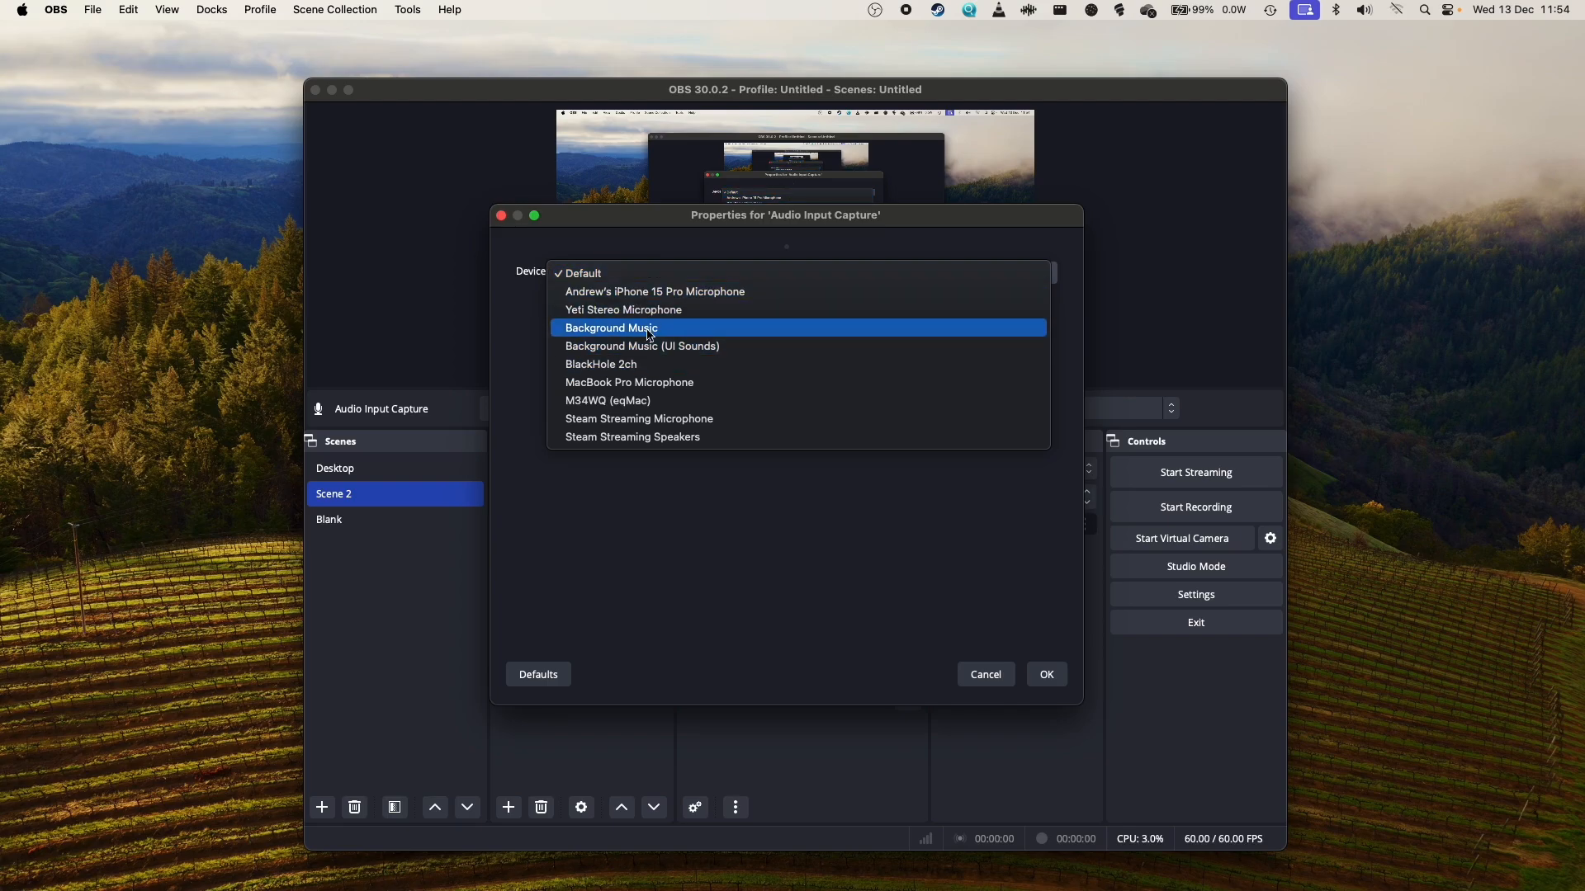
left_click(629, 382)
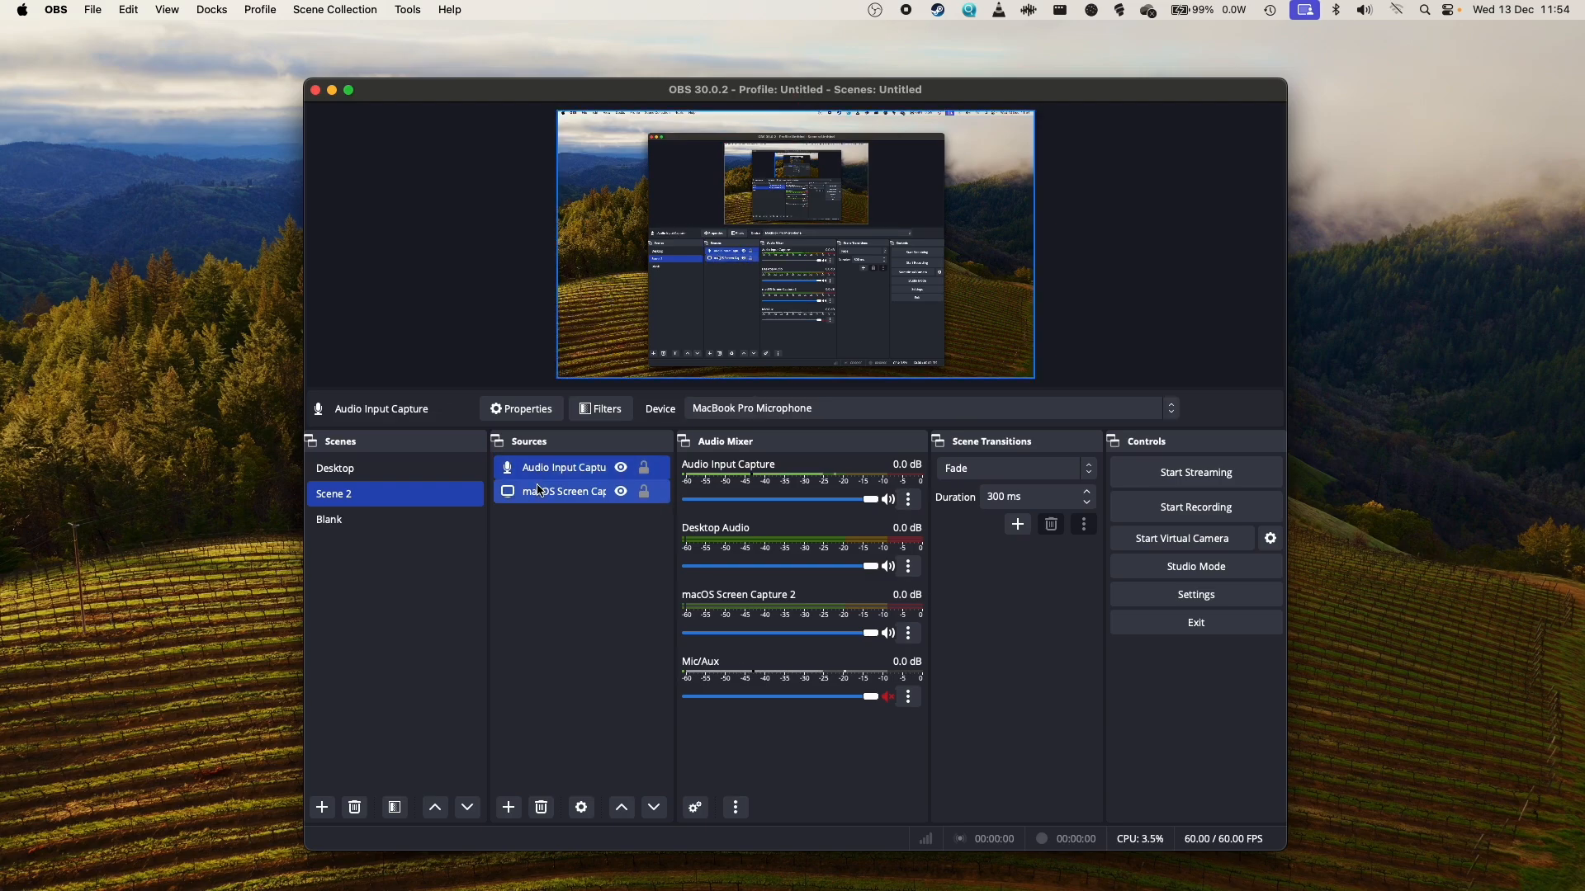
left_click(563, 491)
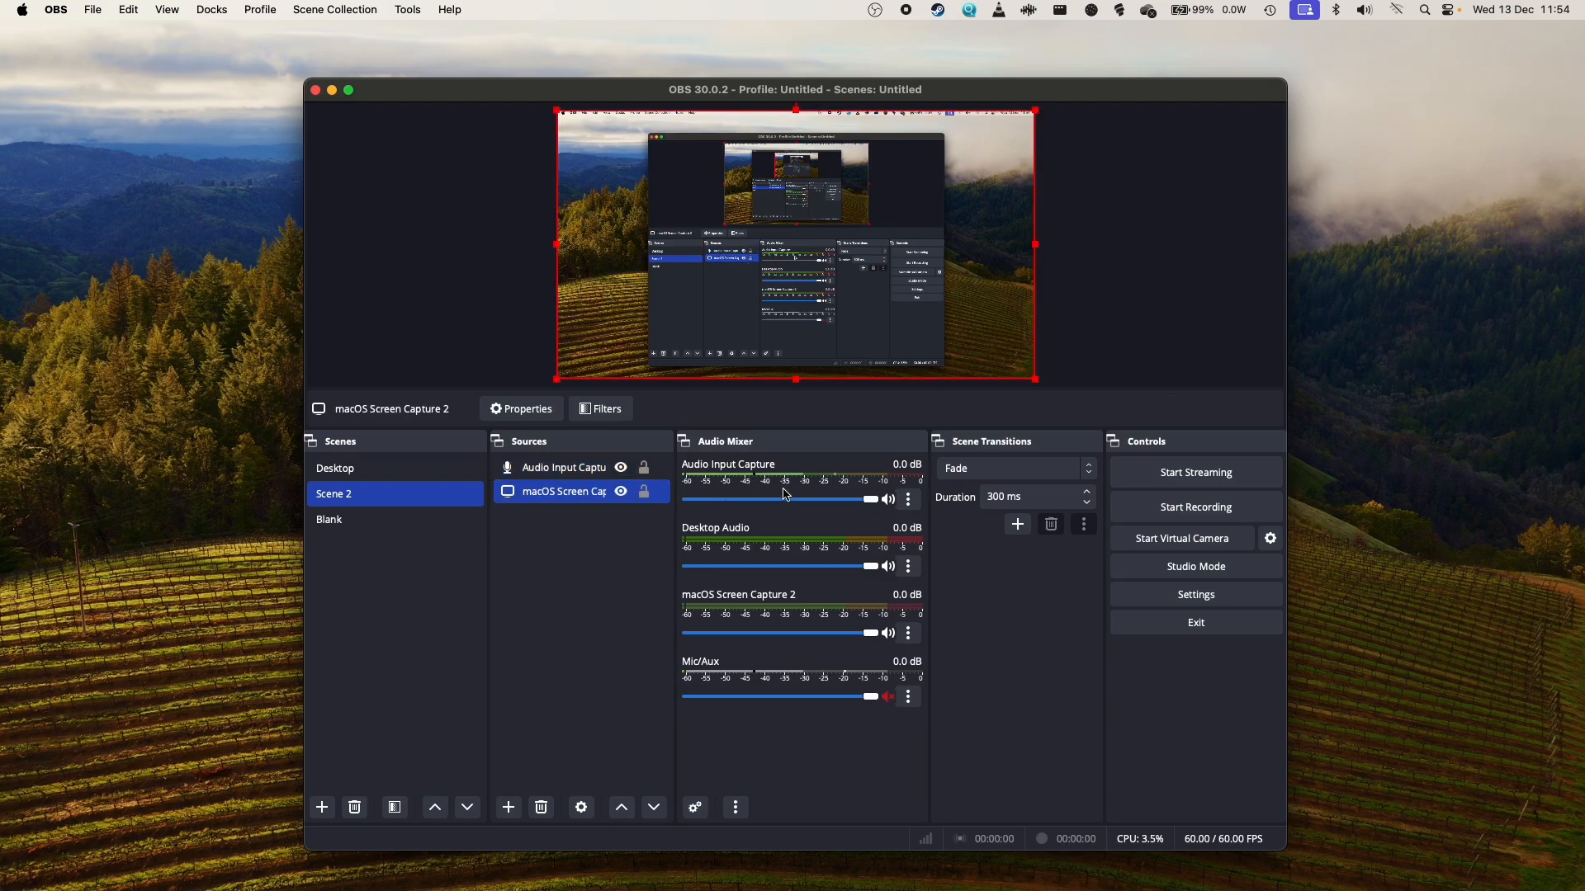
mouse_move(808, 482)
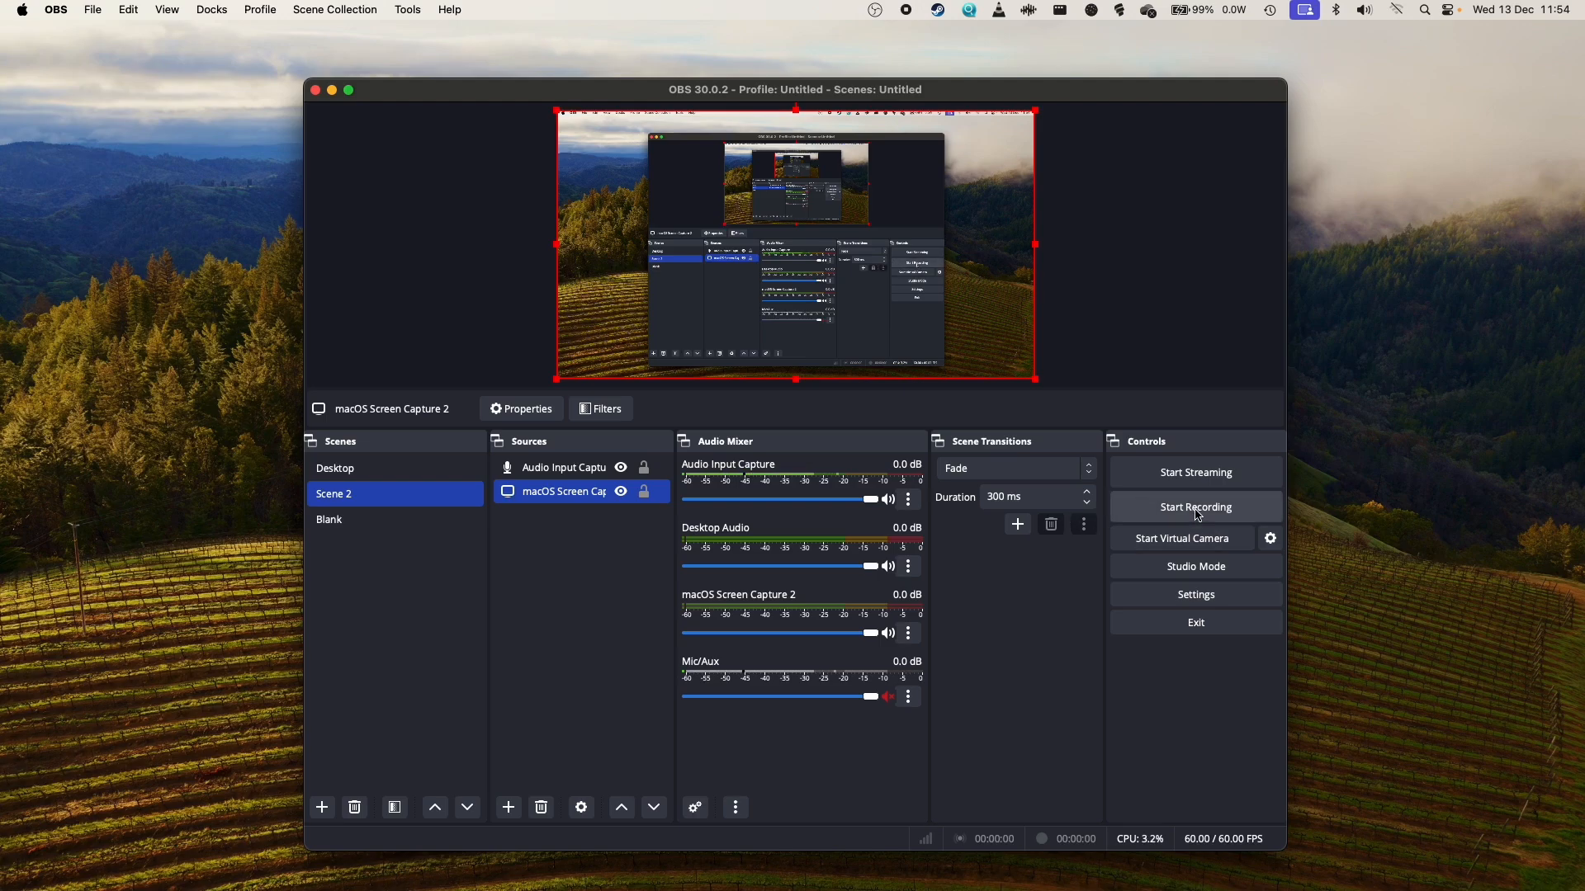
Step: Record a short test clip and check the recording path and format in Output settings
left_click(1194, 506)
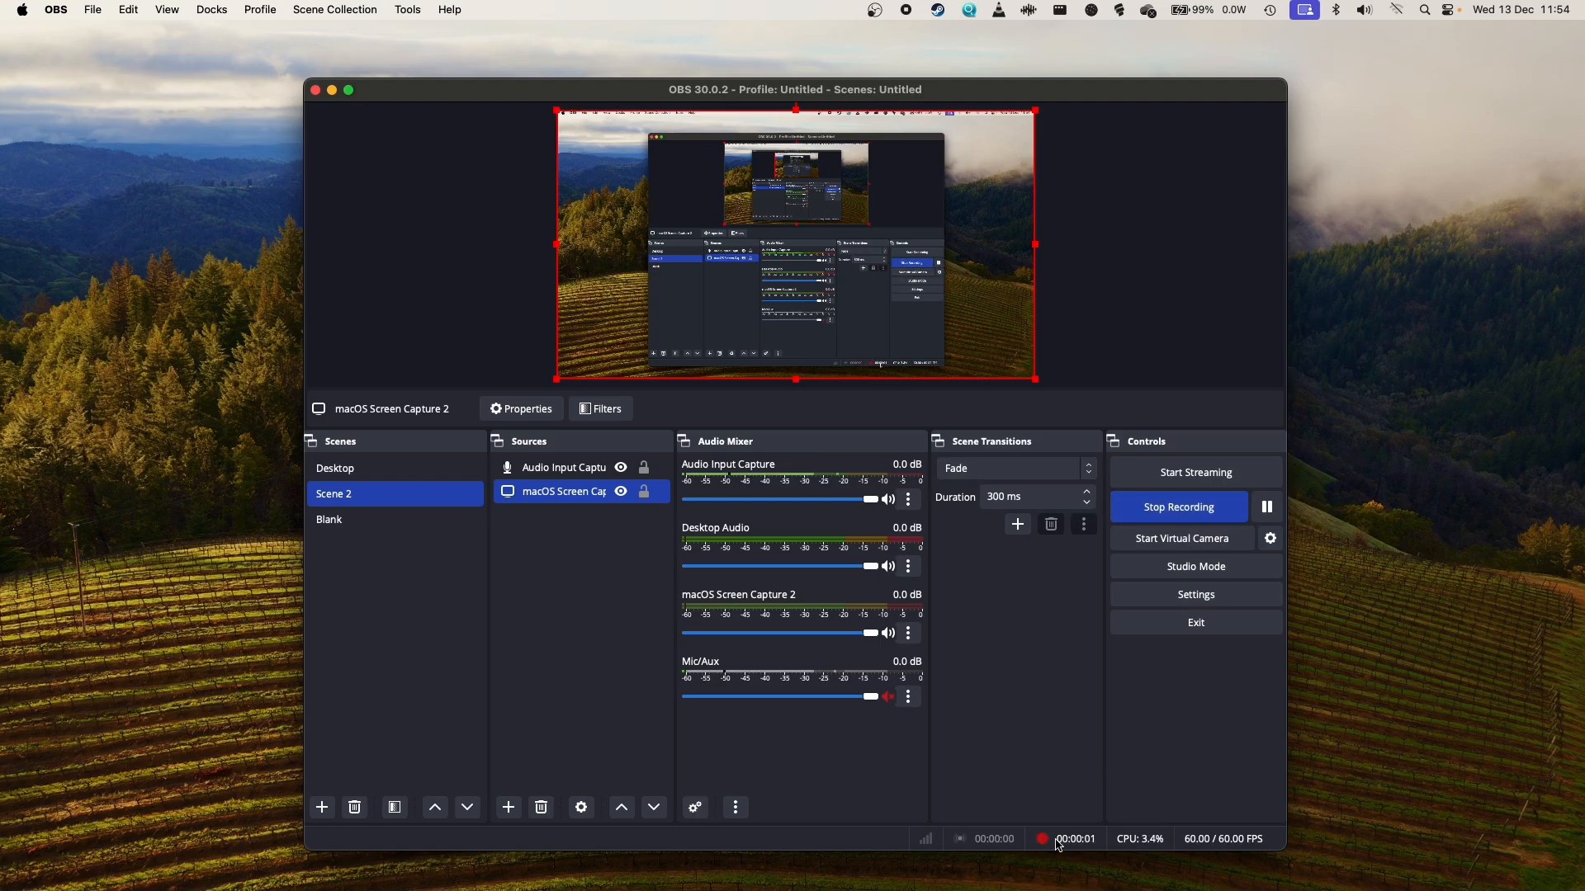
mouse_move(1139, 494)
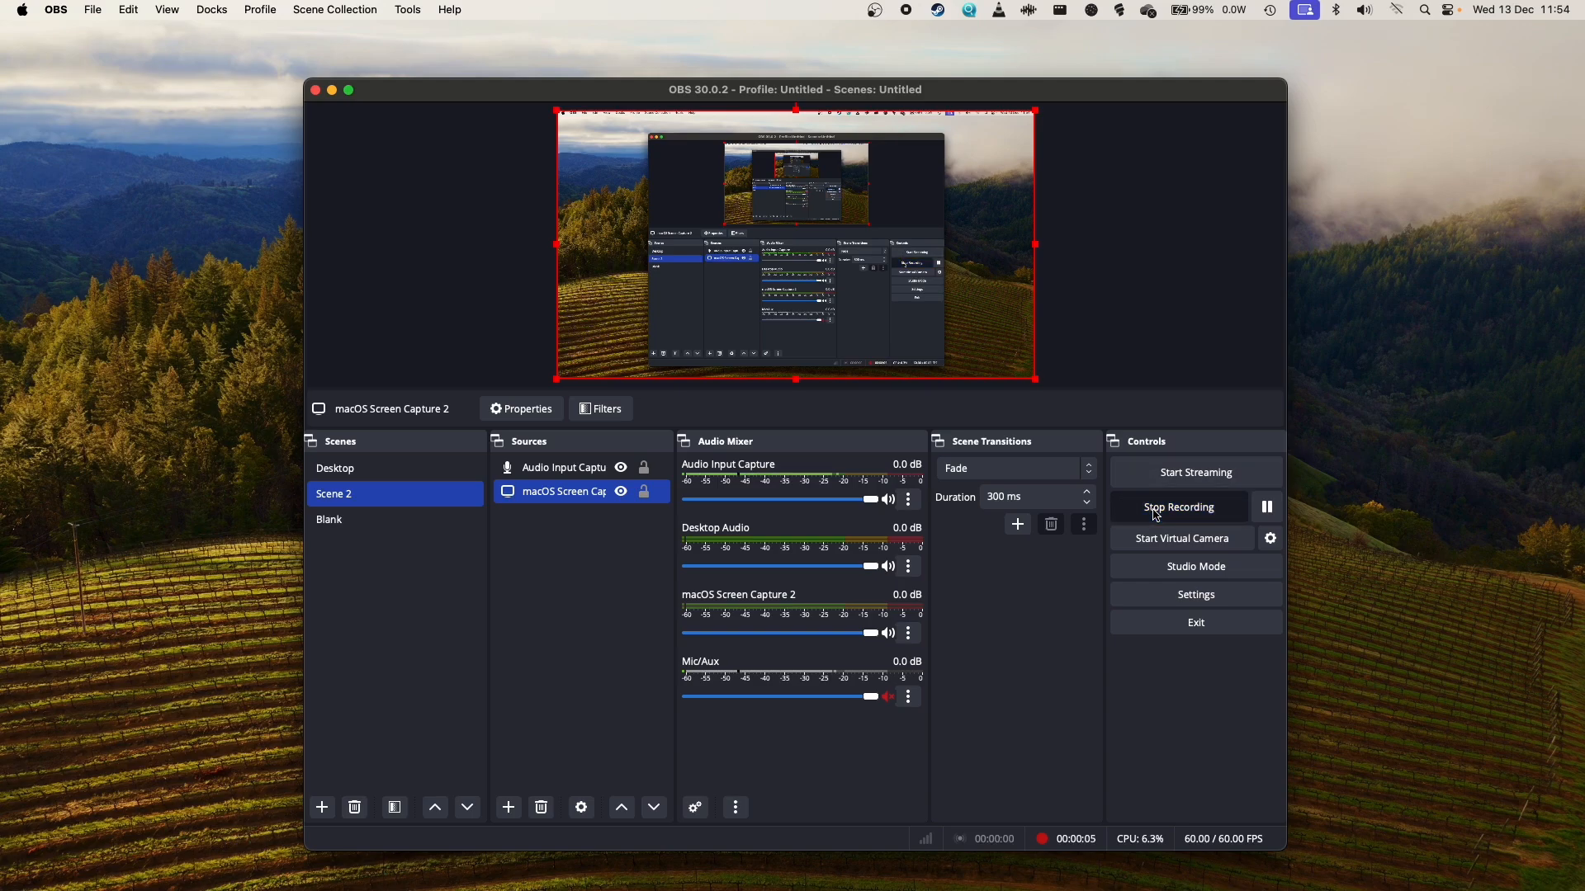
left_click(1178, 506)
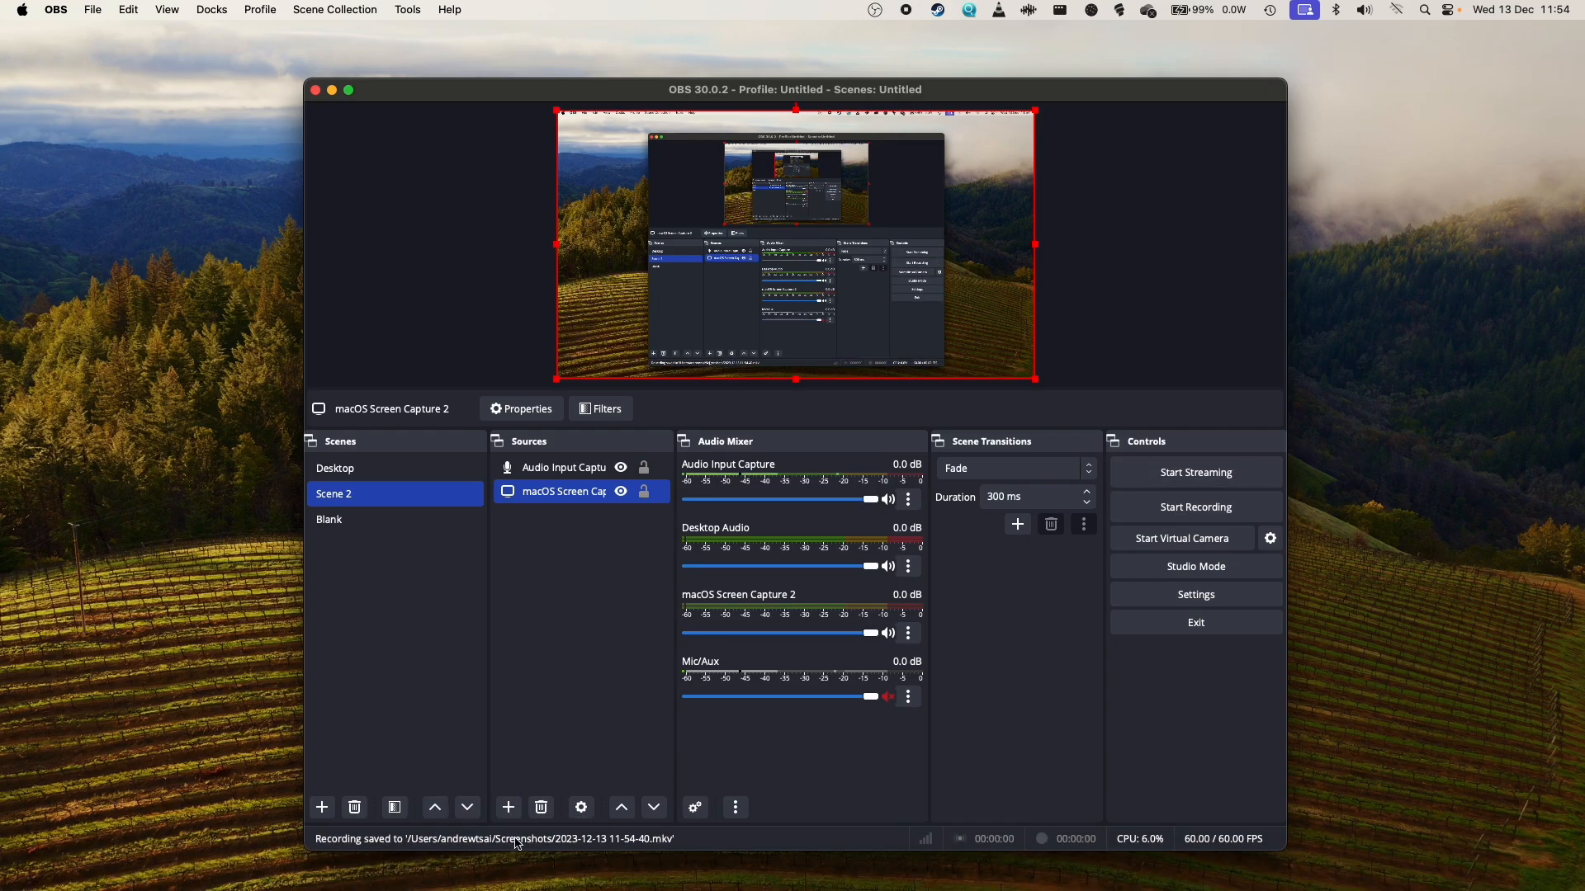
left_click(1194, 594)
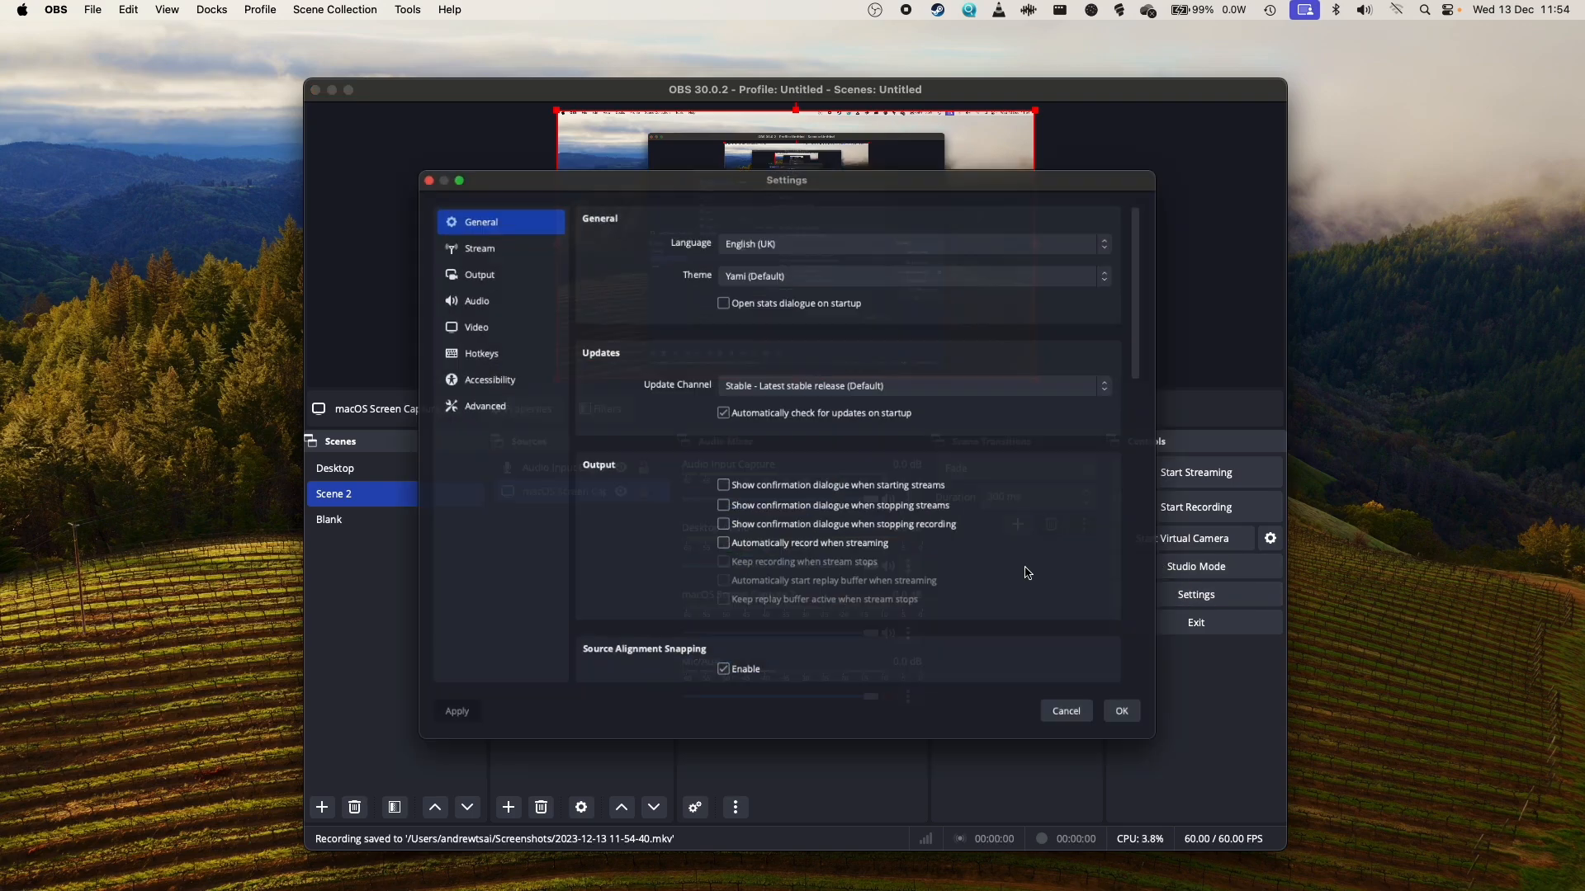
left_click(479, 274)
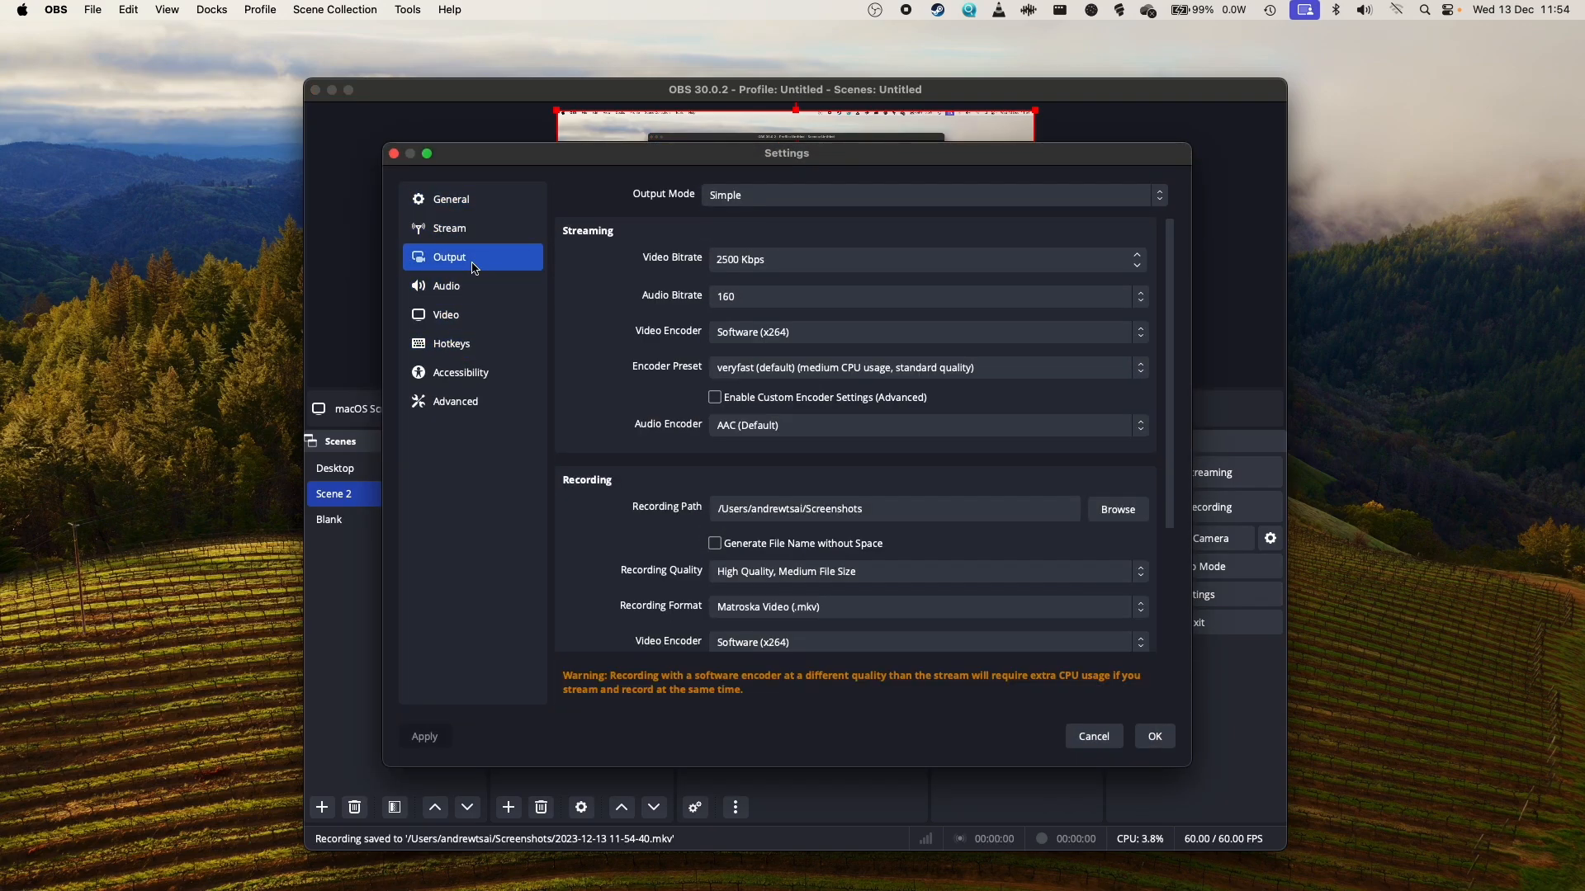
Step: Open the saved MKV recording in VLC and scrub toward the clip's end
scroll("down", 3)
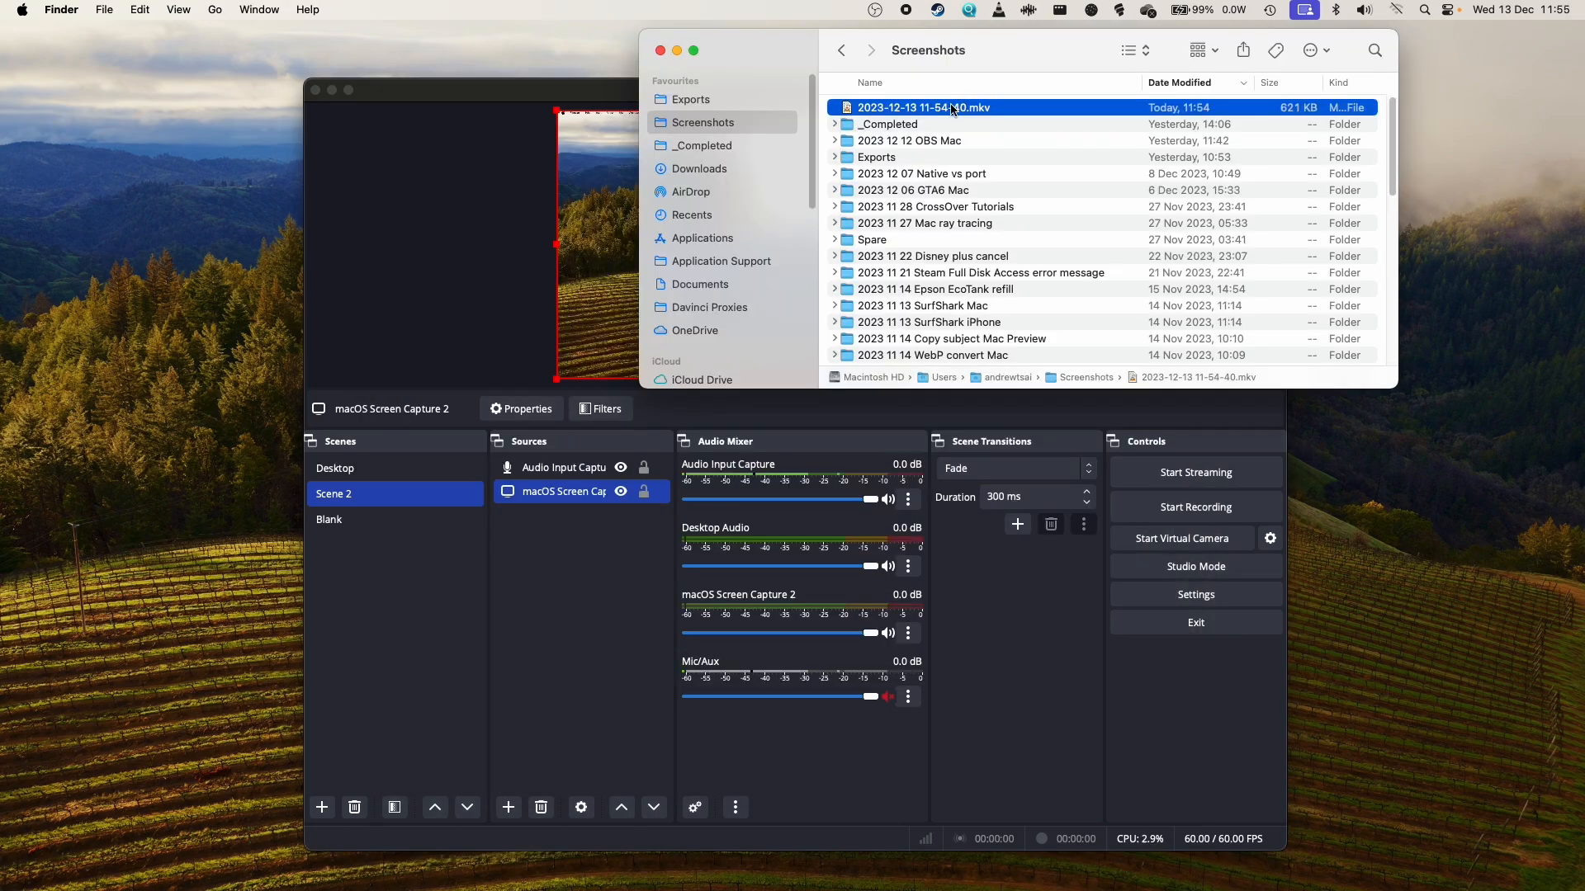
right_click(924, 107)
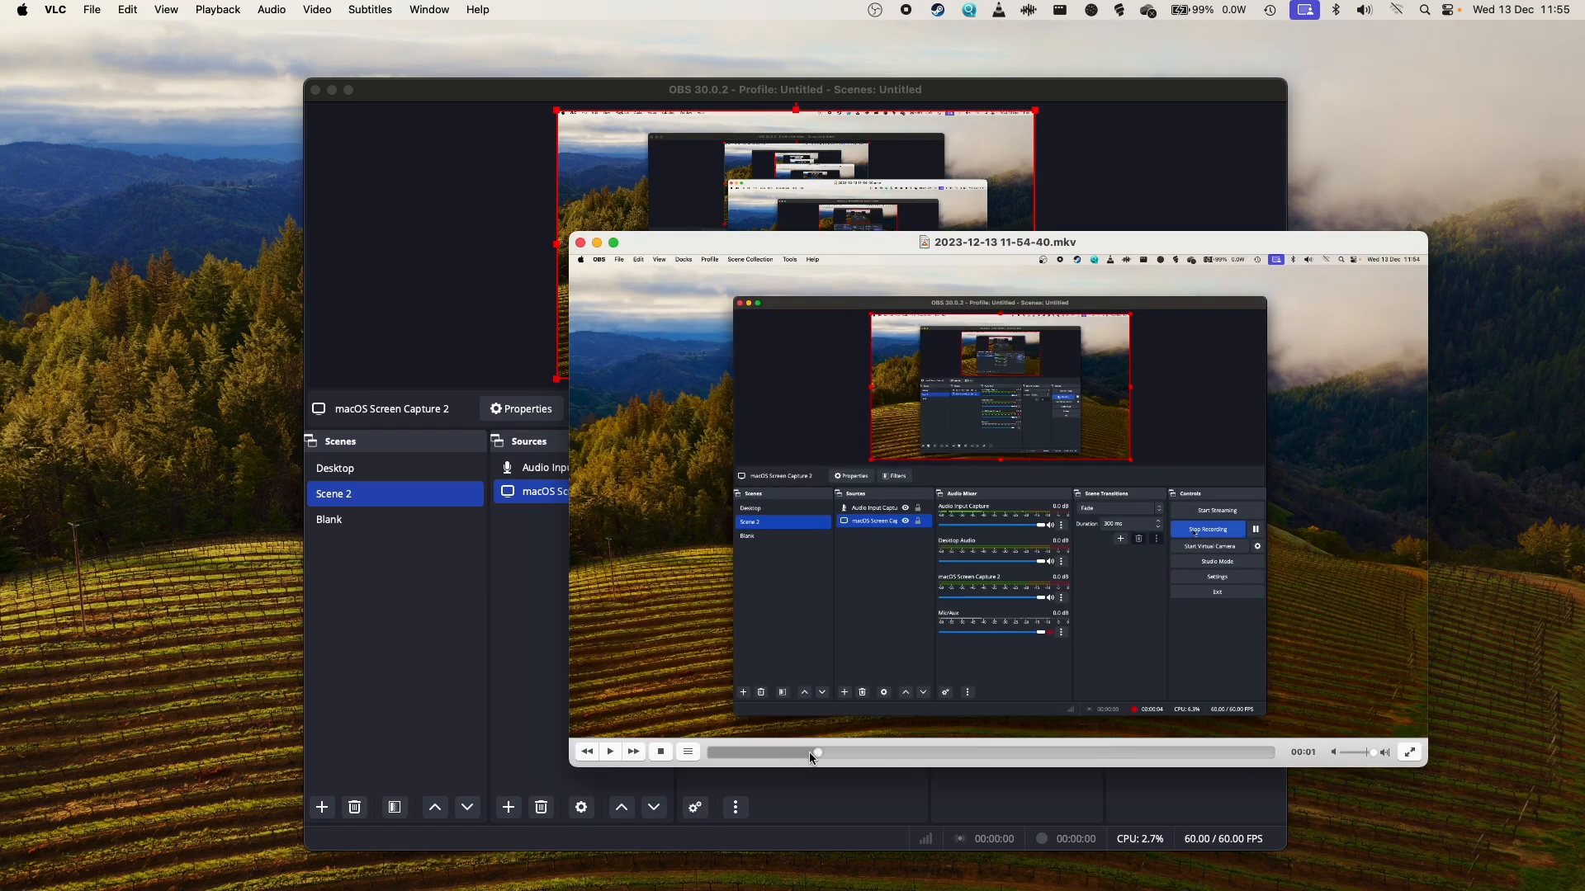
left_click_drag(816, 752, 1236, 752)
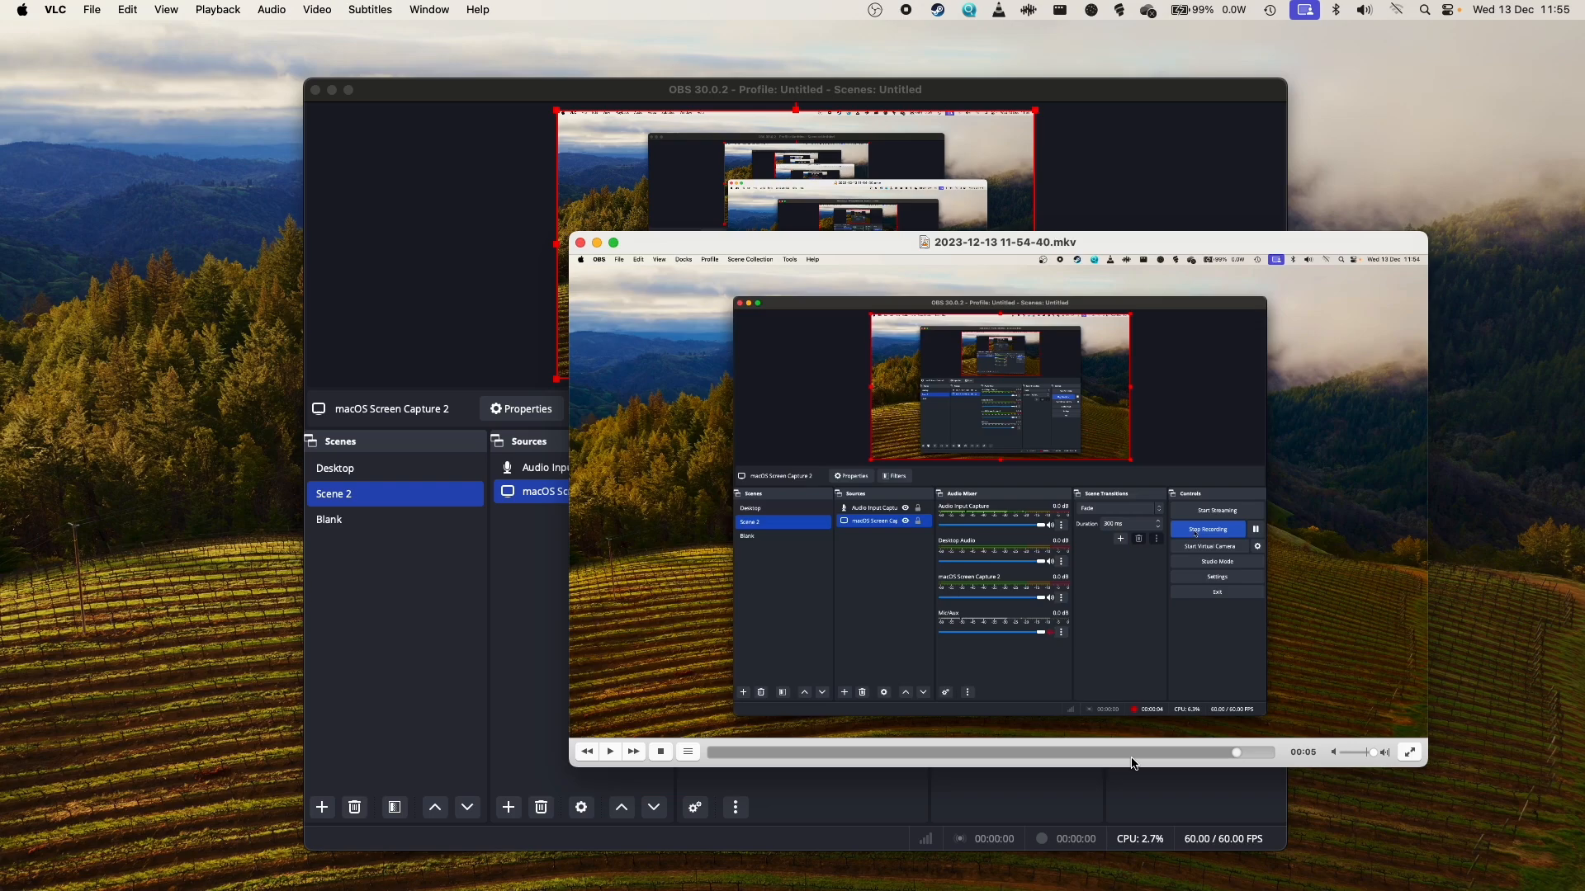